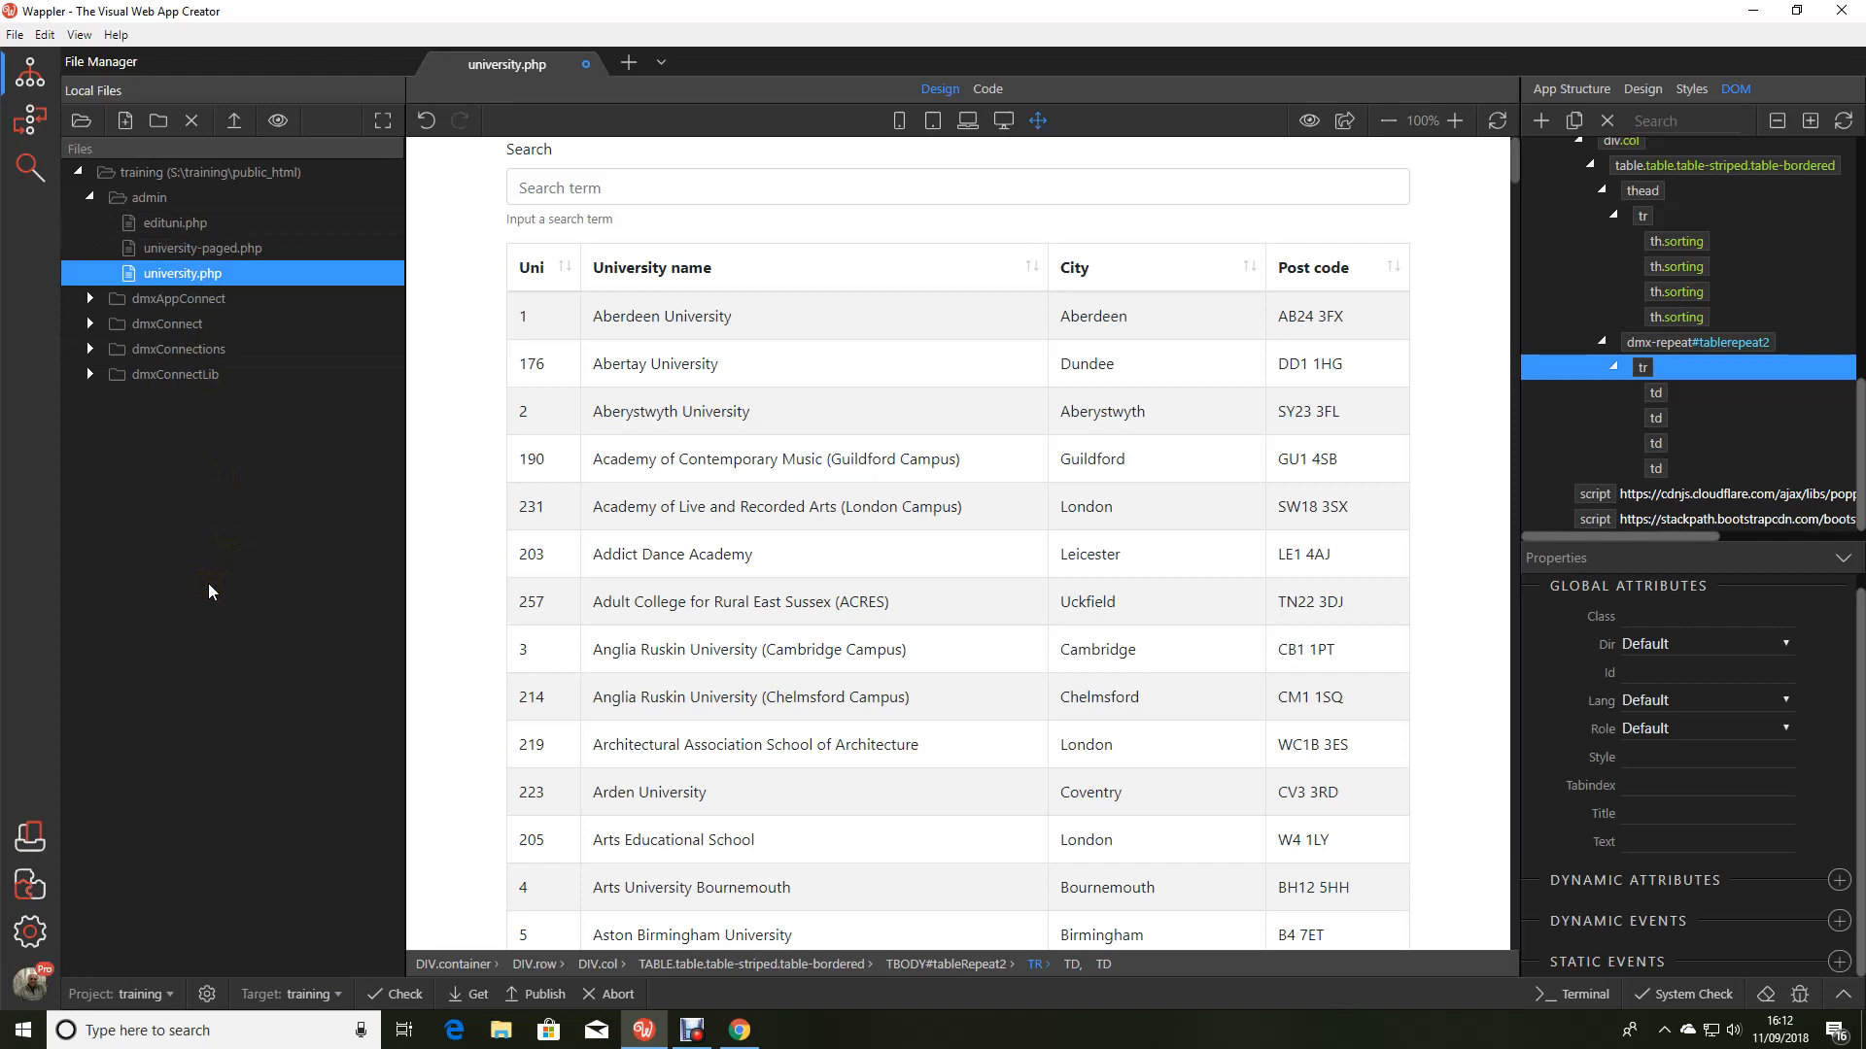
mouse_move(599, 186)
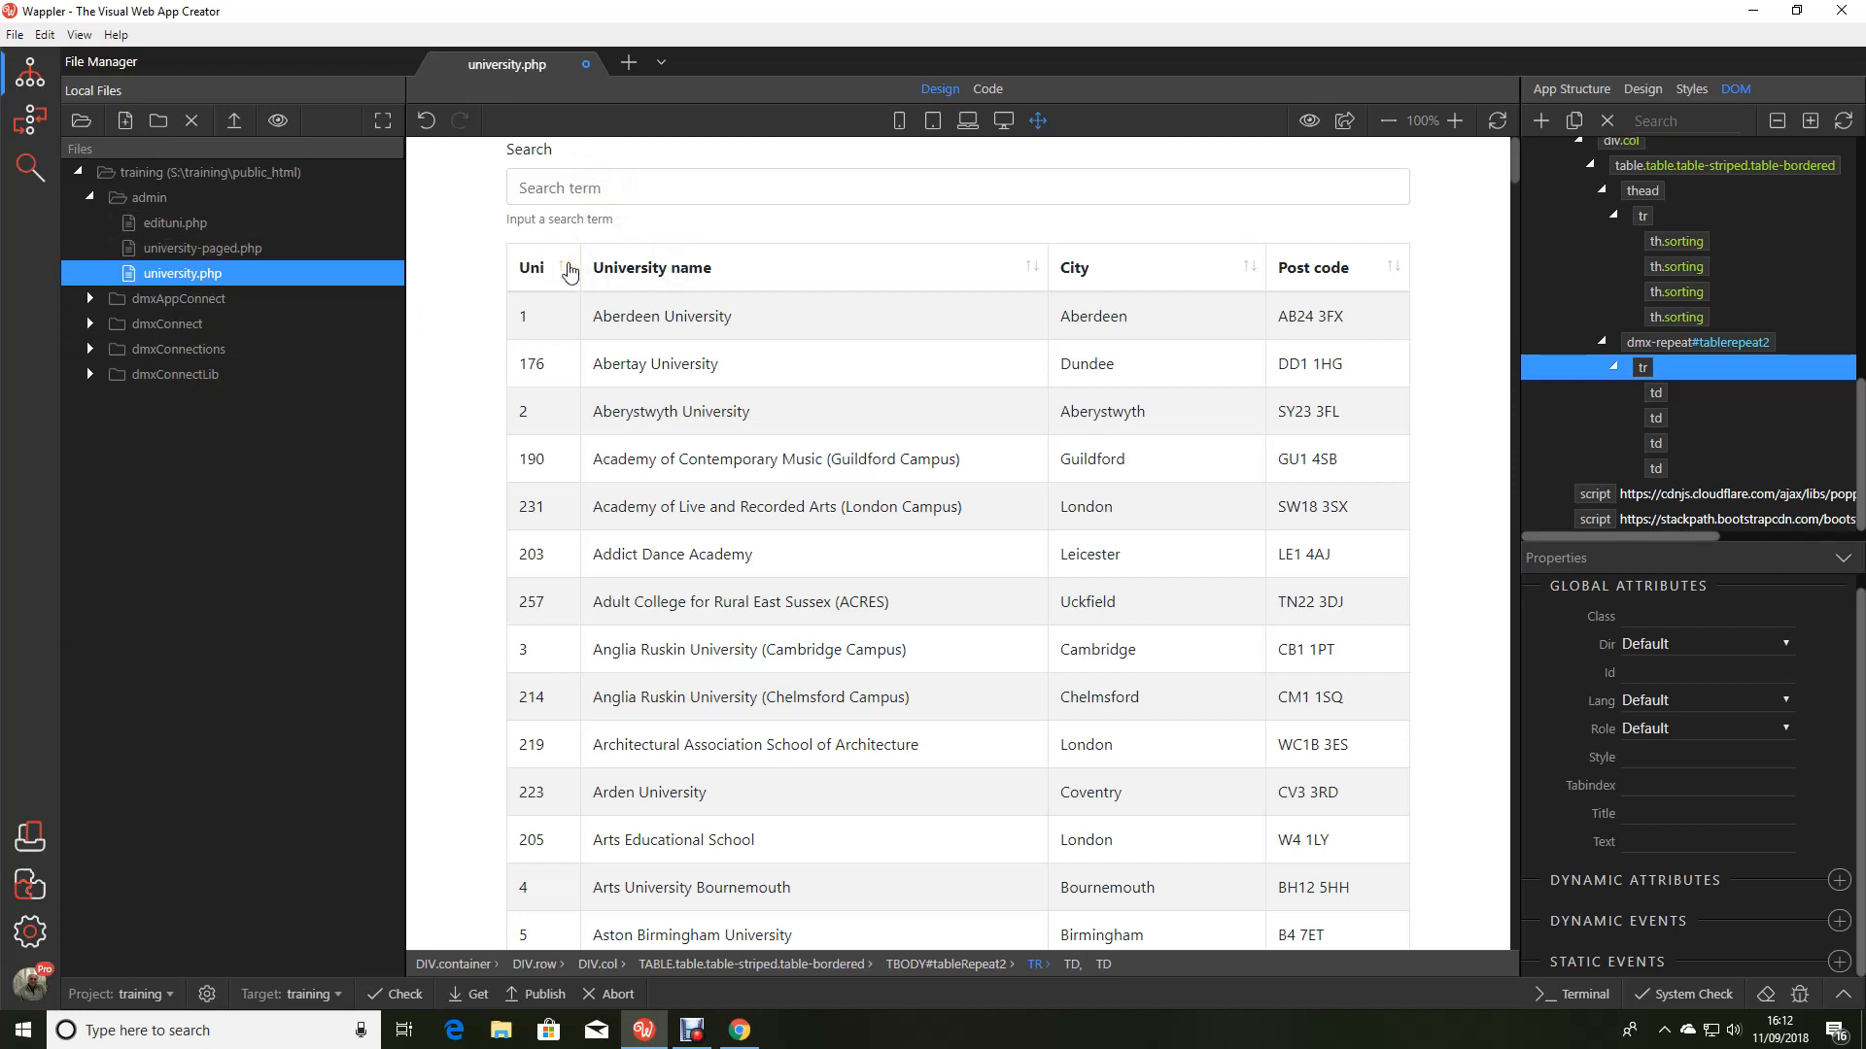
mouse_move(789, 403)
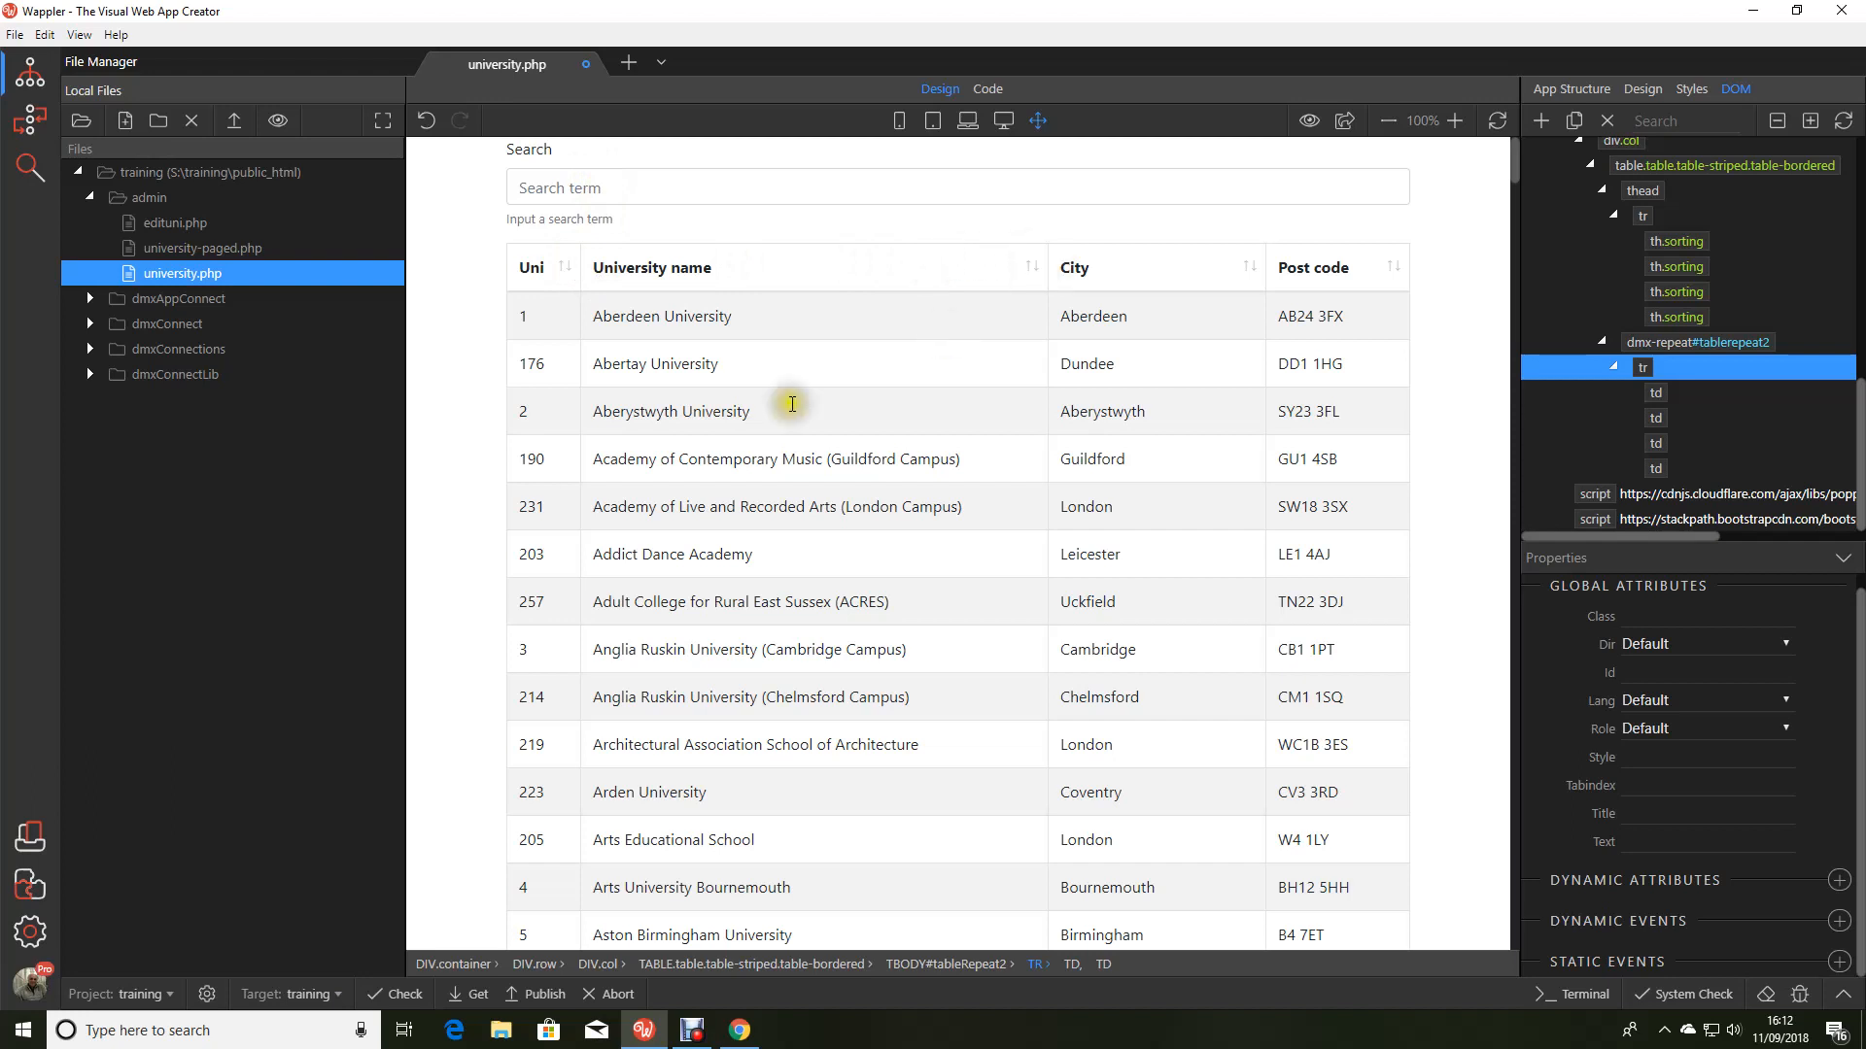
mouse_move(235, 613)
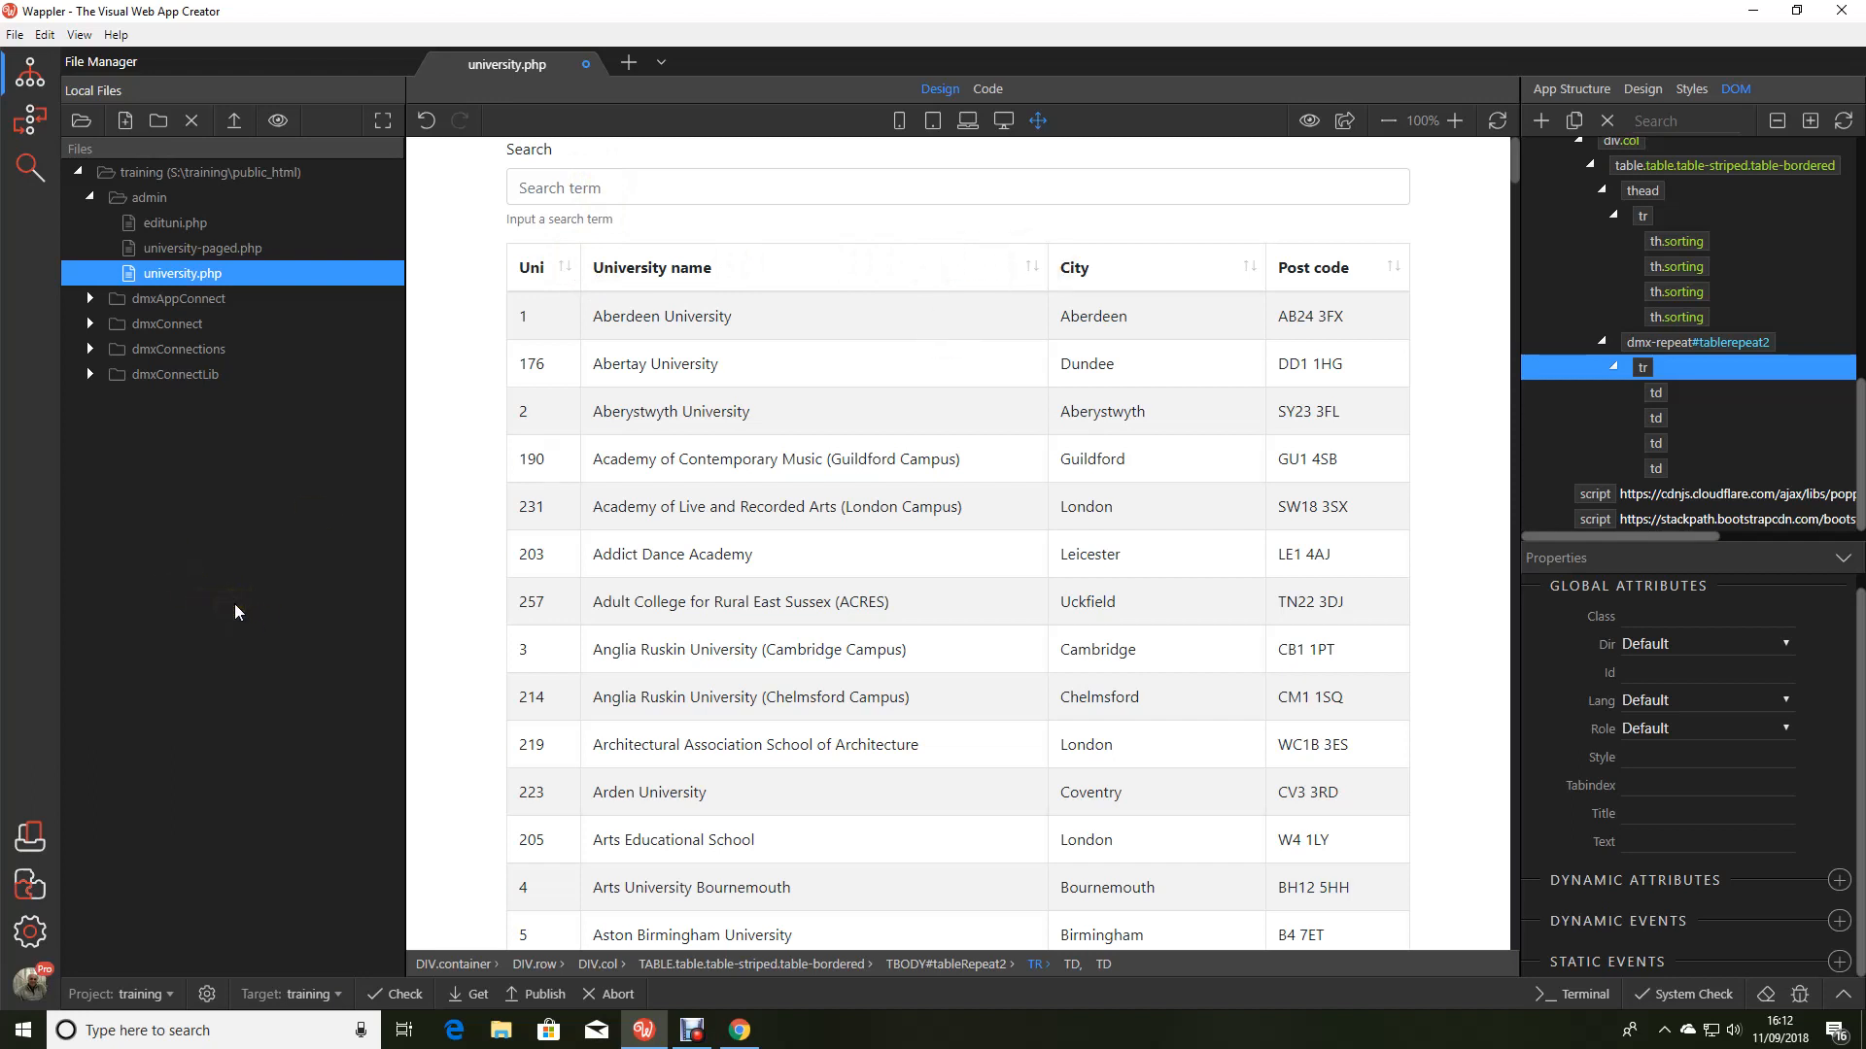
mouse_move(793, 325)
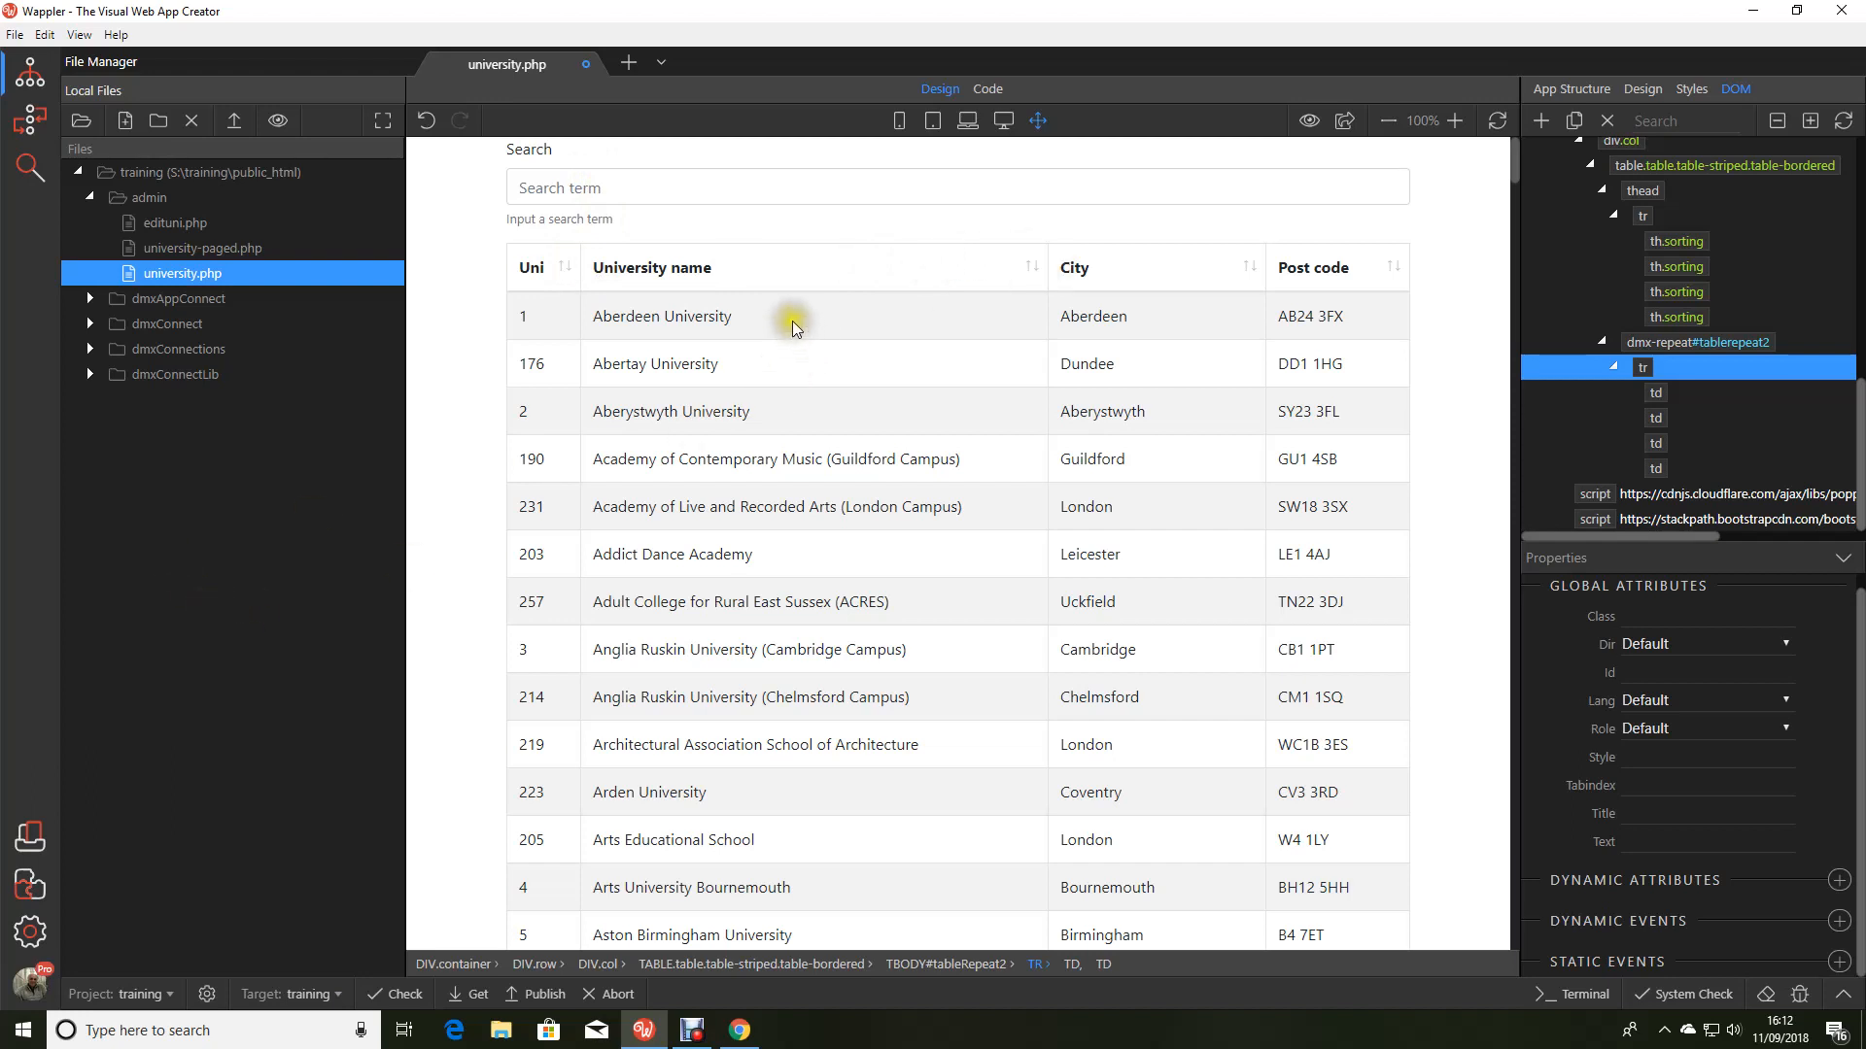
mouse_move(759, 325)
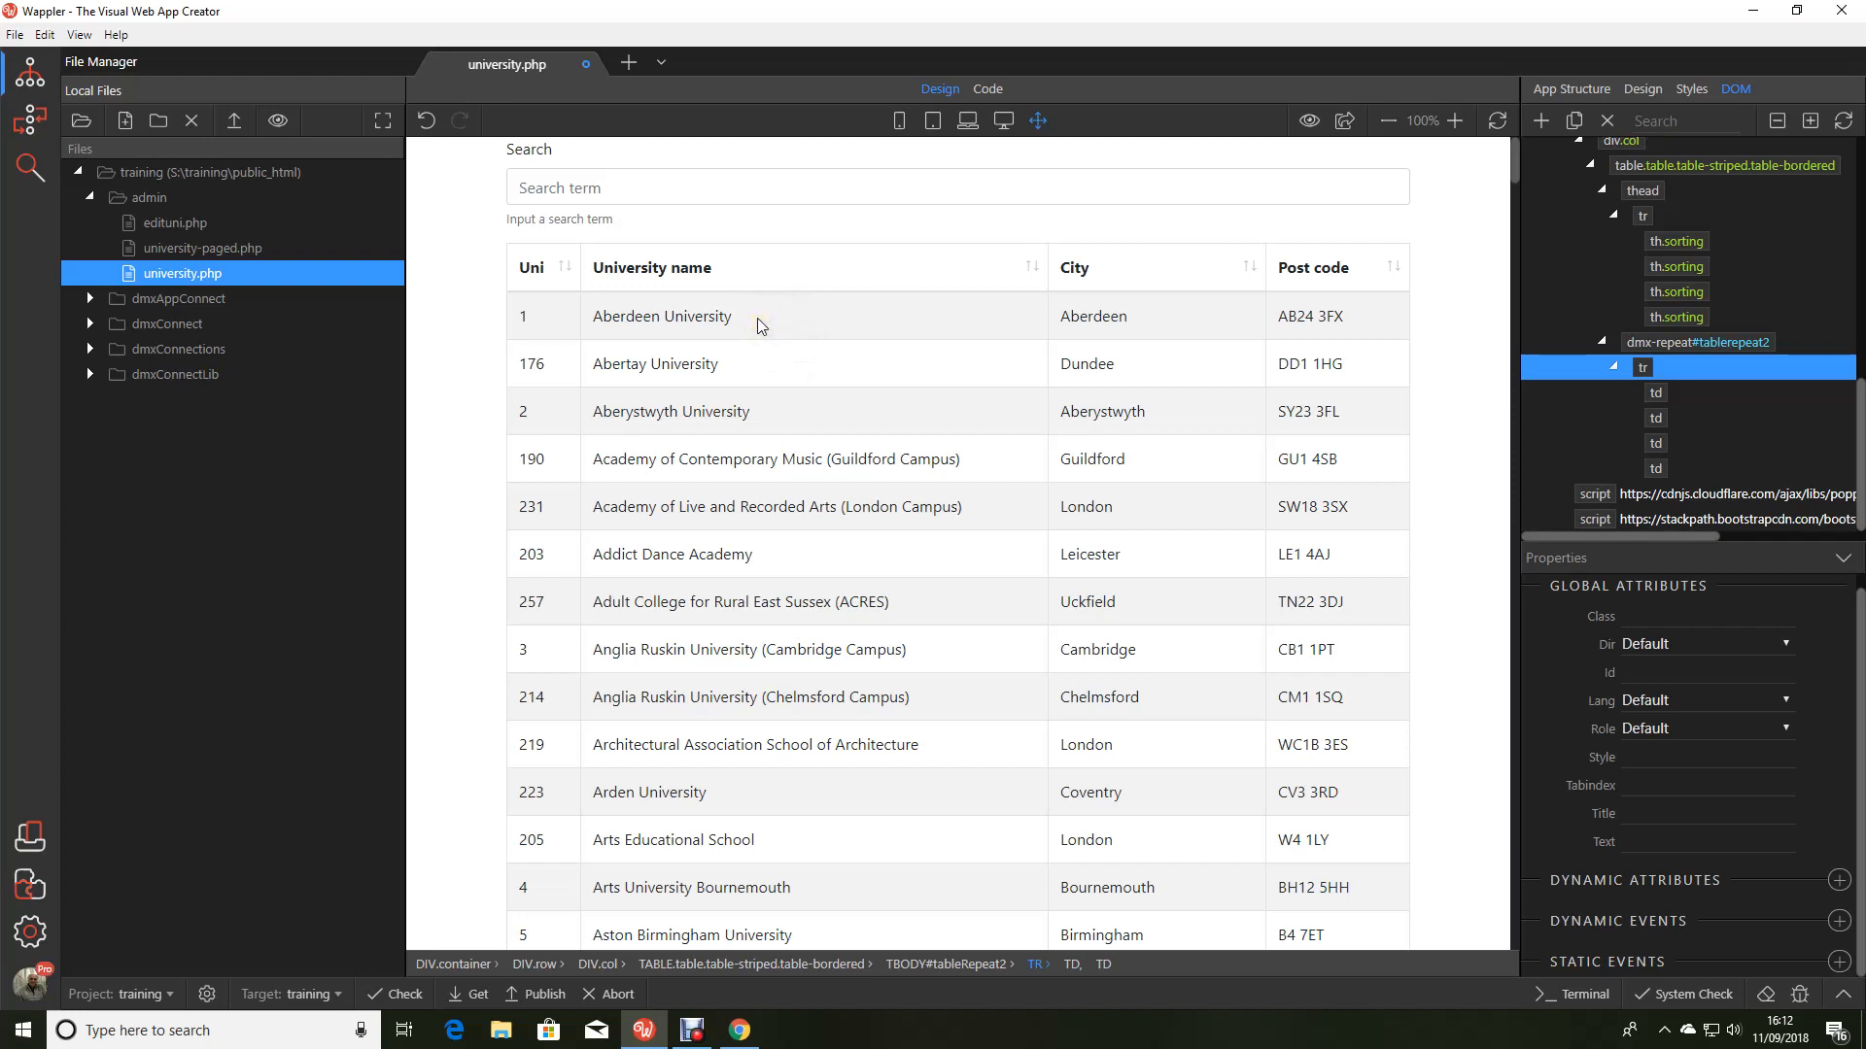
Step: Put an inline {{UniversityName}} expression in the name cell and drop its Inner Text binding
click(662, 315)
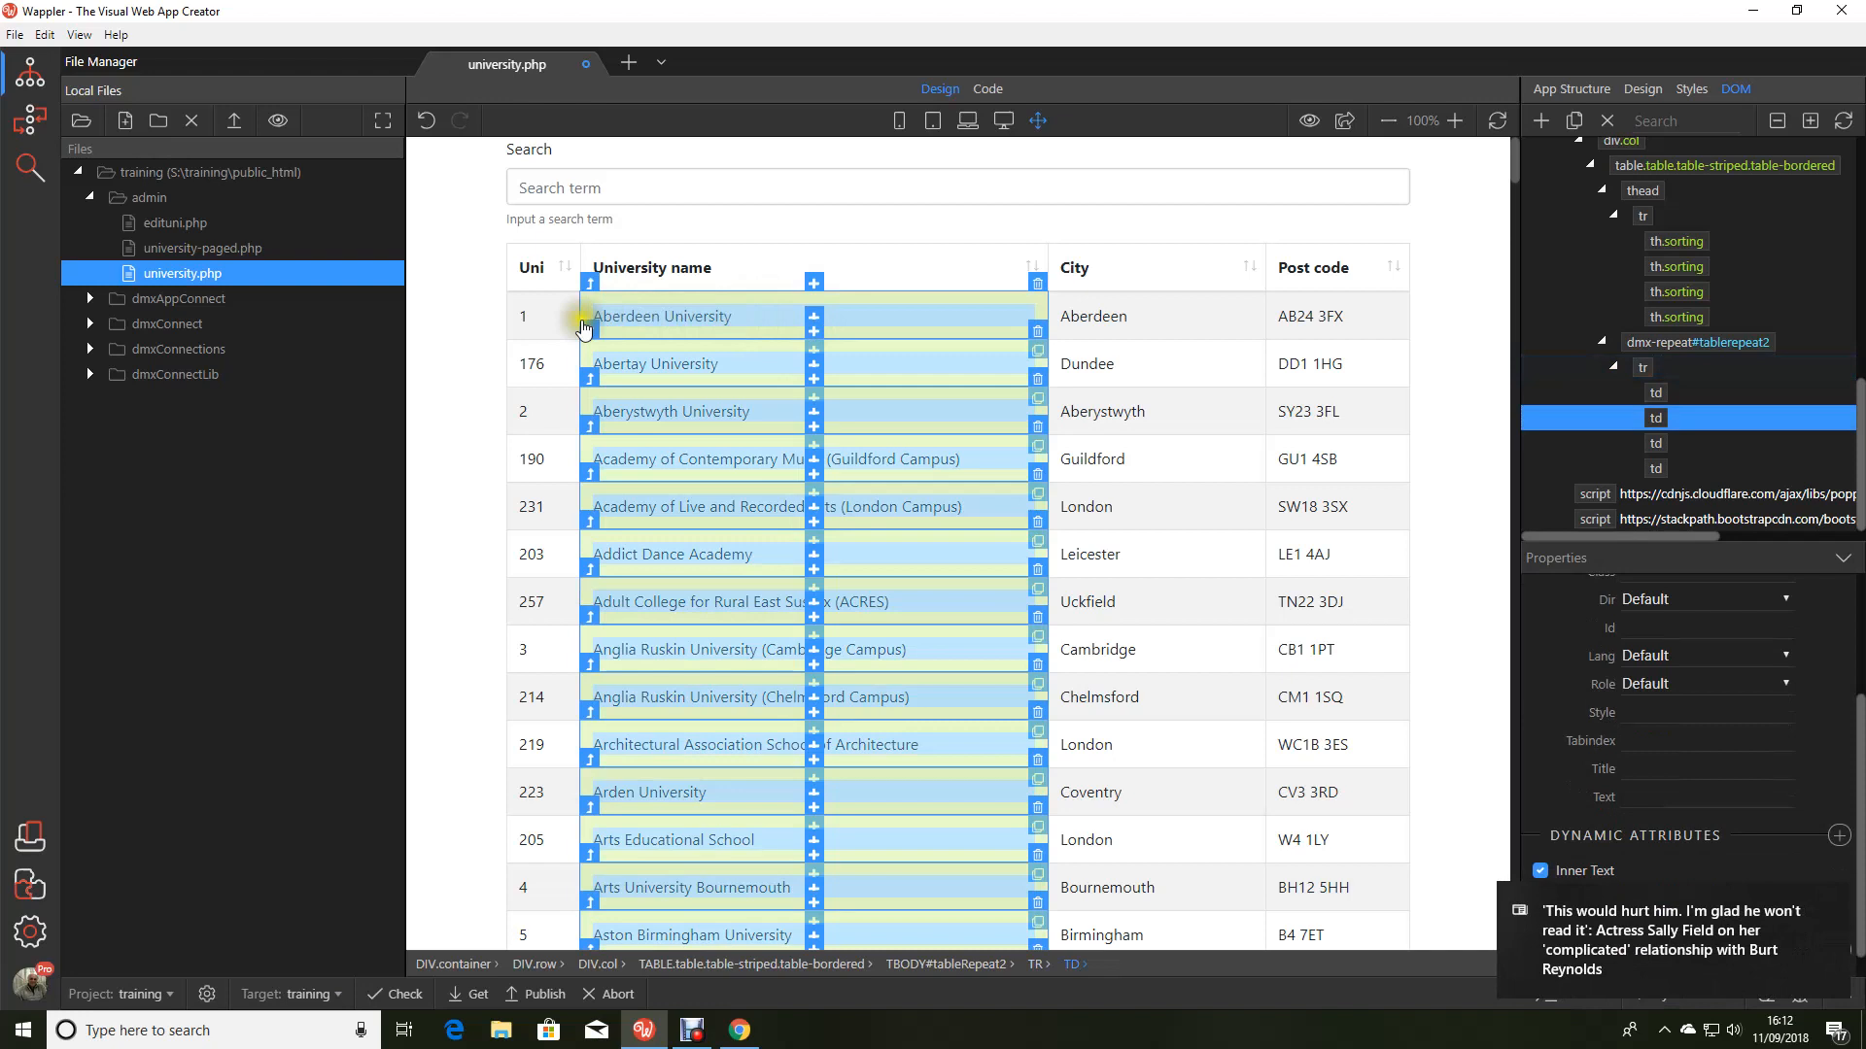
mouse_move(535, 324)
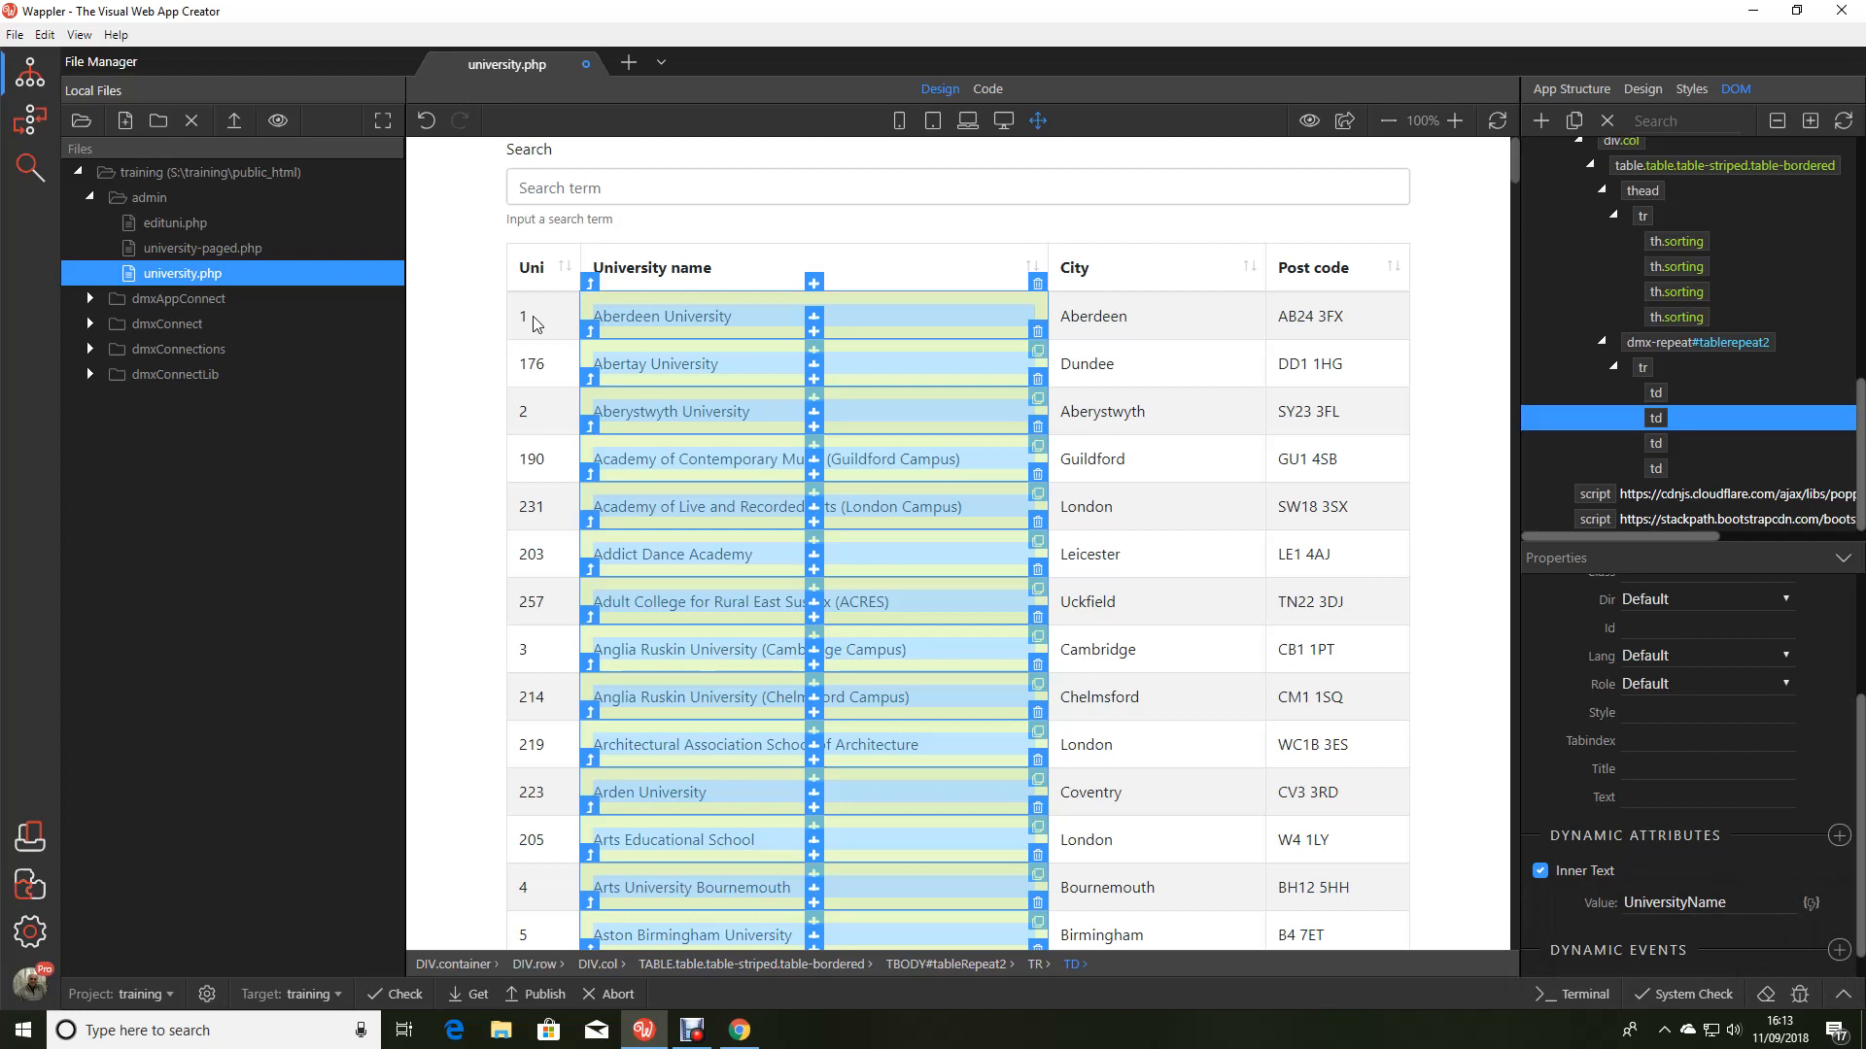
mouse_move(763, 323)
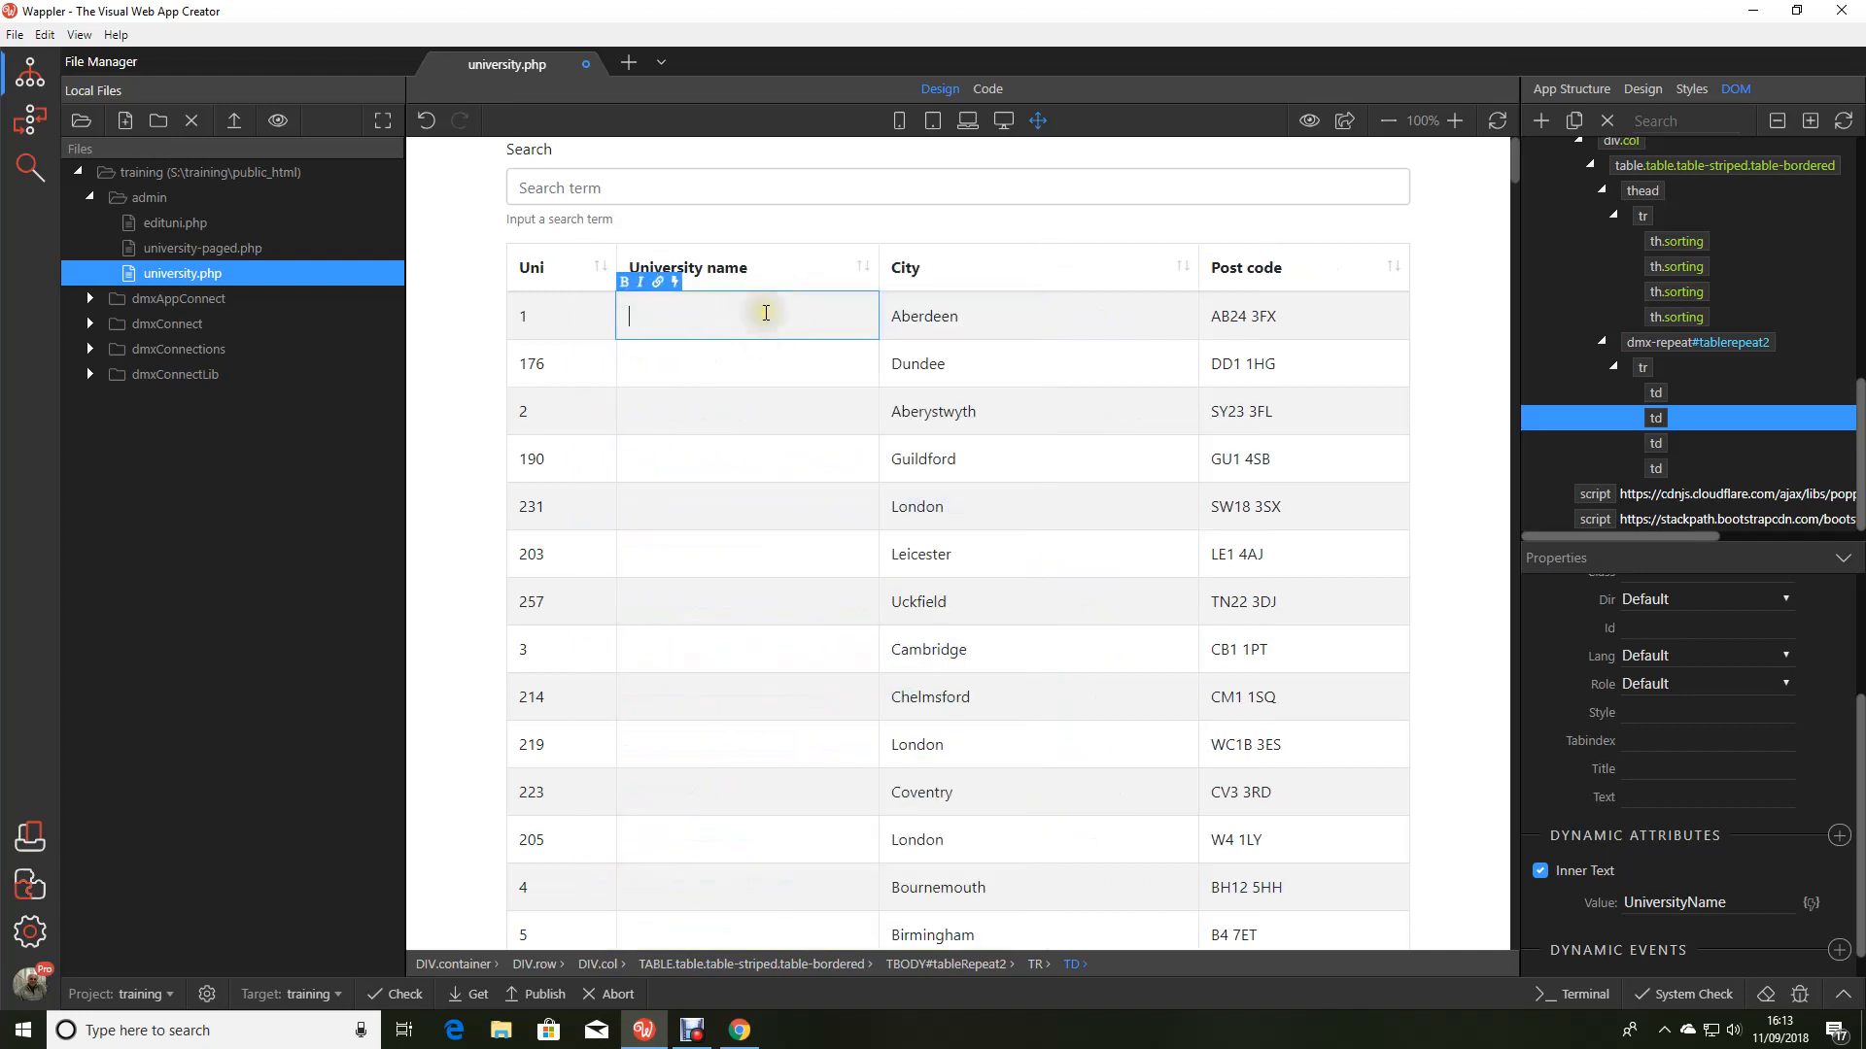
click(673, 283)
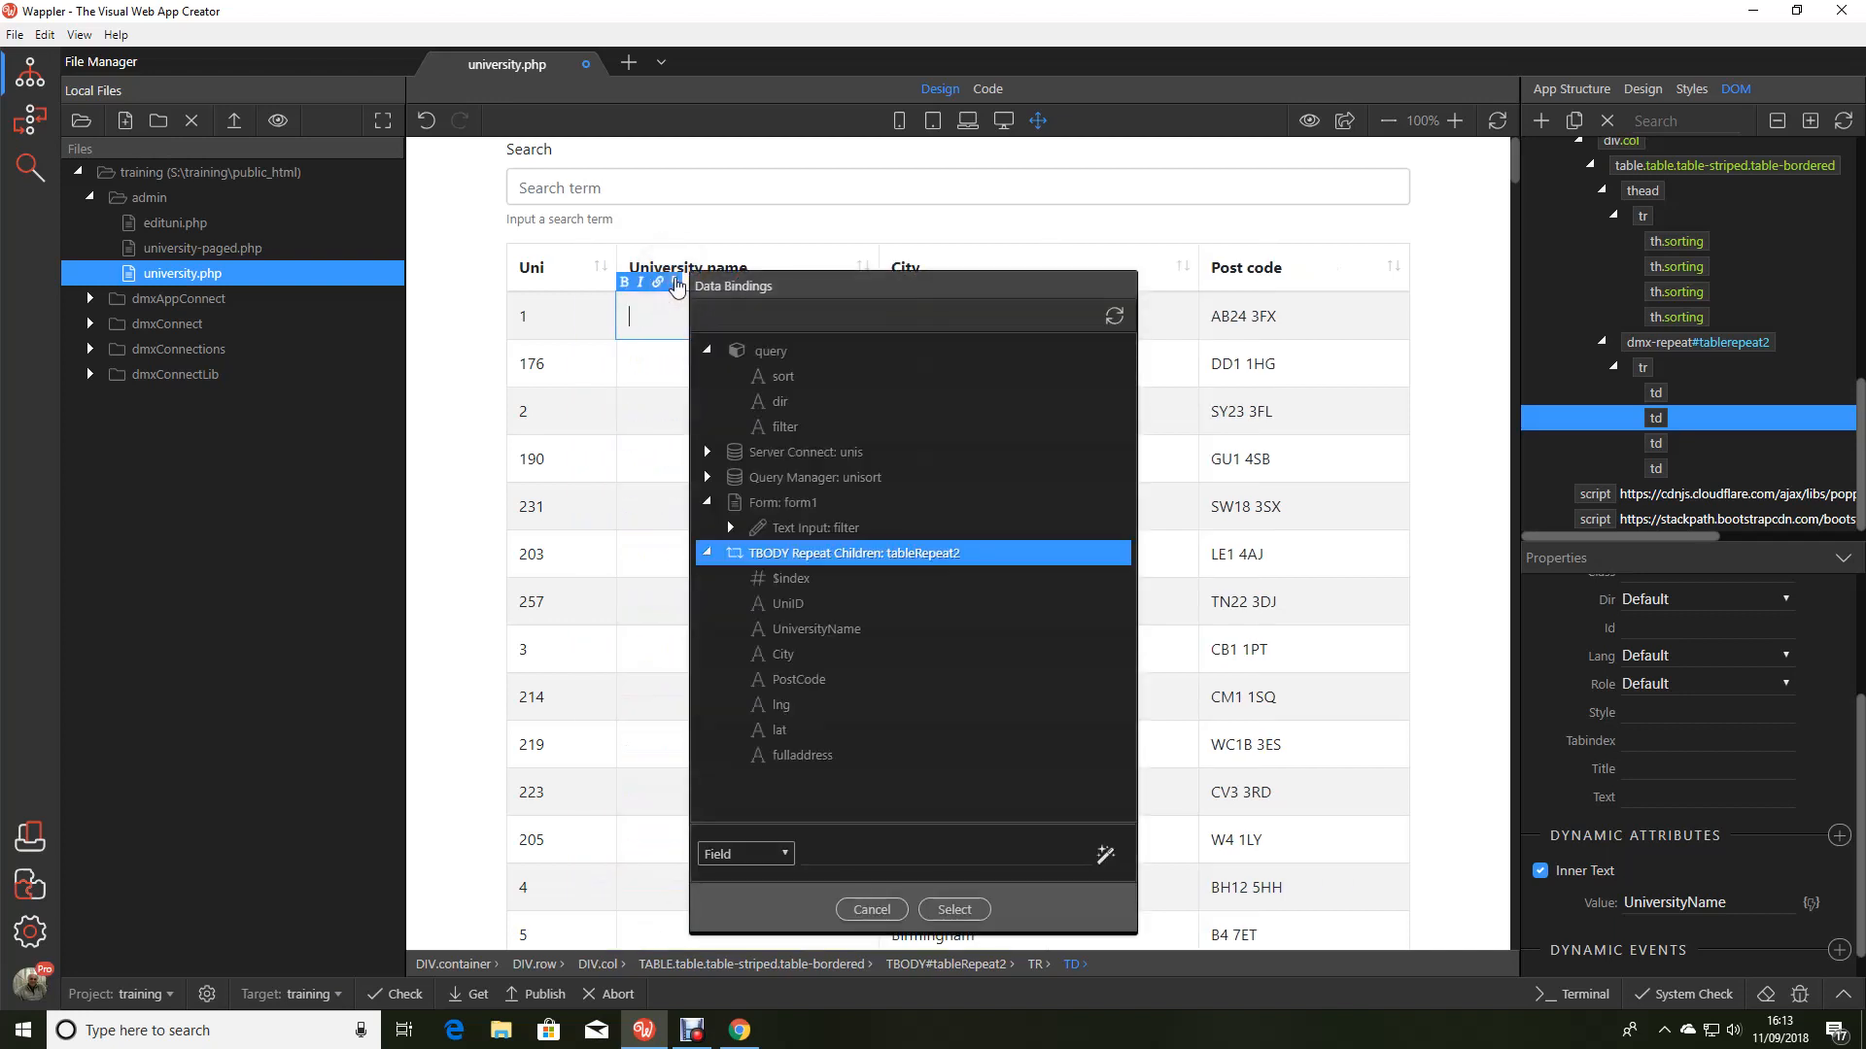
mouse_move(821, 754)
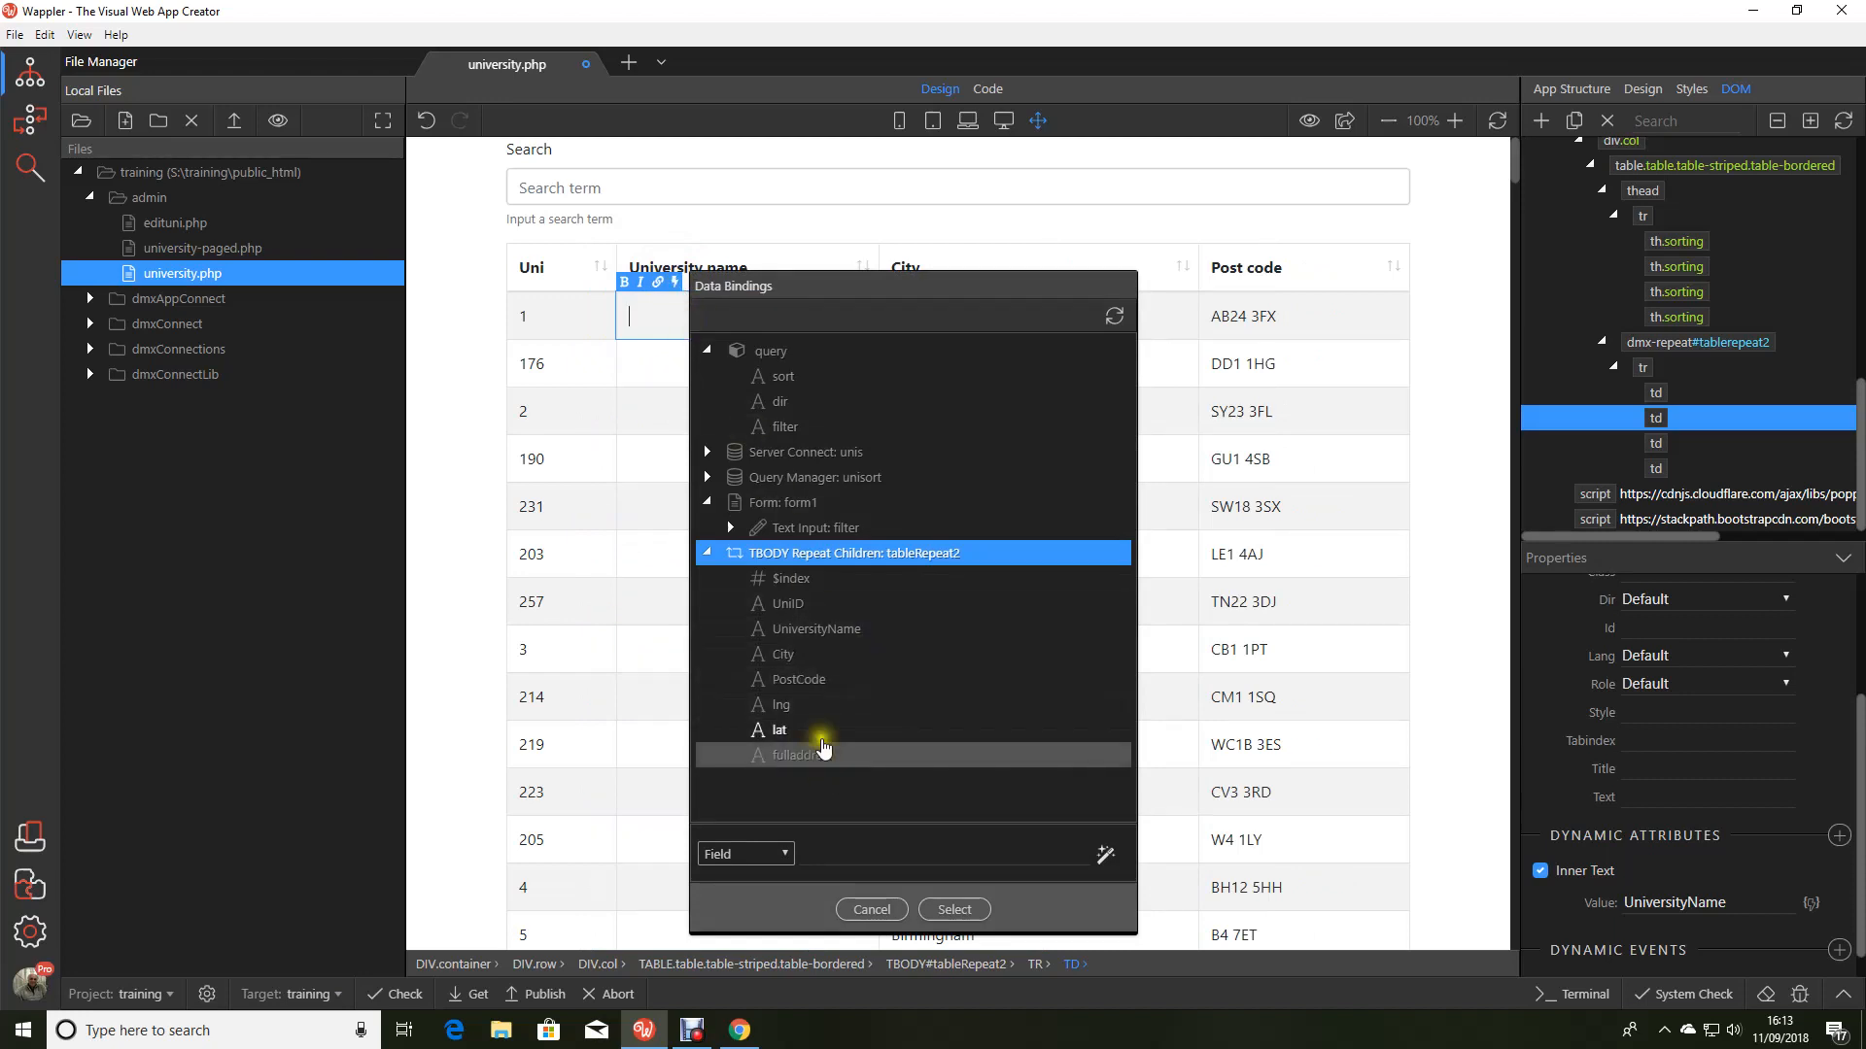
click(816, 628)
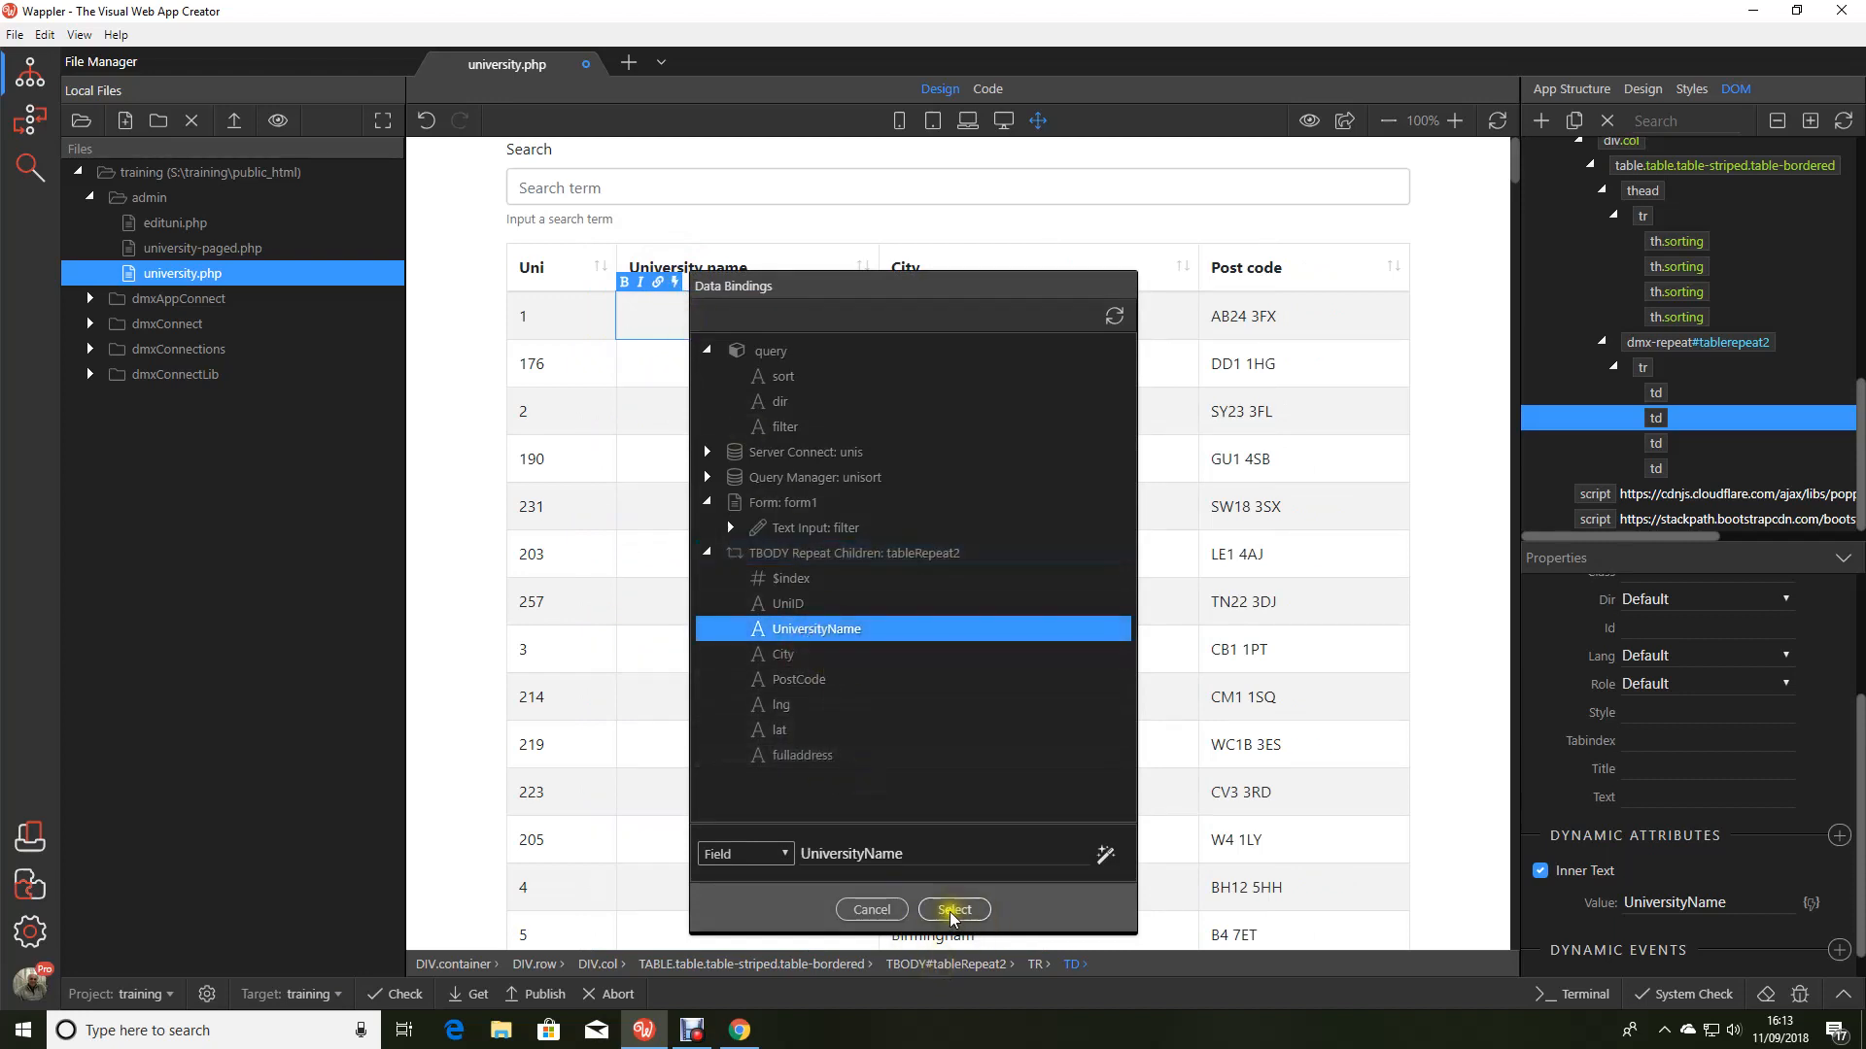
click(954, 910)
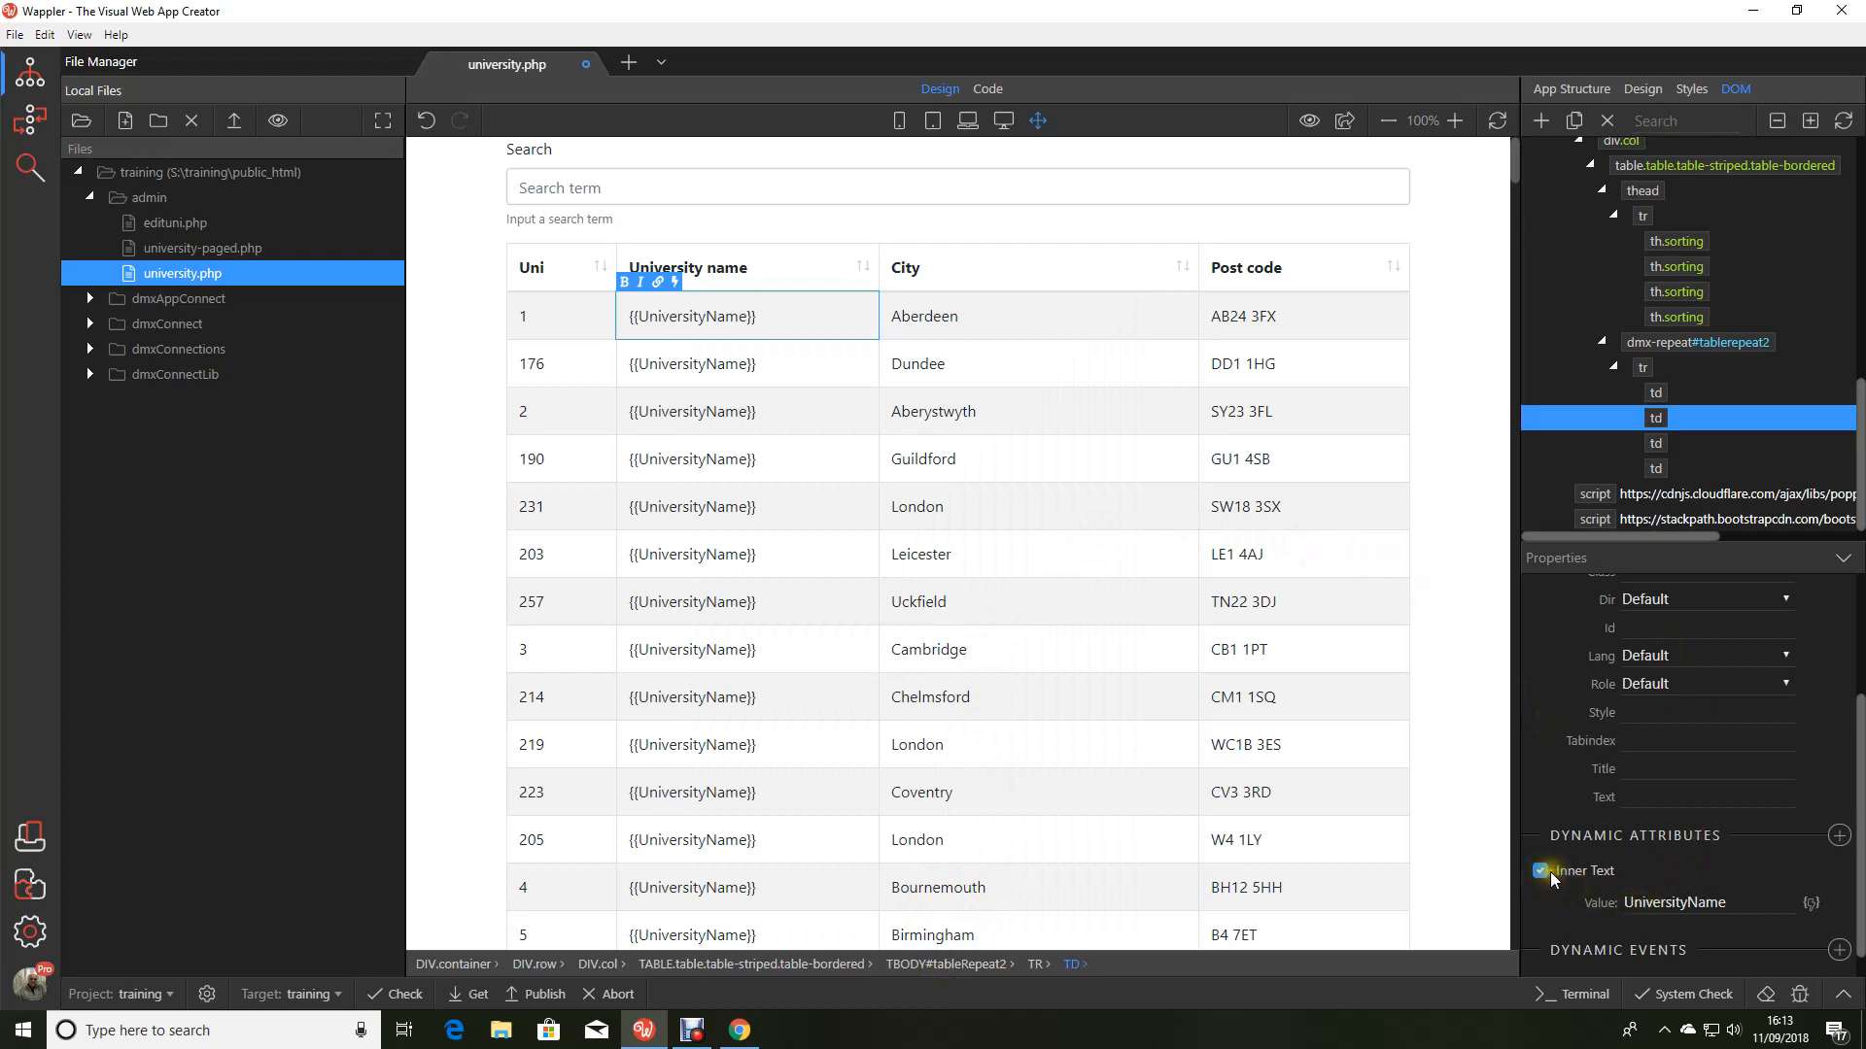
click(1538, 871)
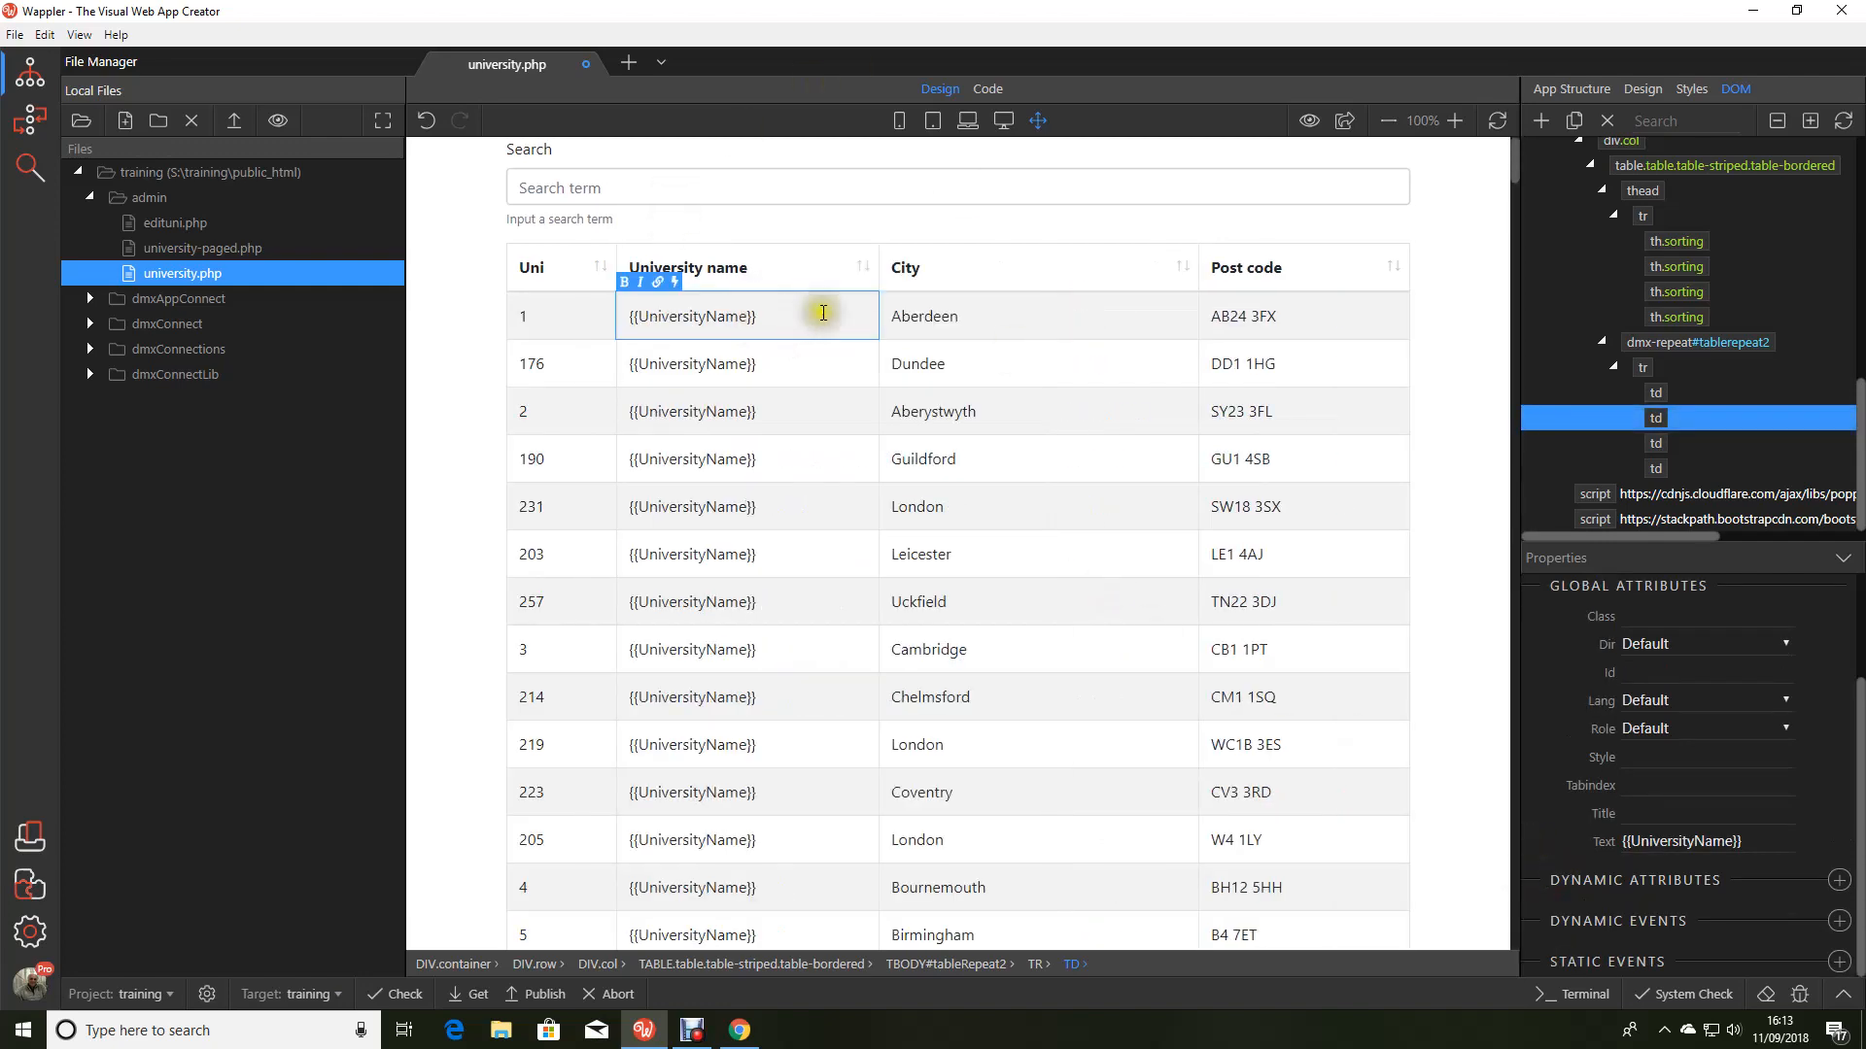
click(934, 315)
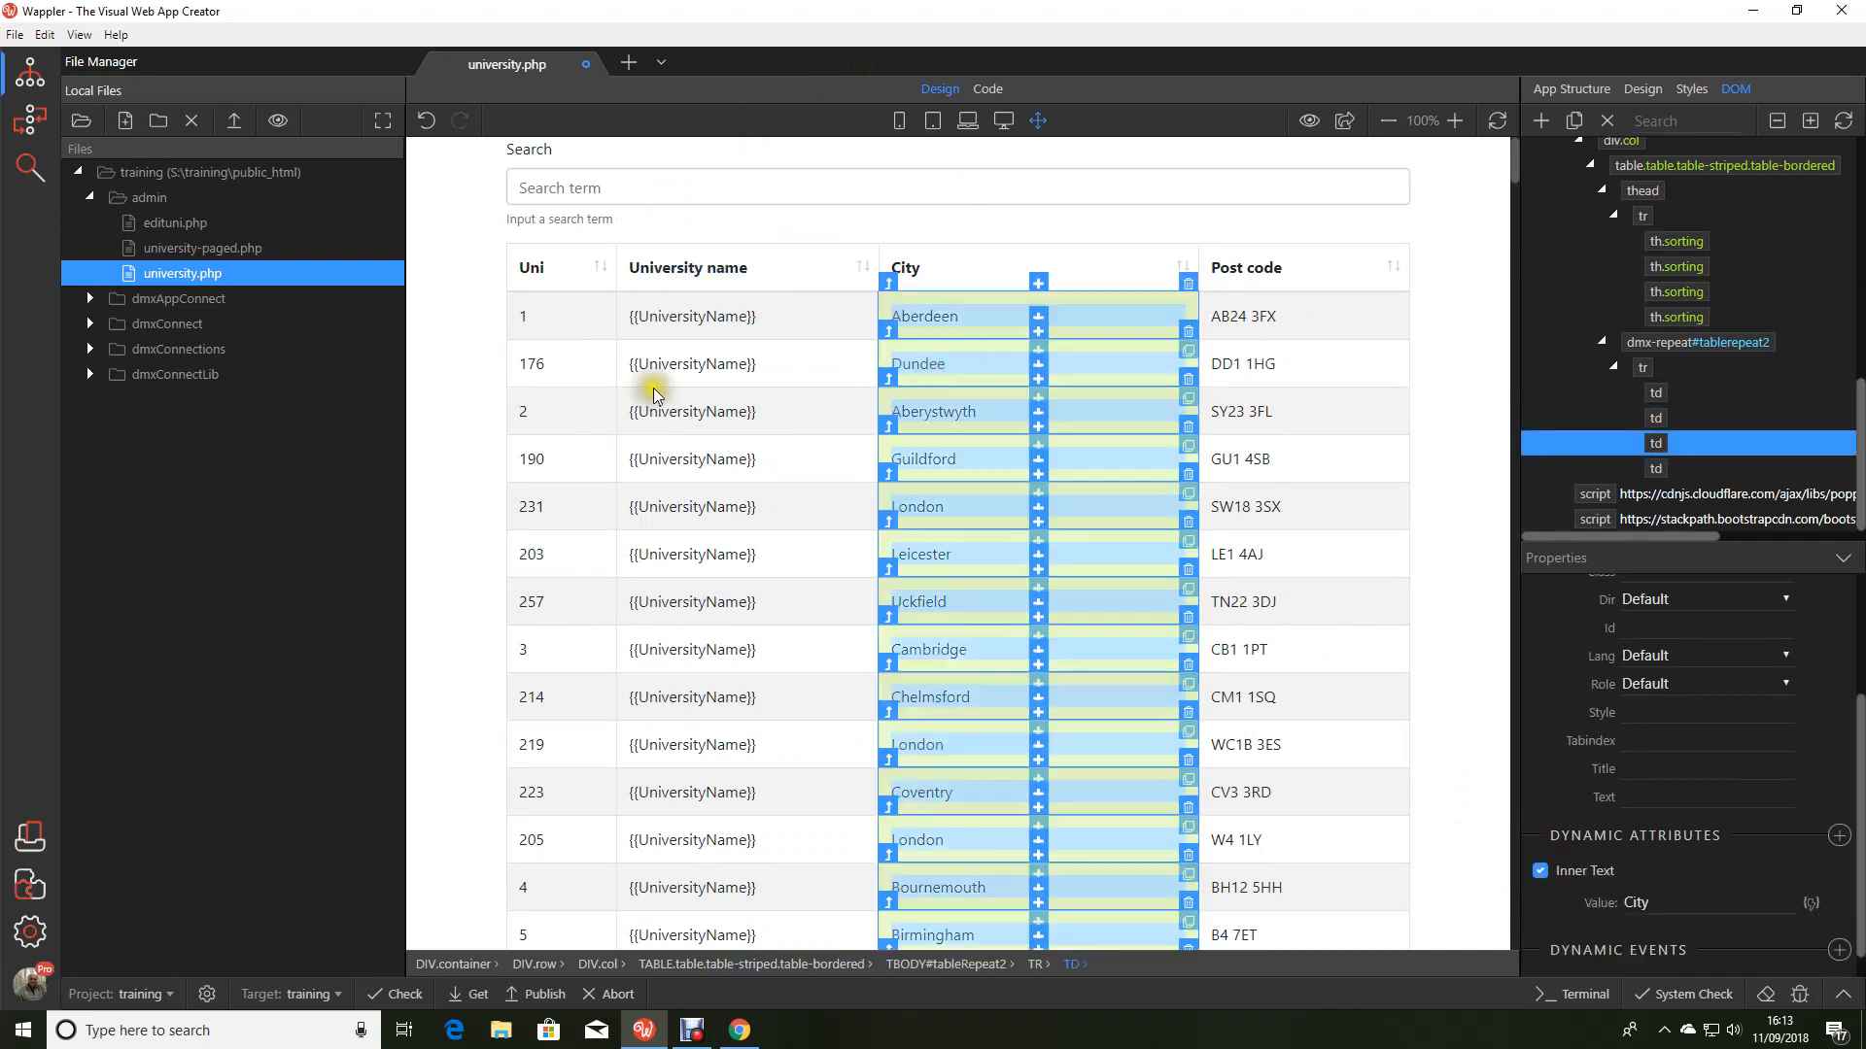
Step: Select the university name cell in the repeat row to turn it into a link
click(690, 315)
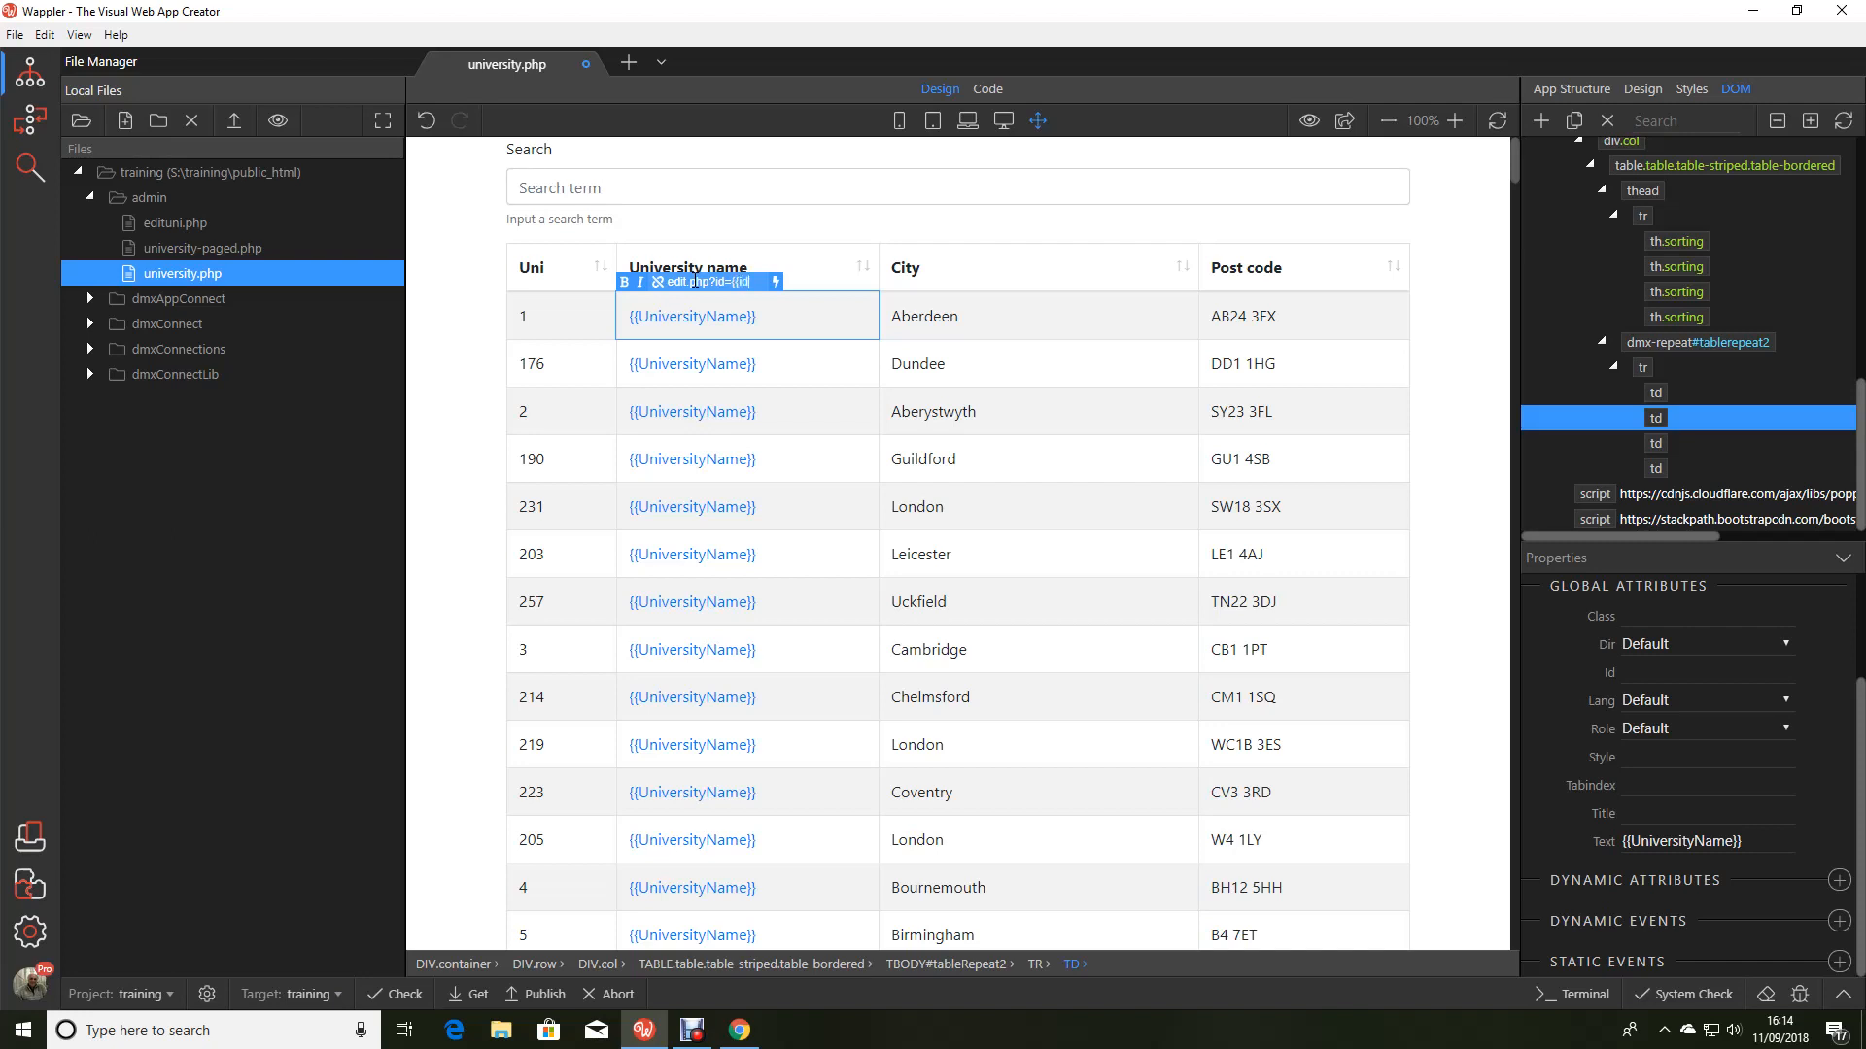
mouse_move(1110, 232)
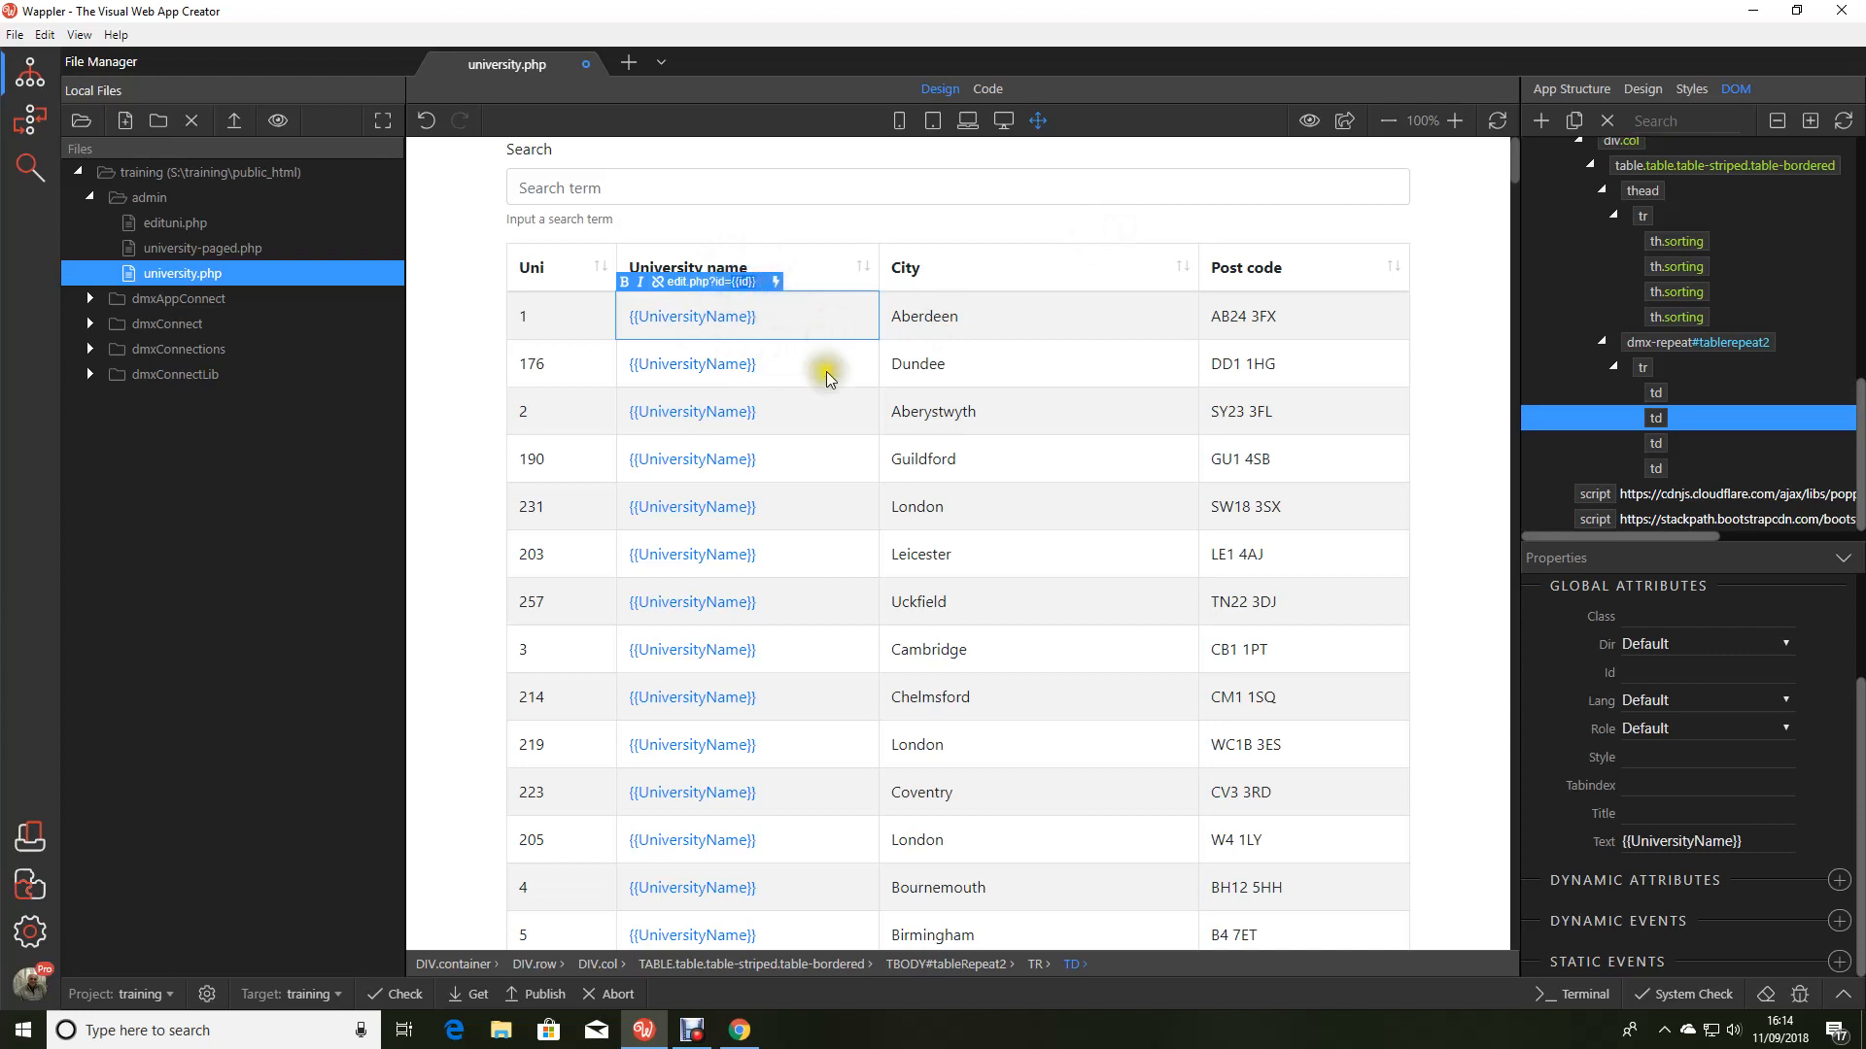
mouse_move(828, 375)
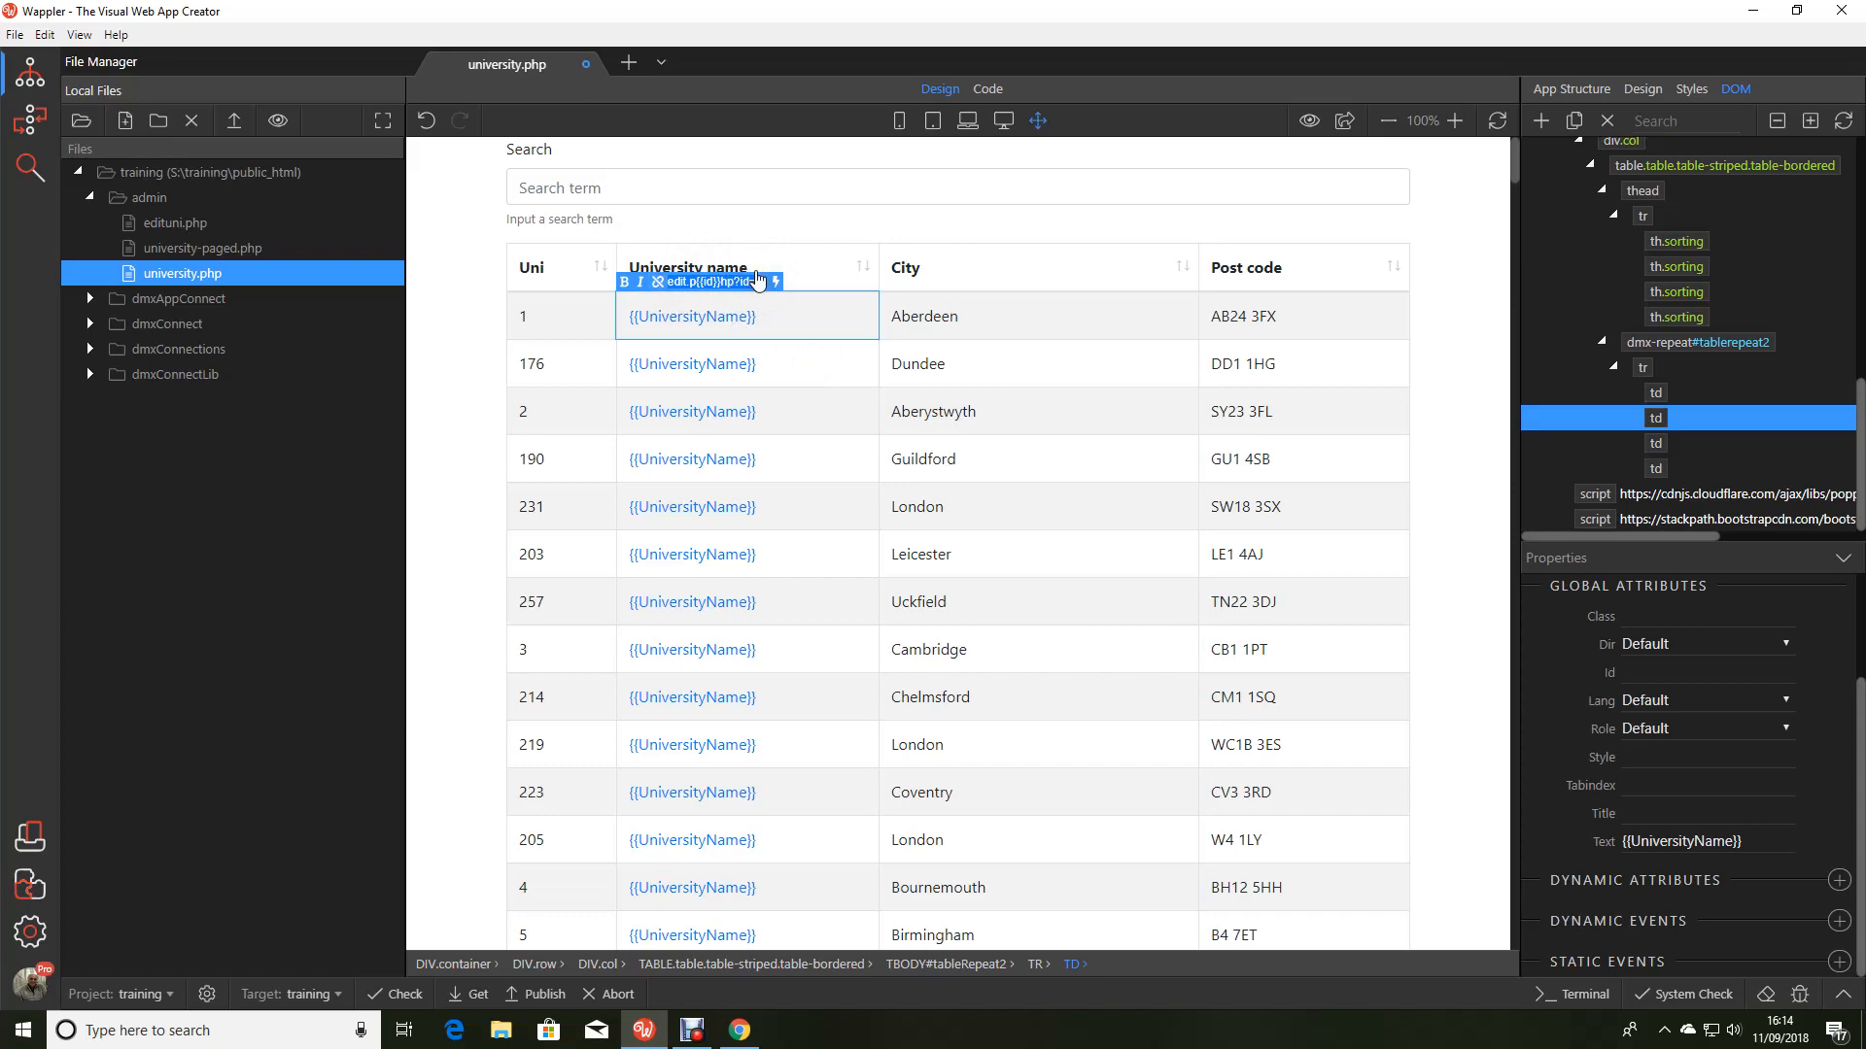
mouse_move(839, 424)
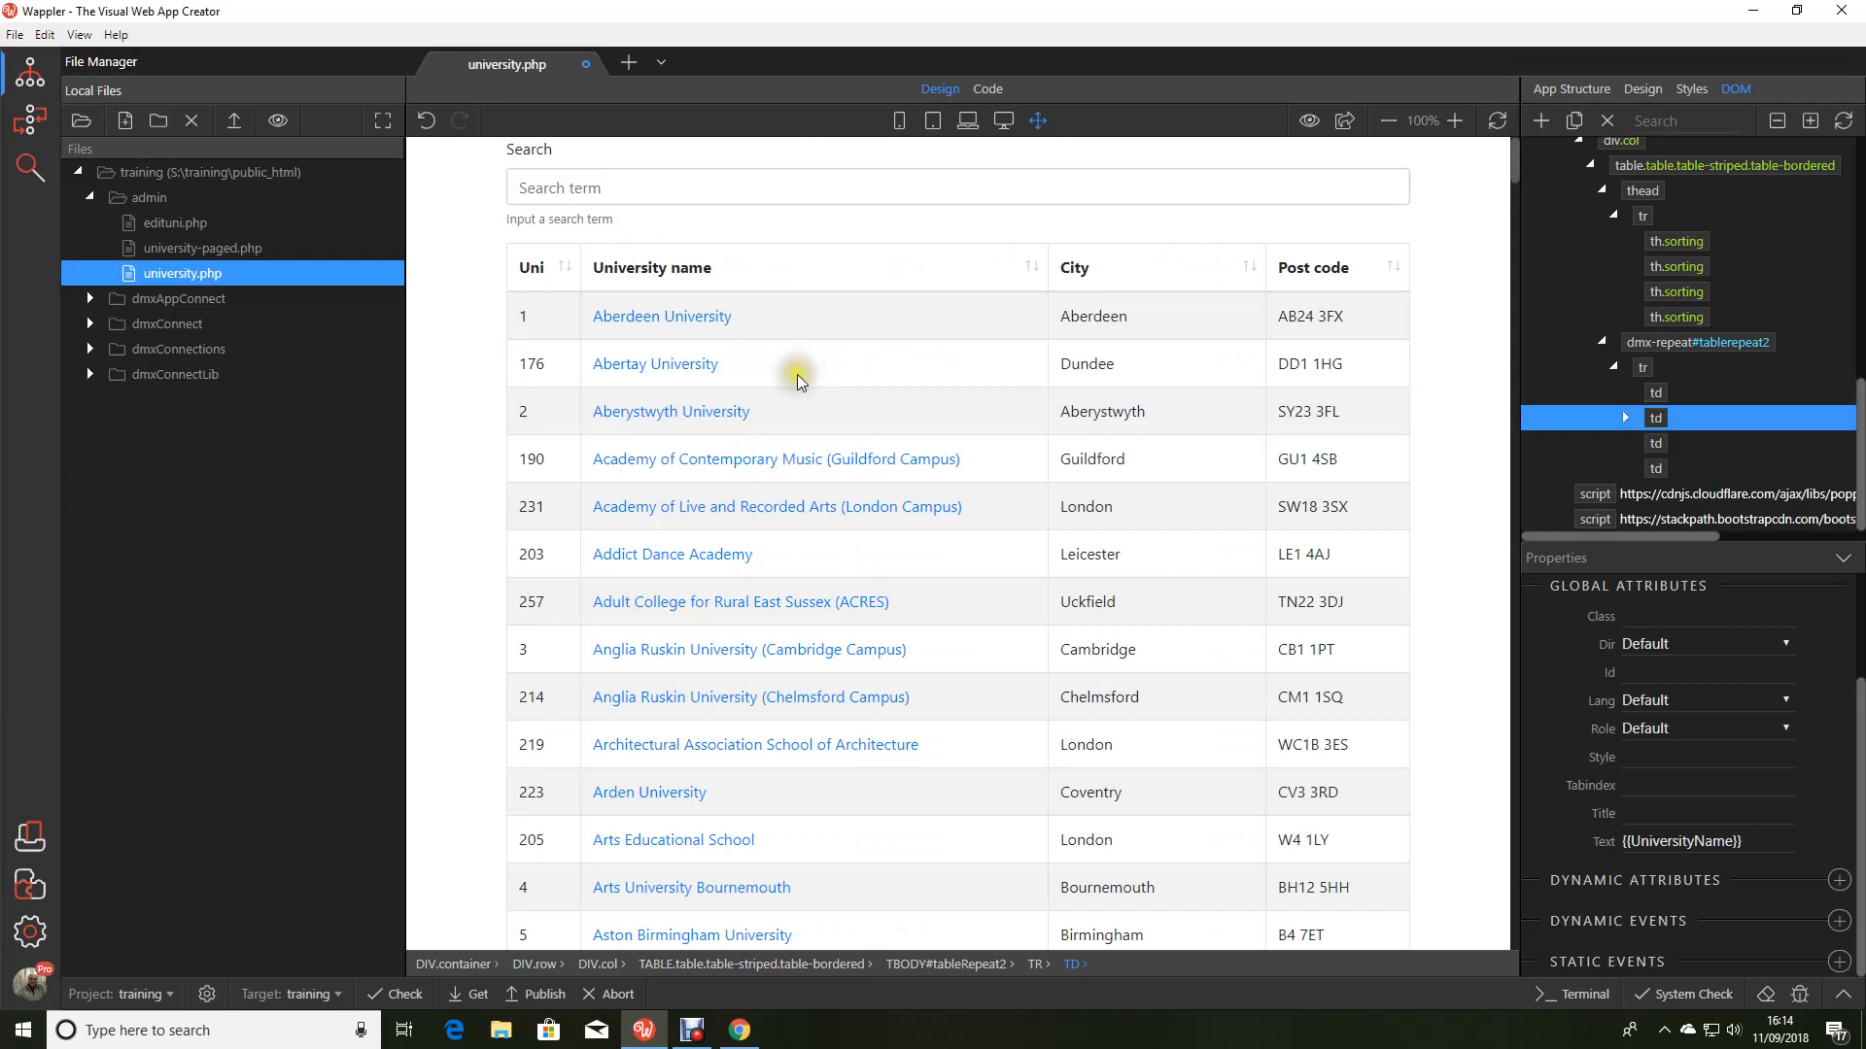
mouse_move(661, 317)
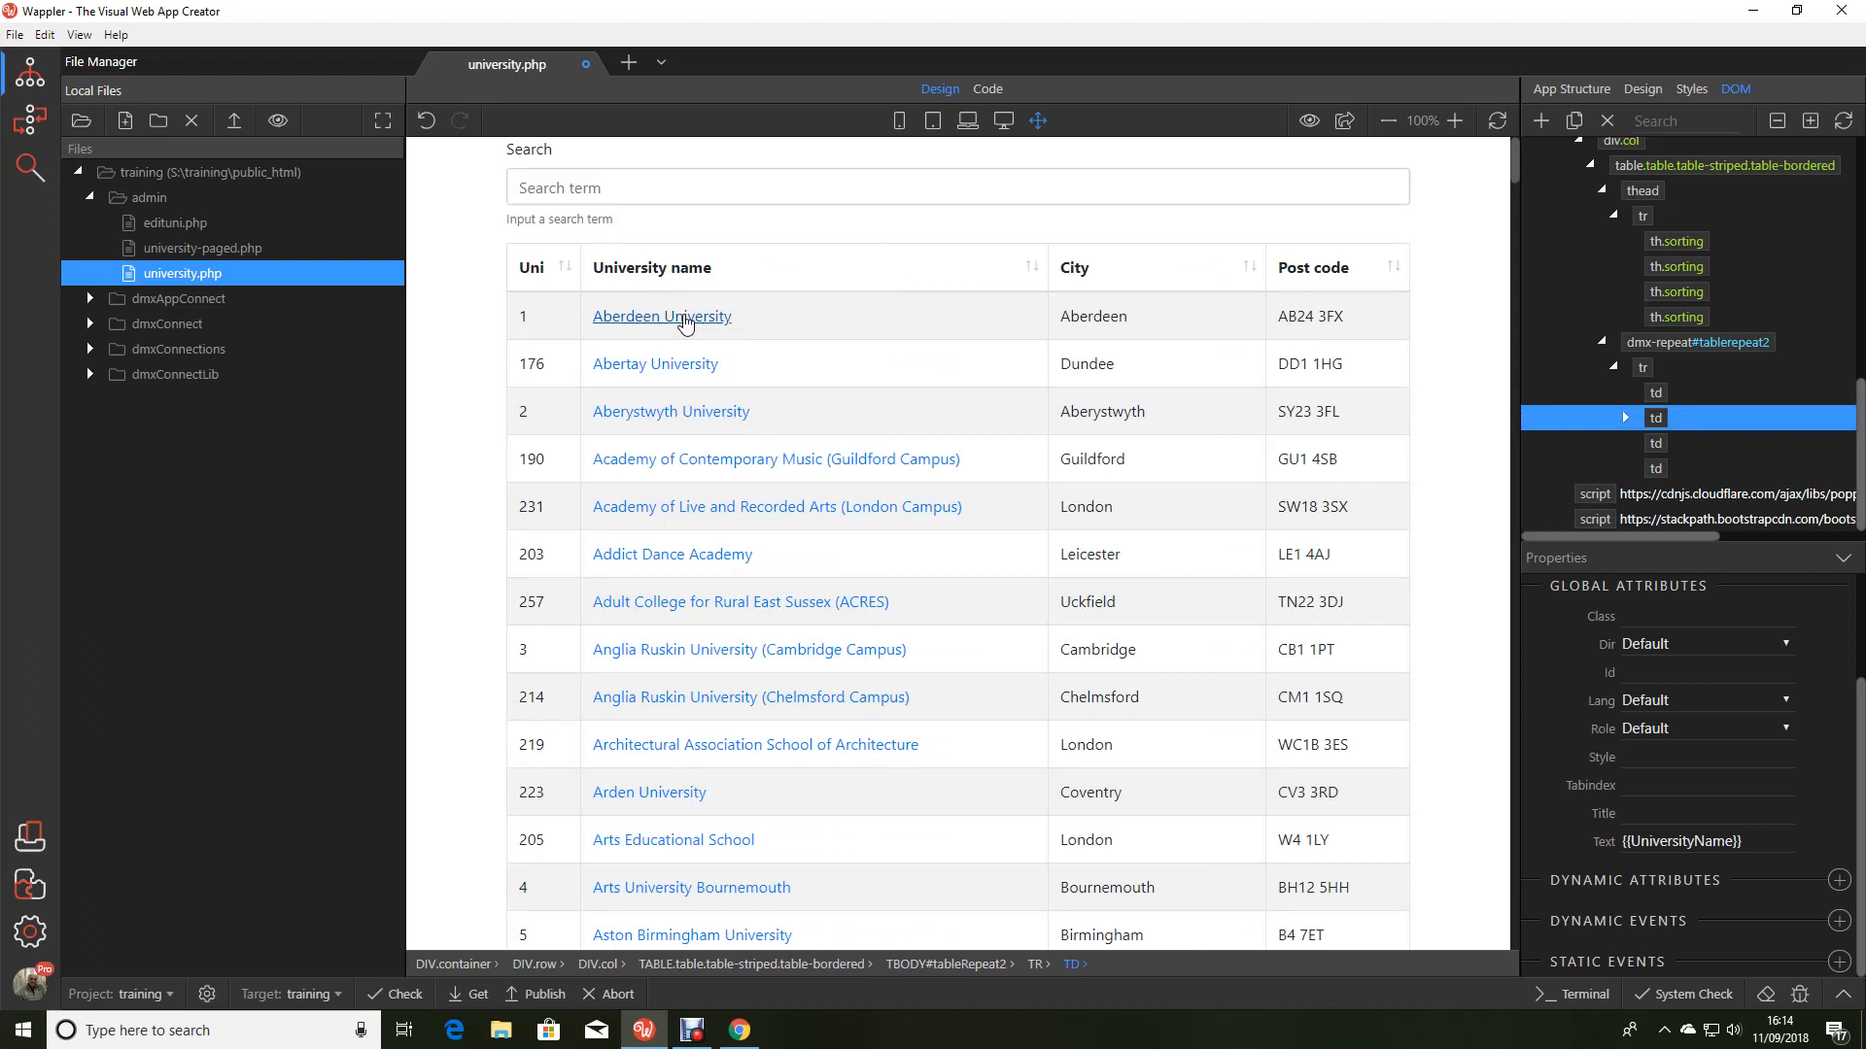
mouse_move(1712, 10)
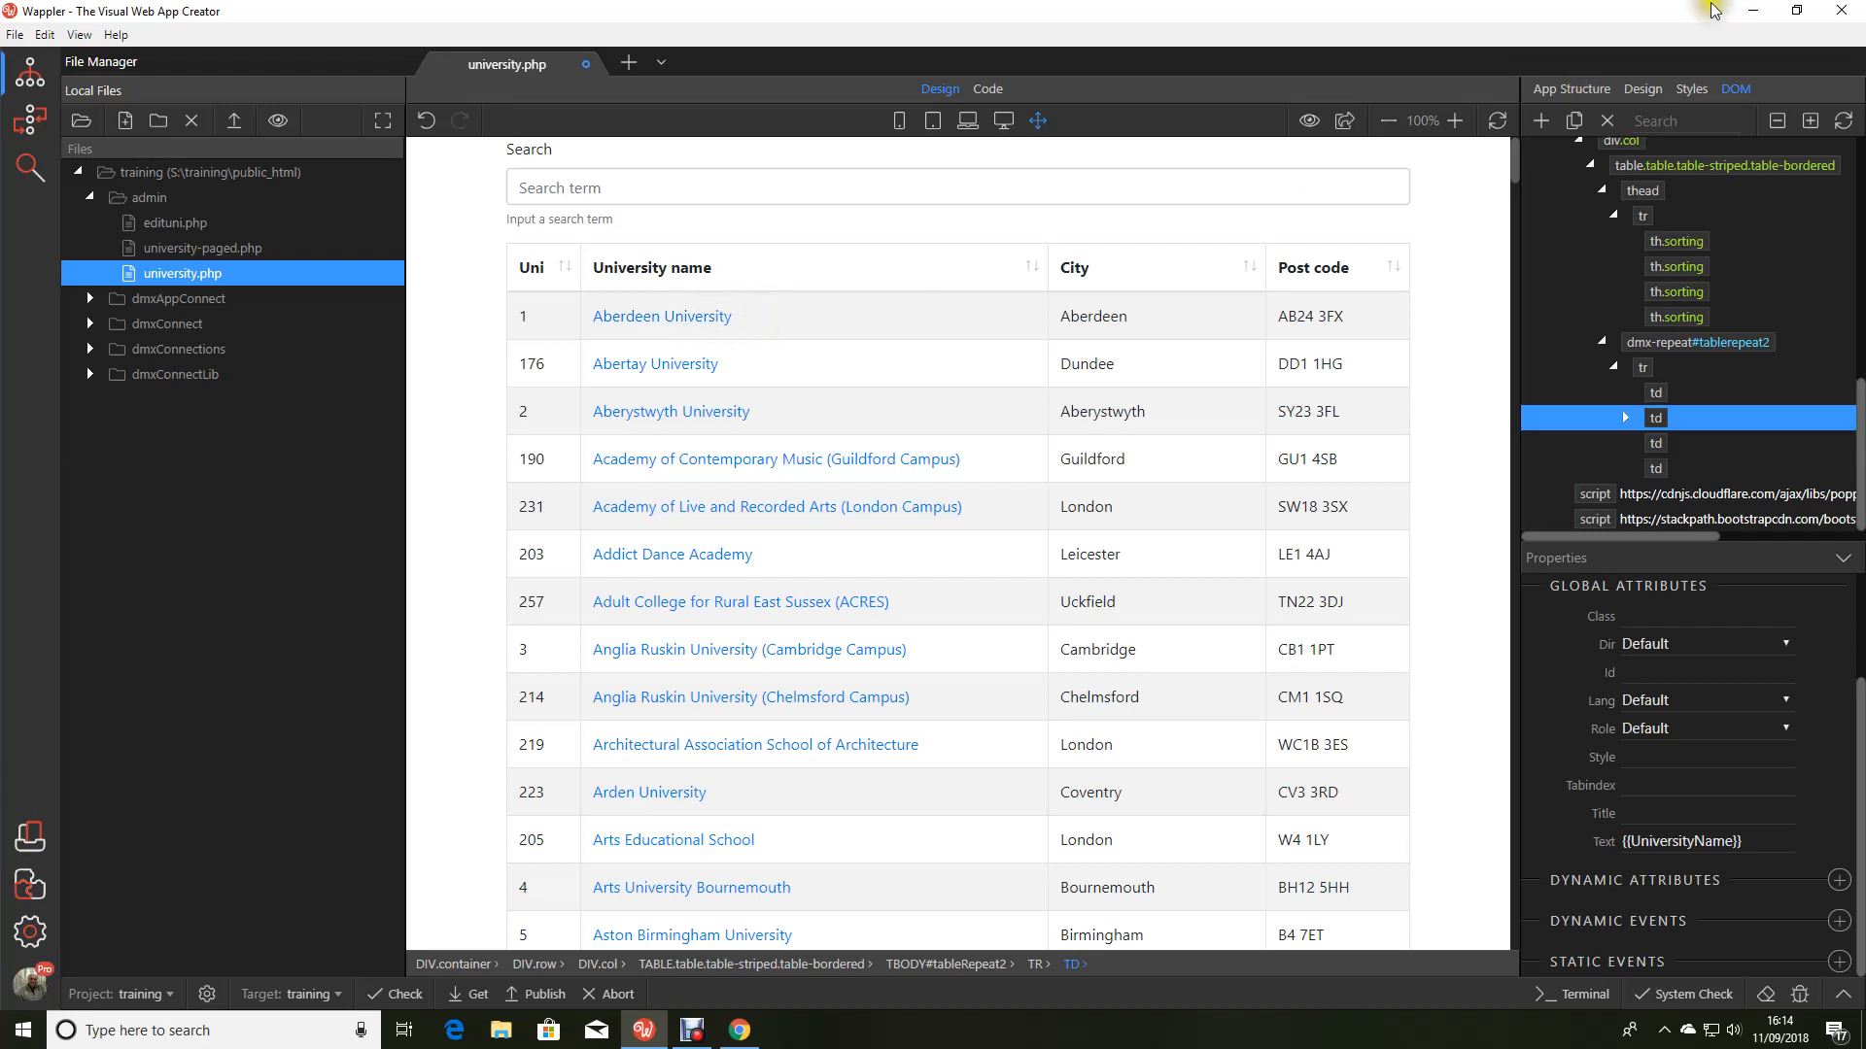
mouse_move(1859, 399)
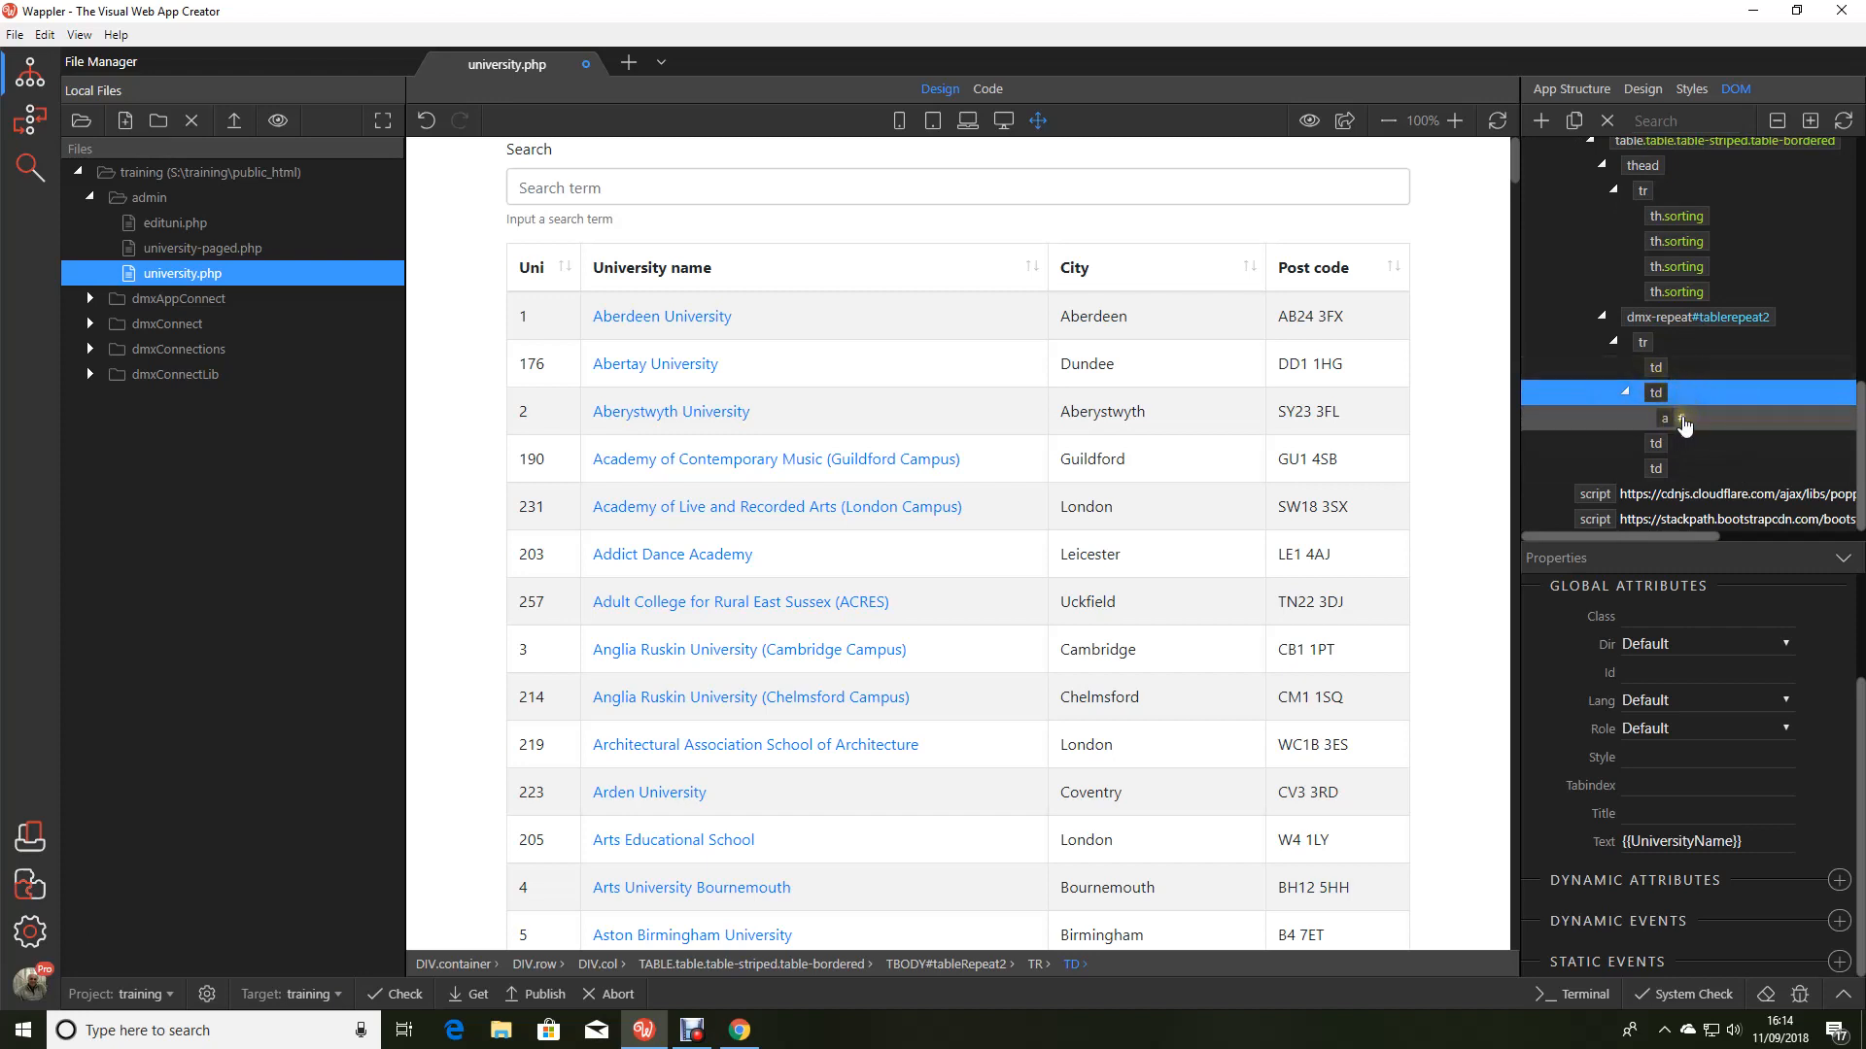
mouse_move(1680, 419)
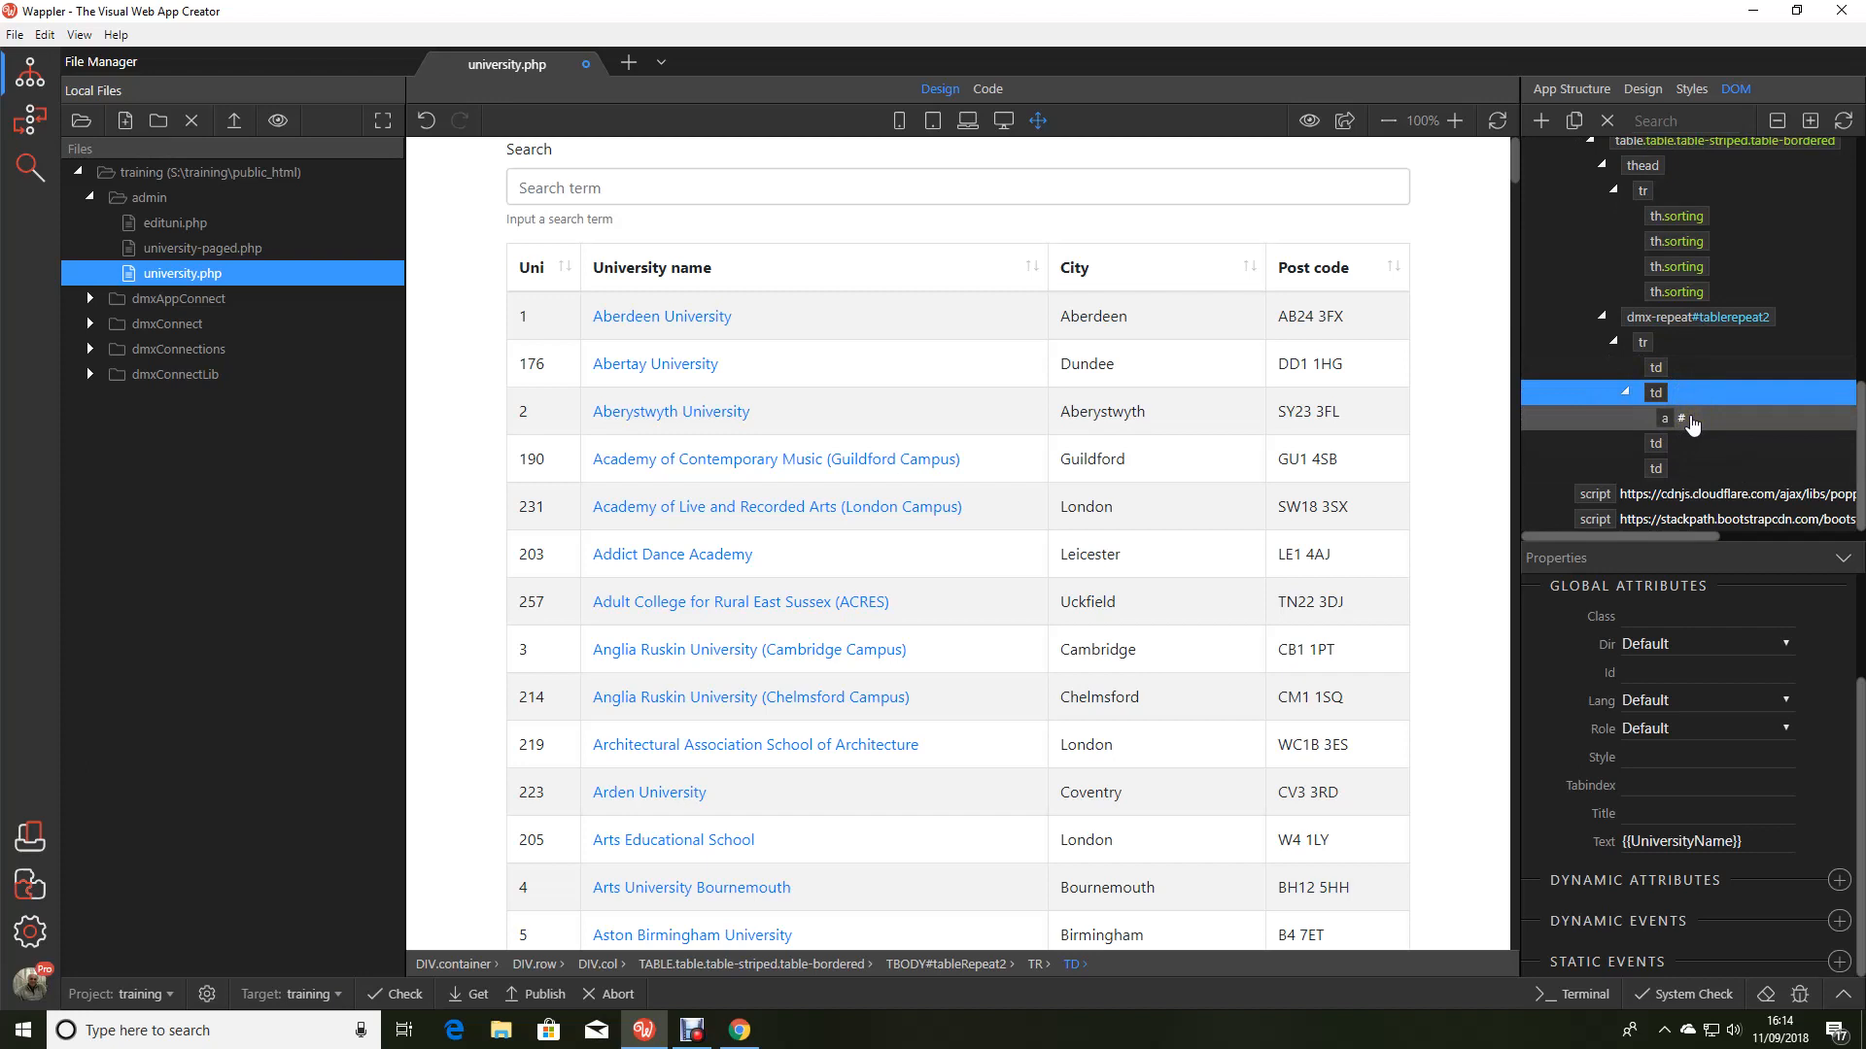
mouse_move(1686, 425)
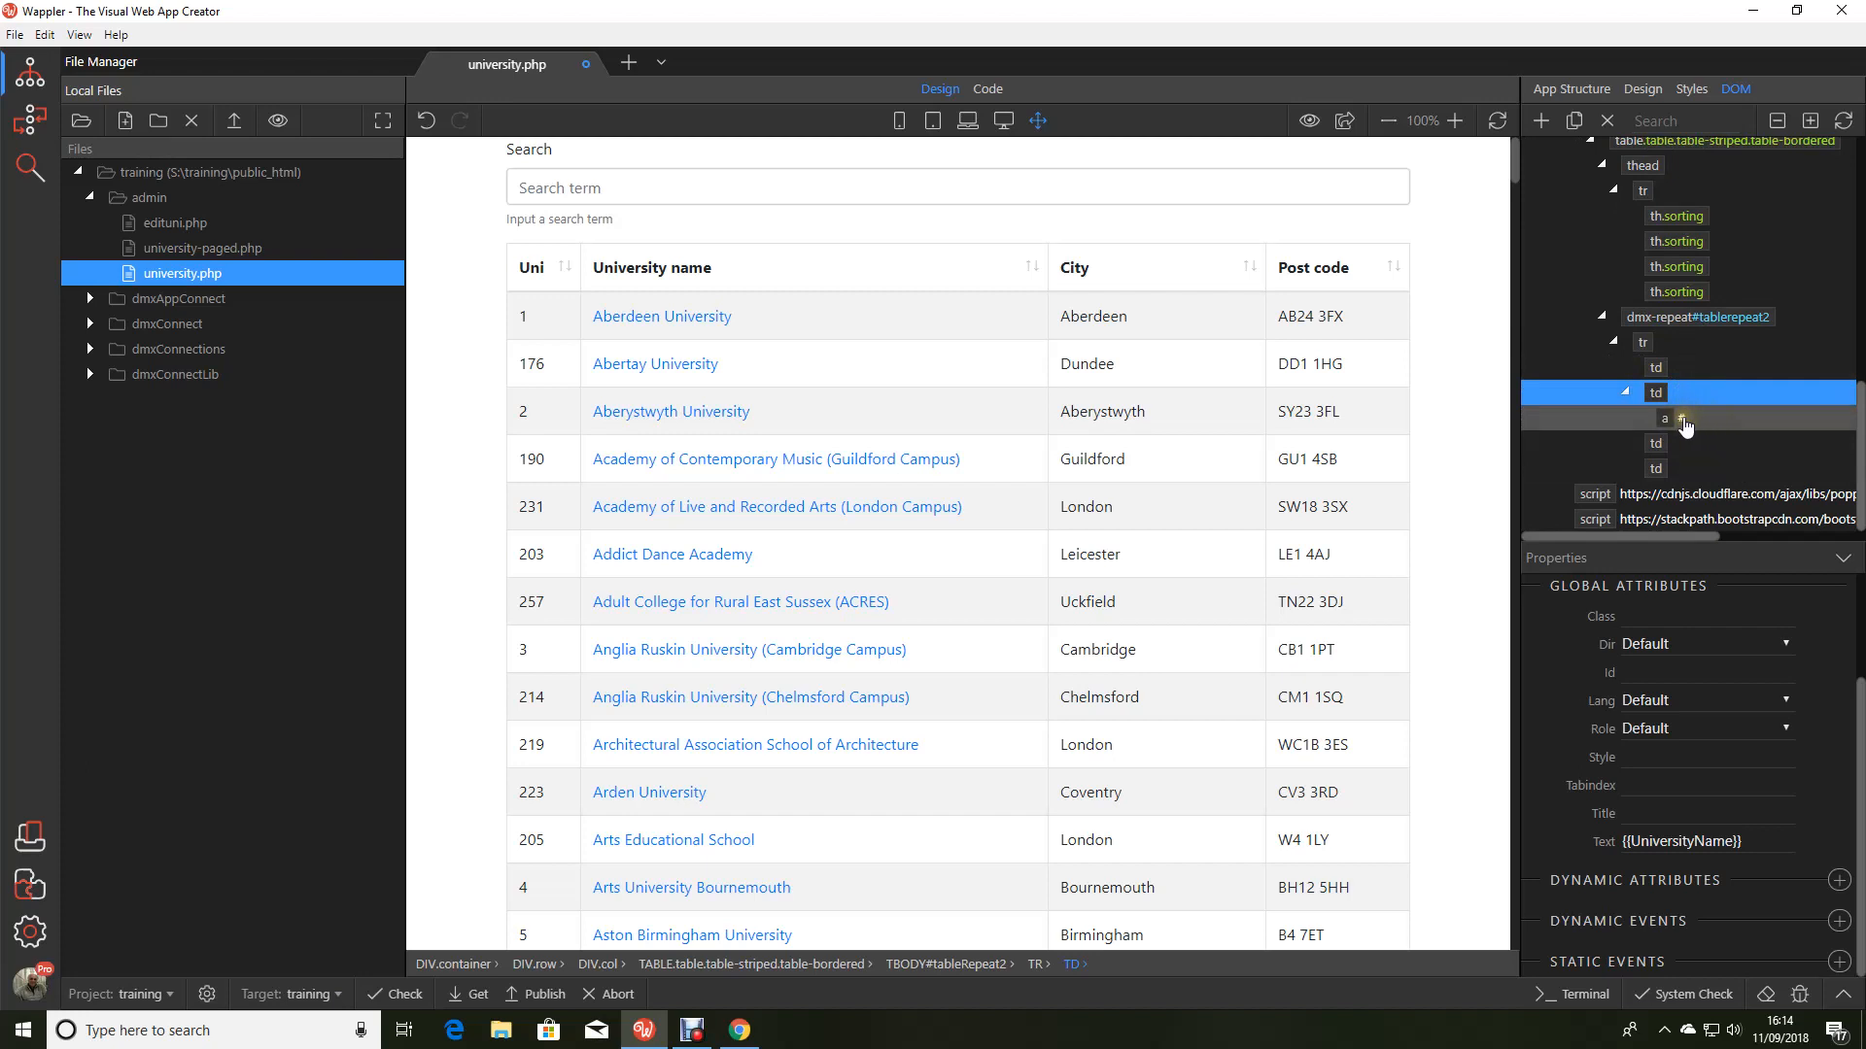
Step: Give the name cell's a tag a dynamic Link value of edituni.php?id={{UniID}}
click(1662, 418)
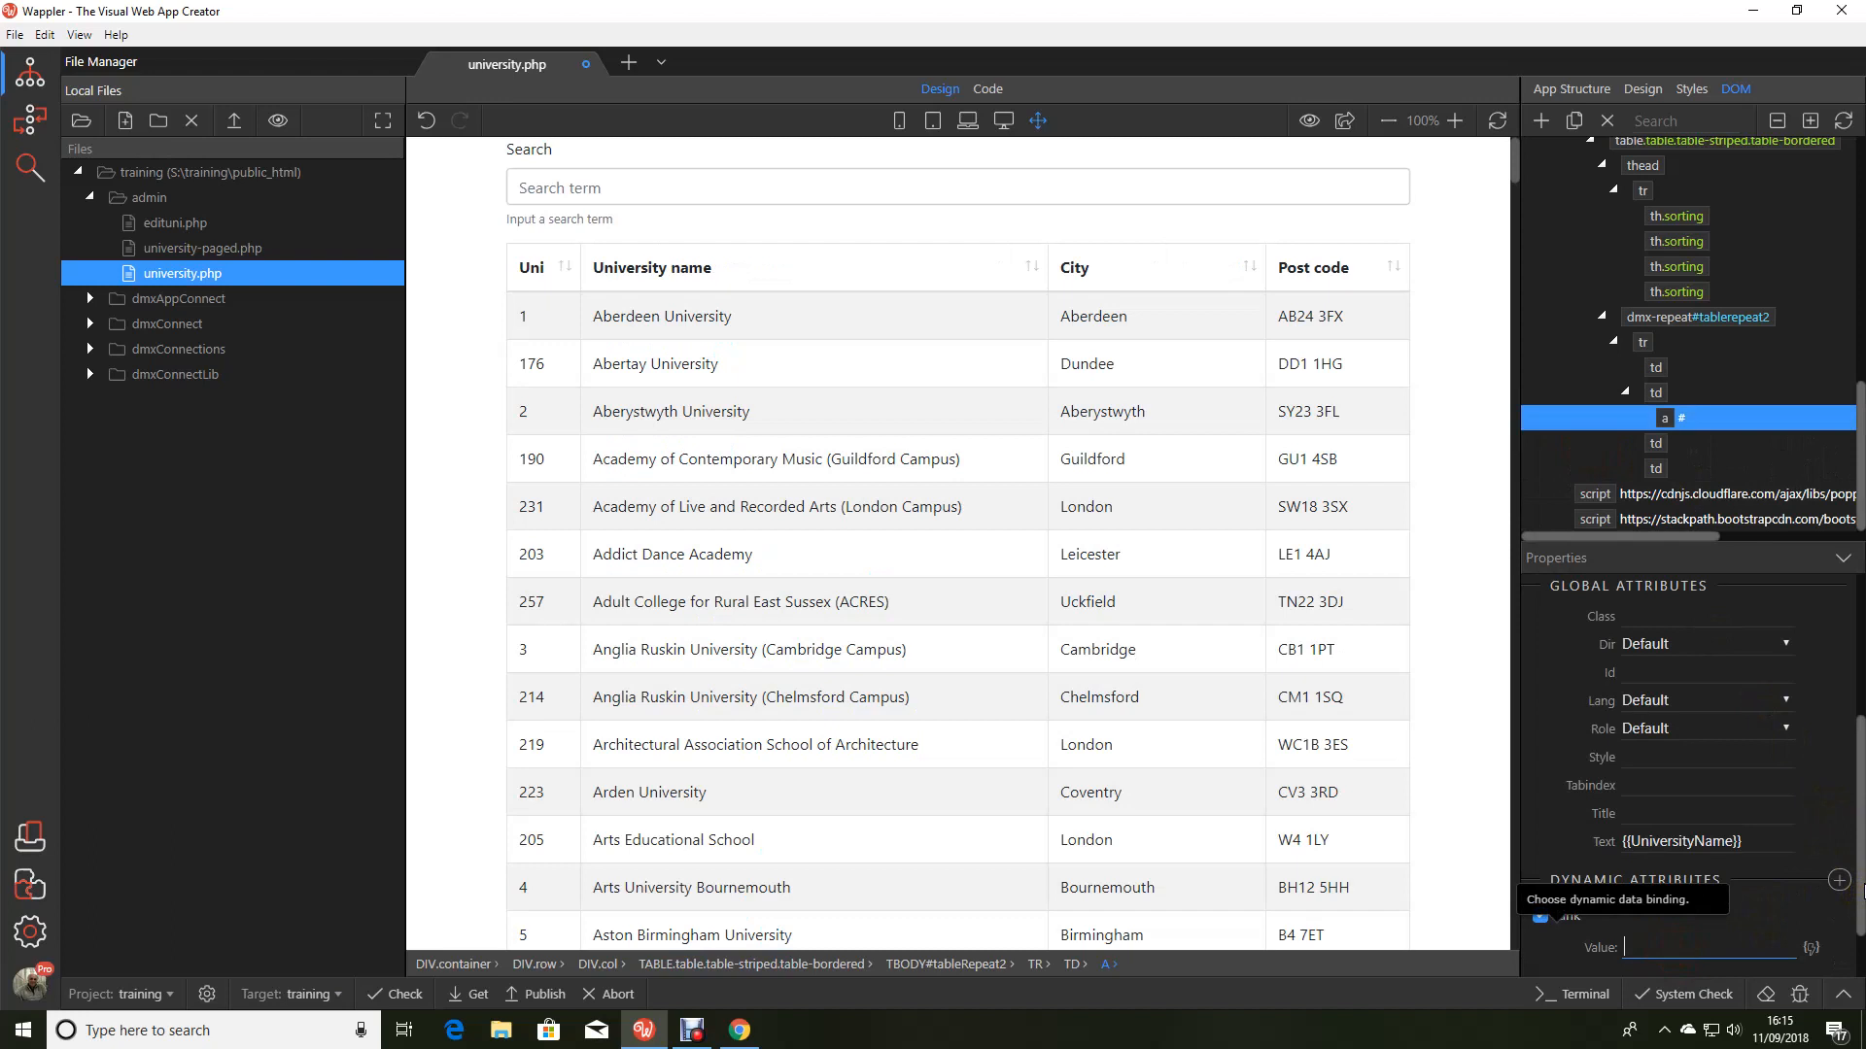
text(editu)
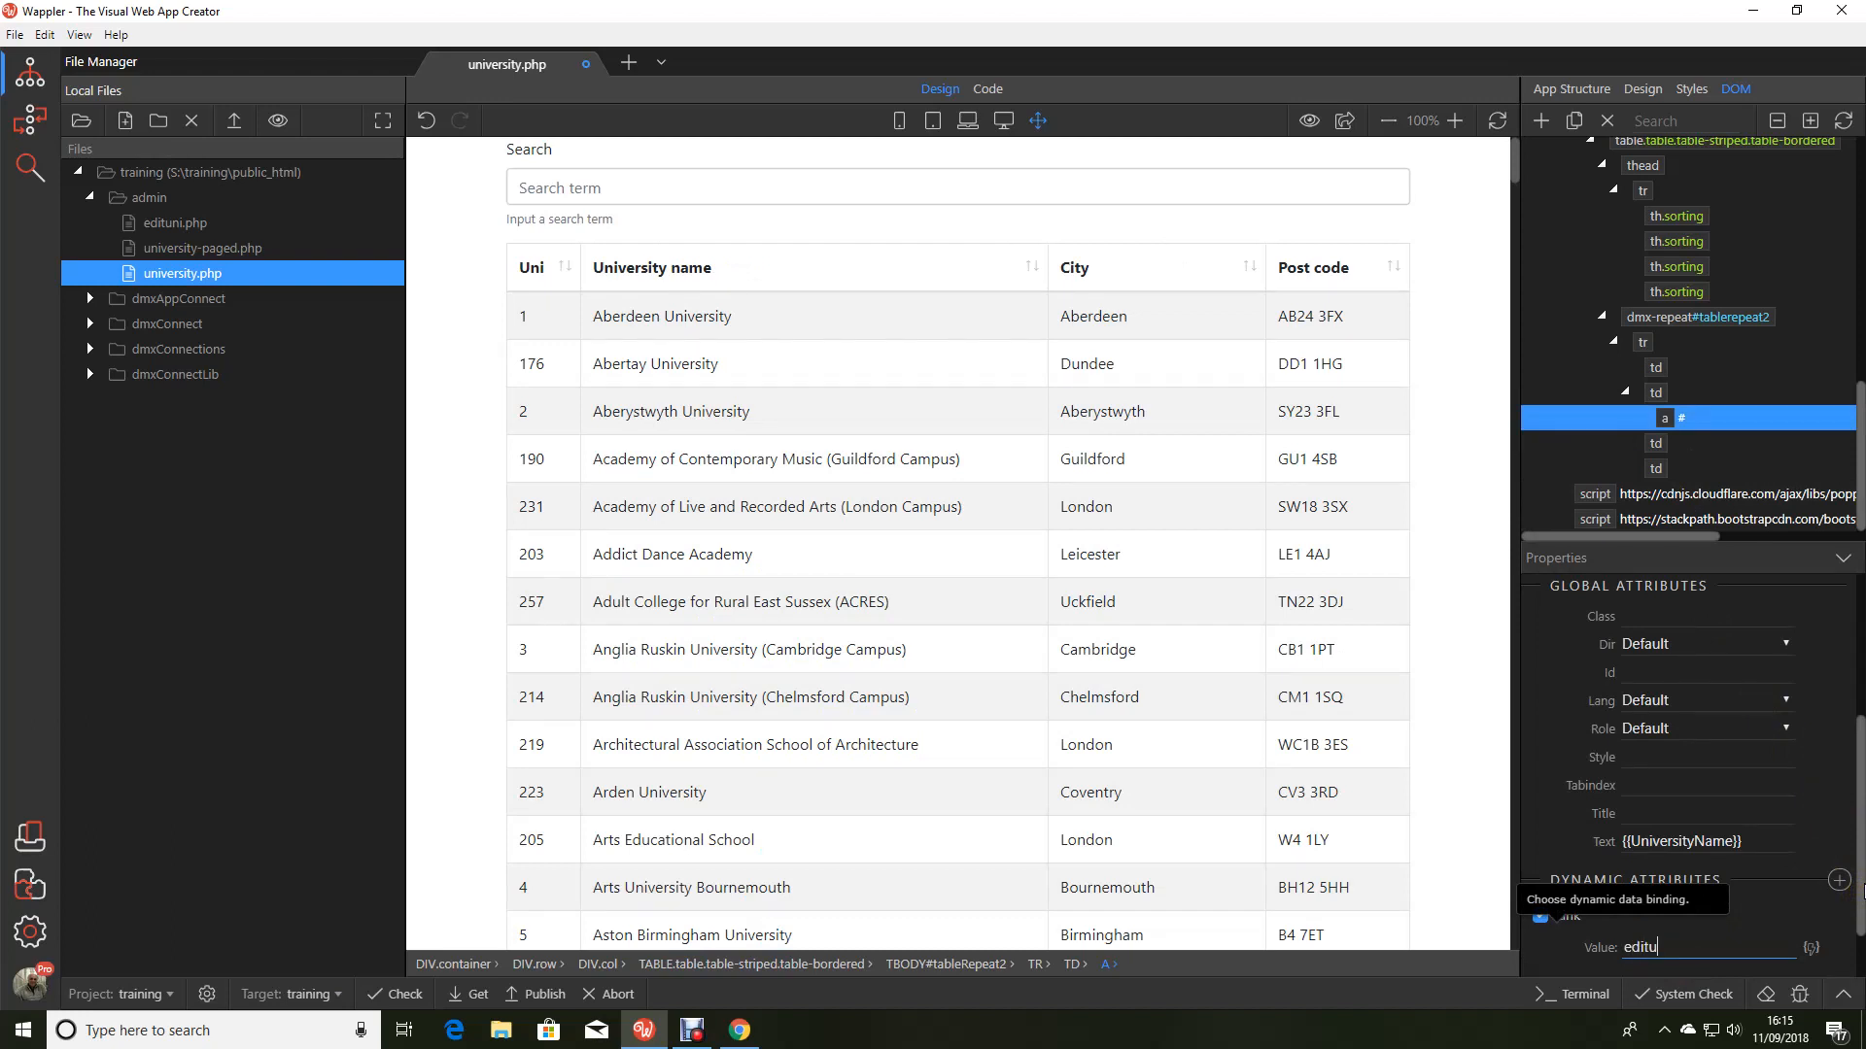
text(ni.pgp)
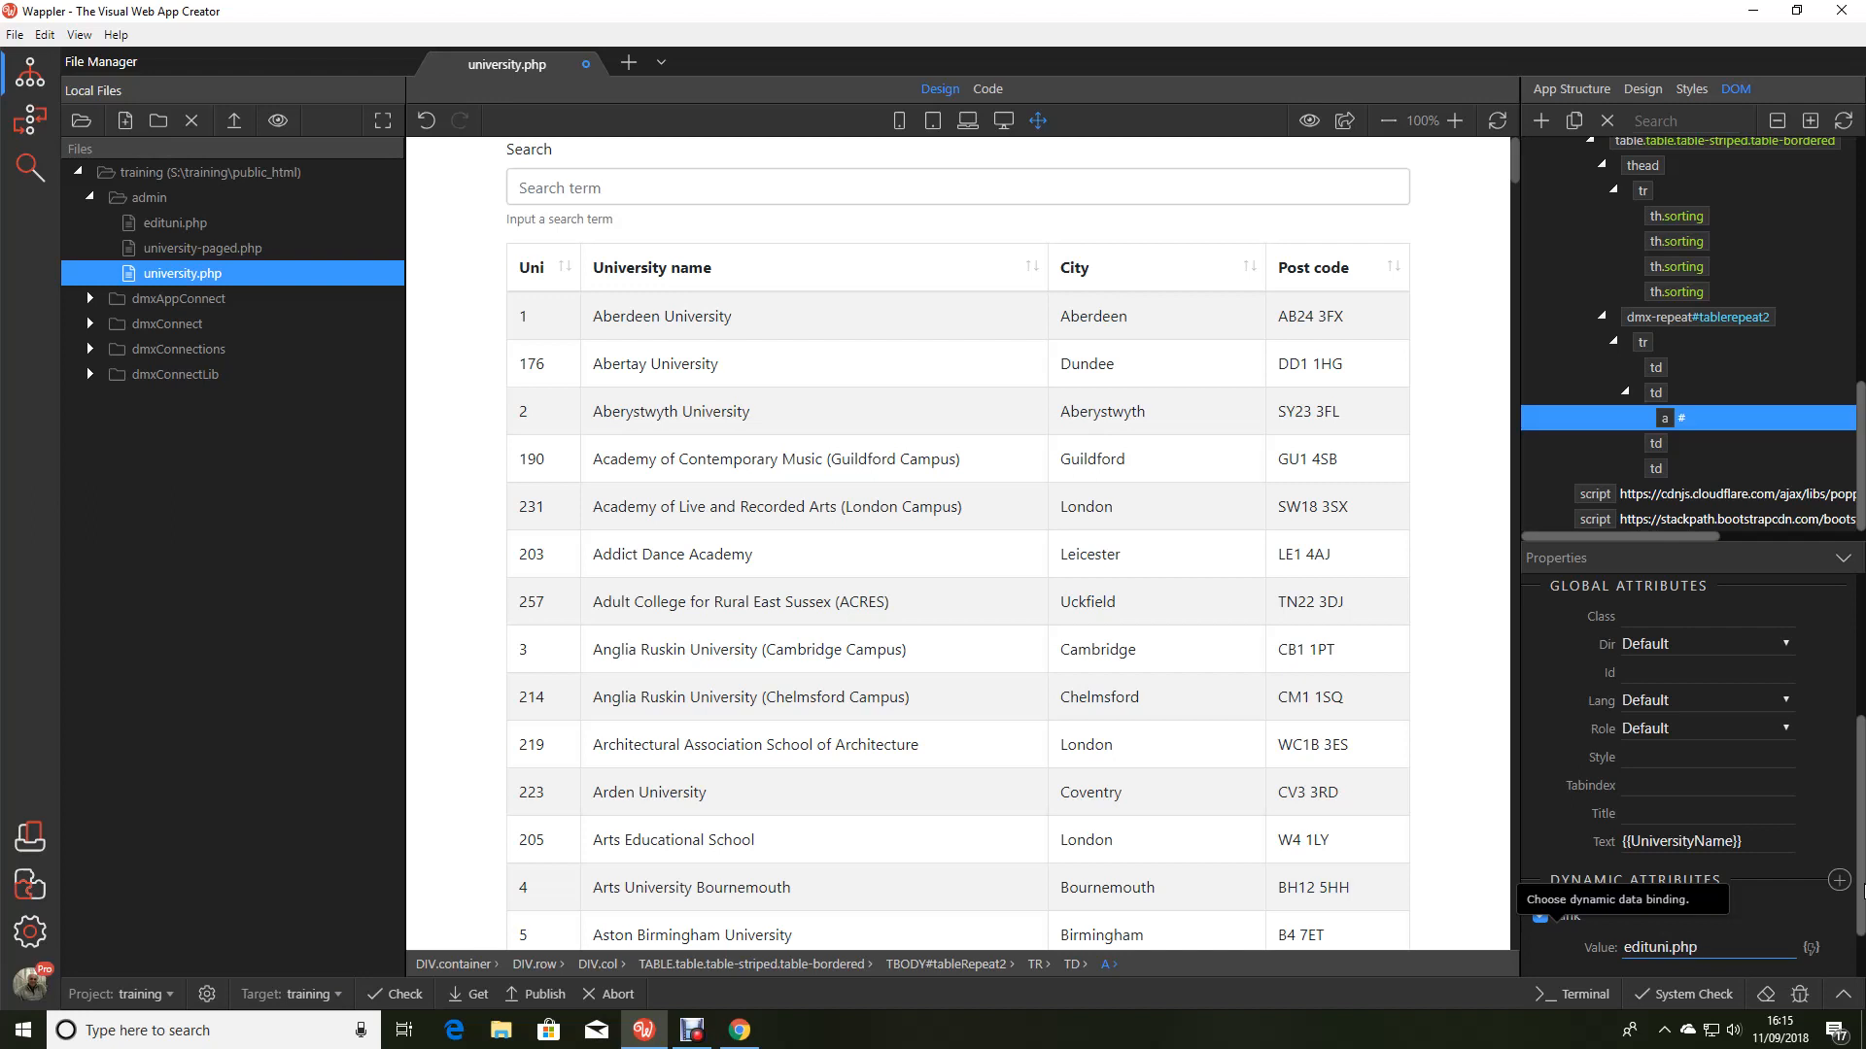
text(?id={{)
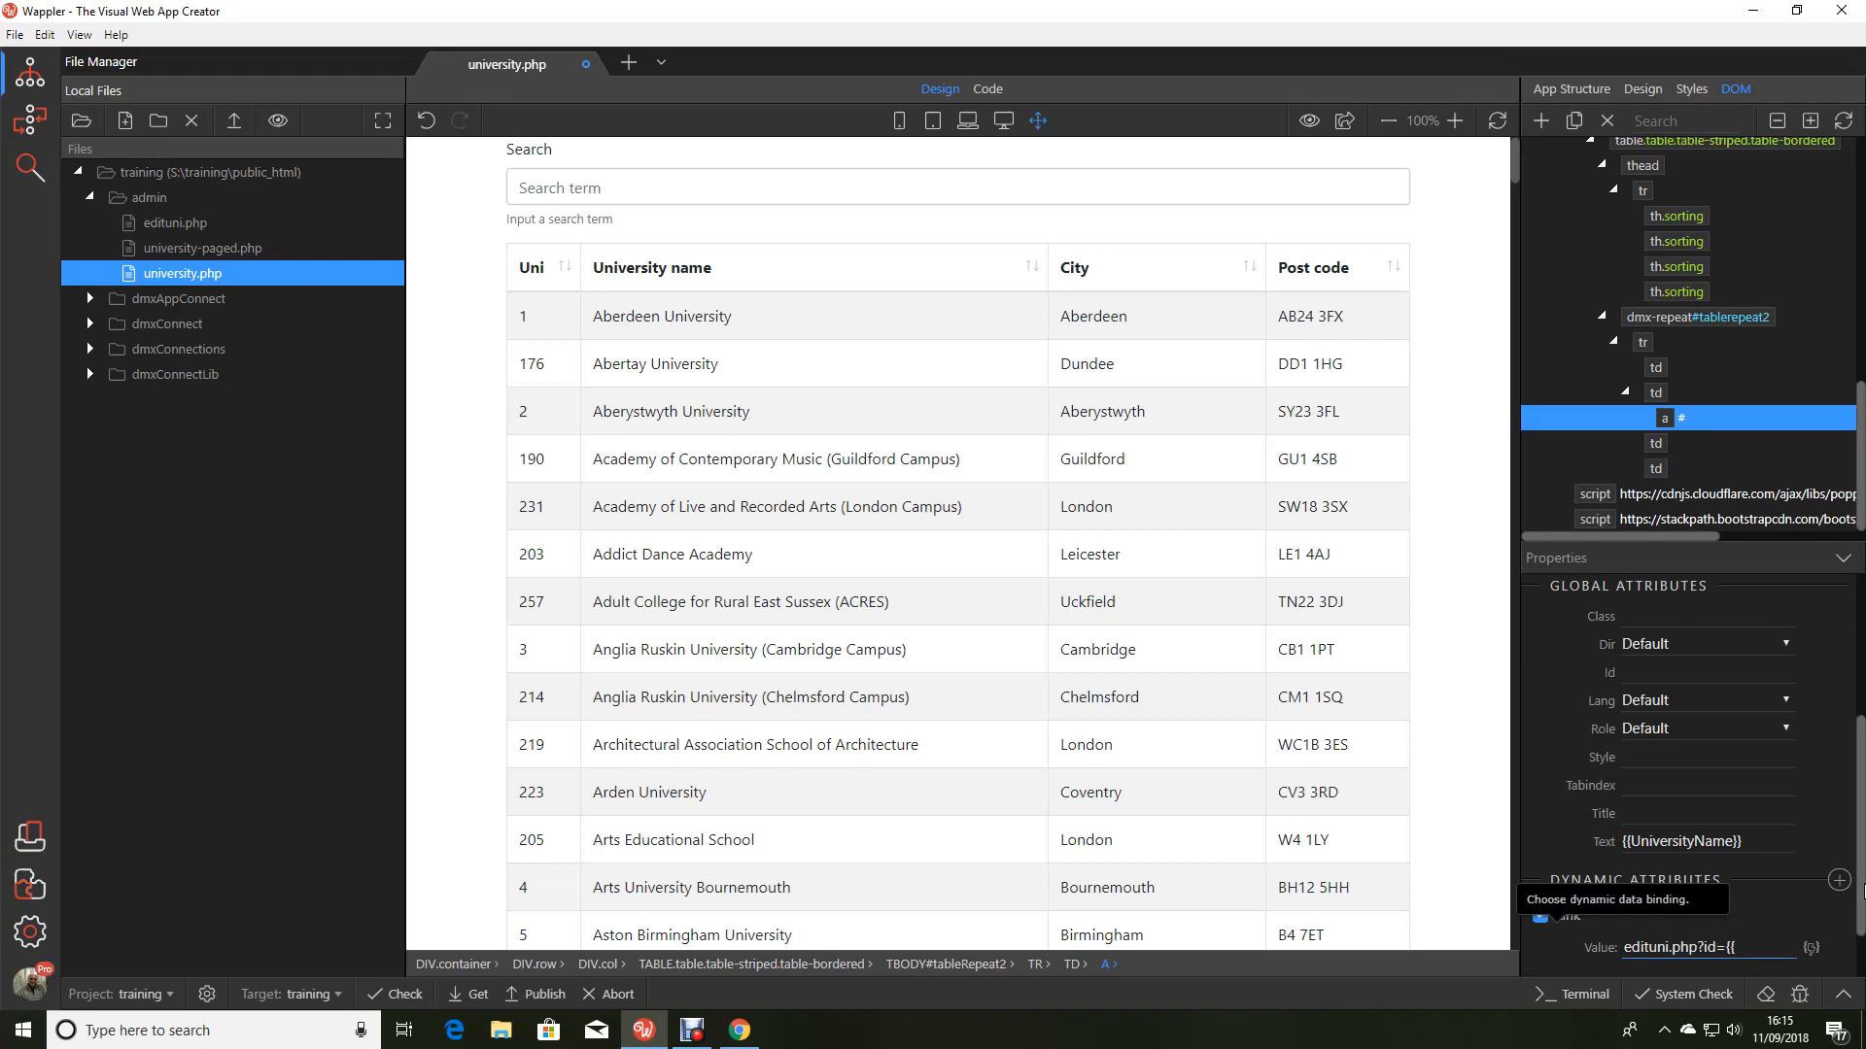
text(Uni)
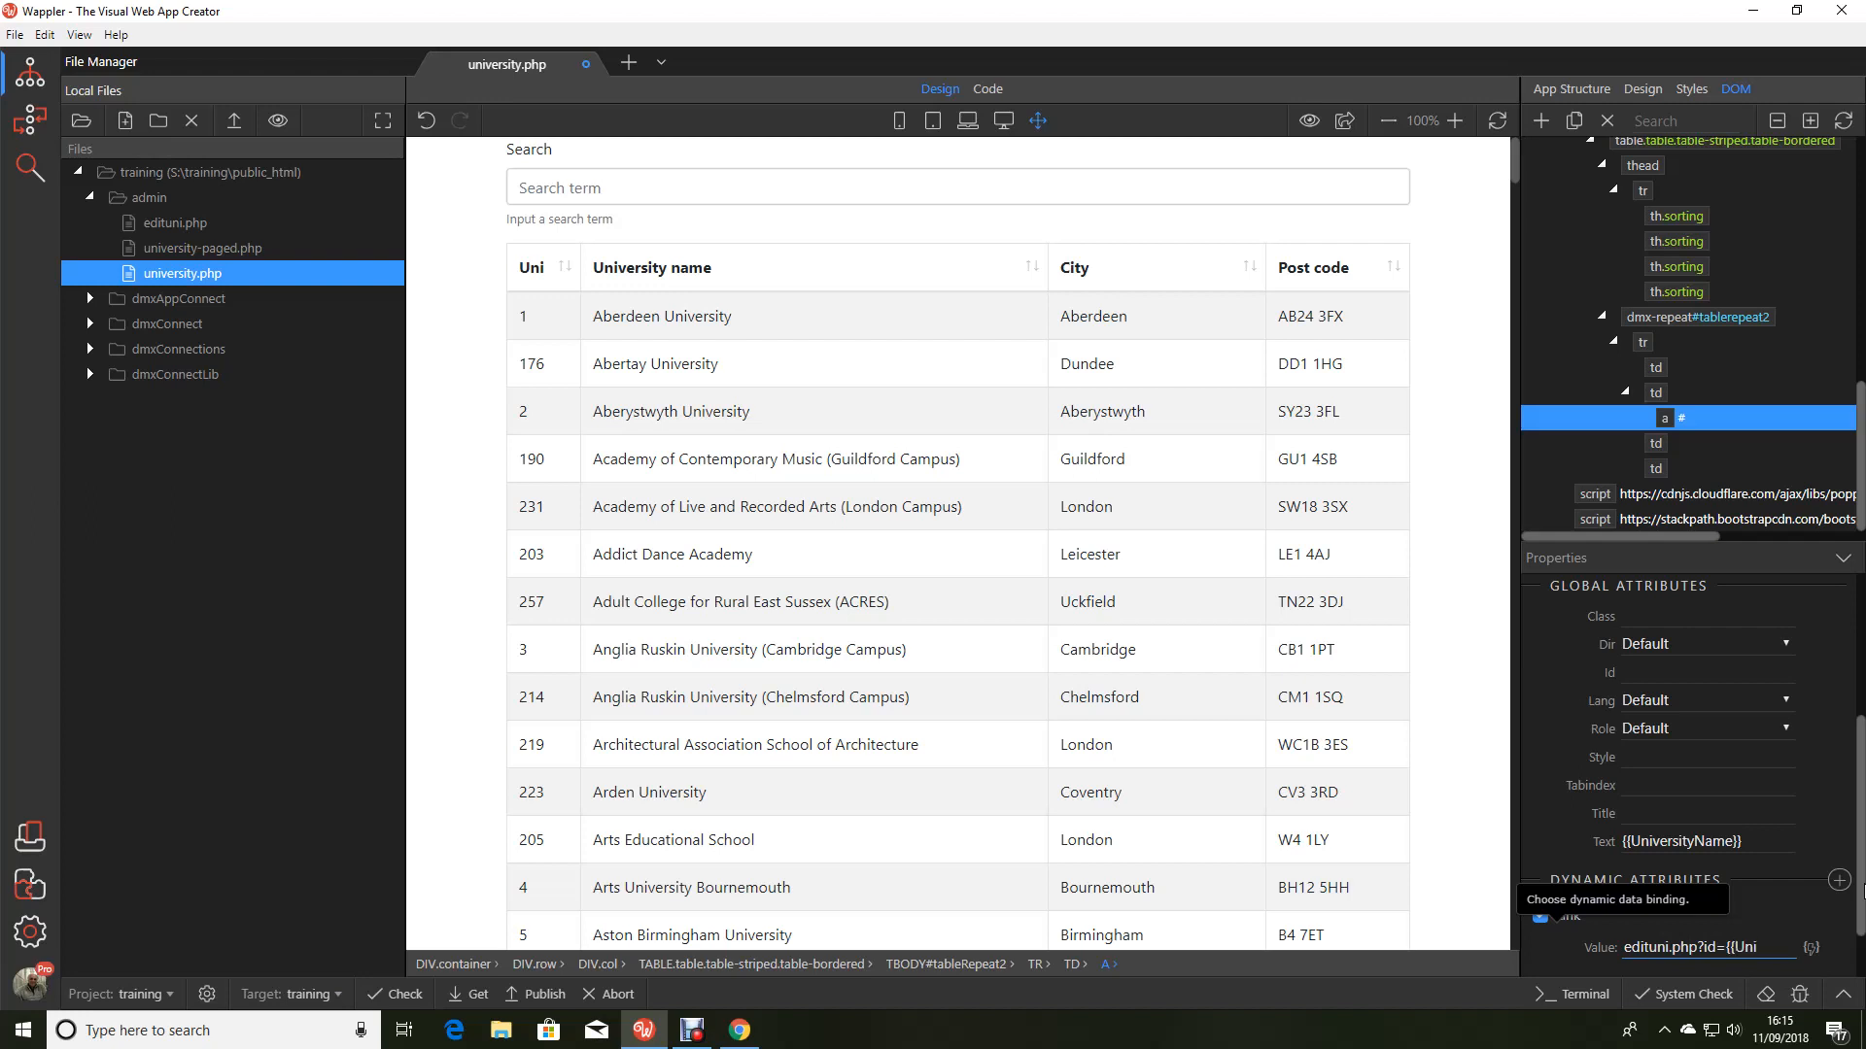
text(ID}})
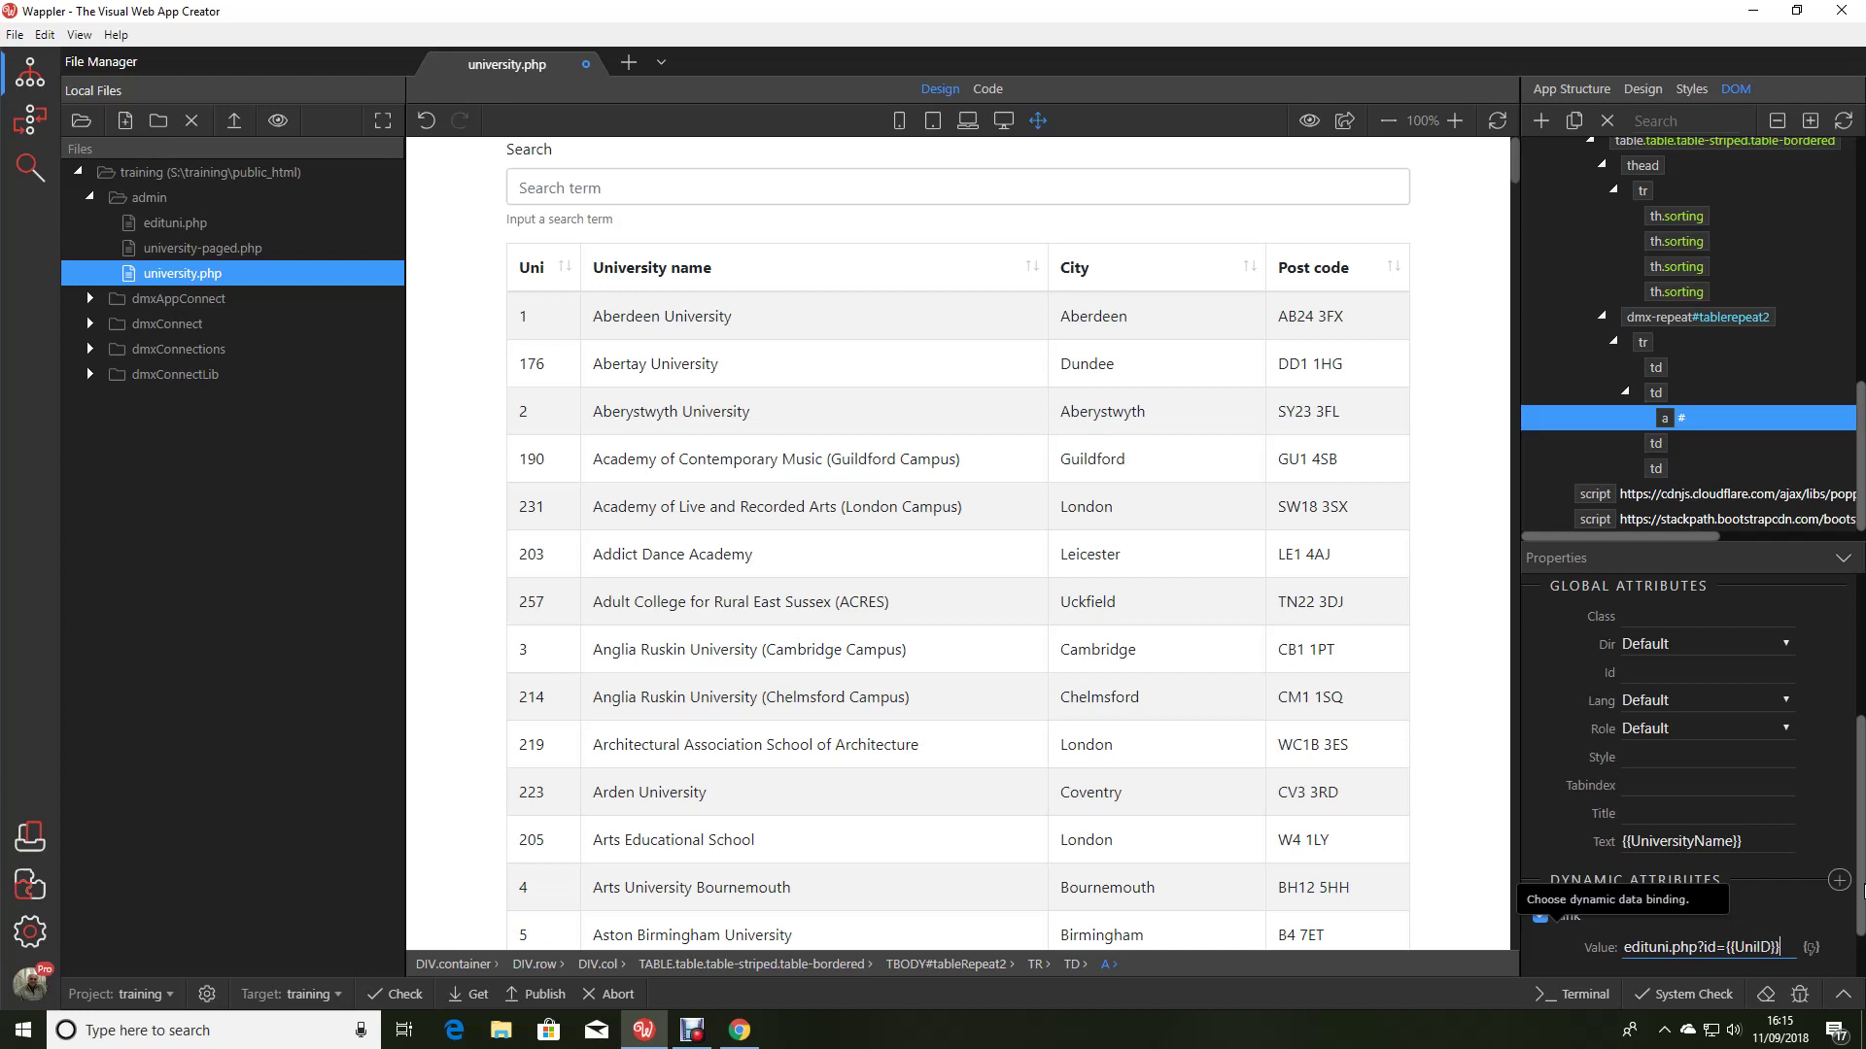
mouse_move(1809, 937)
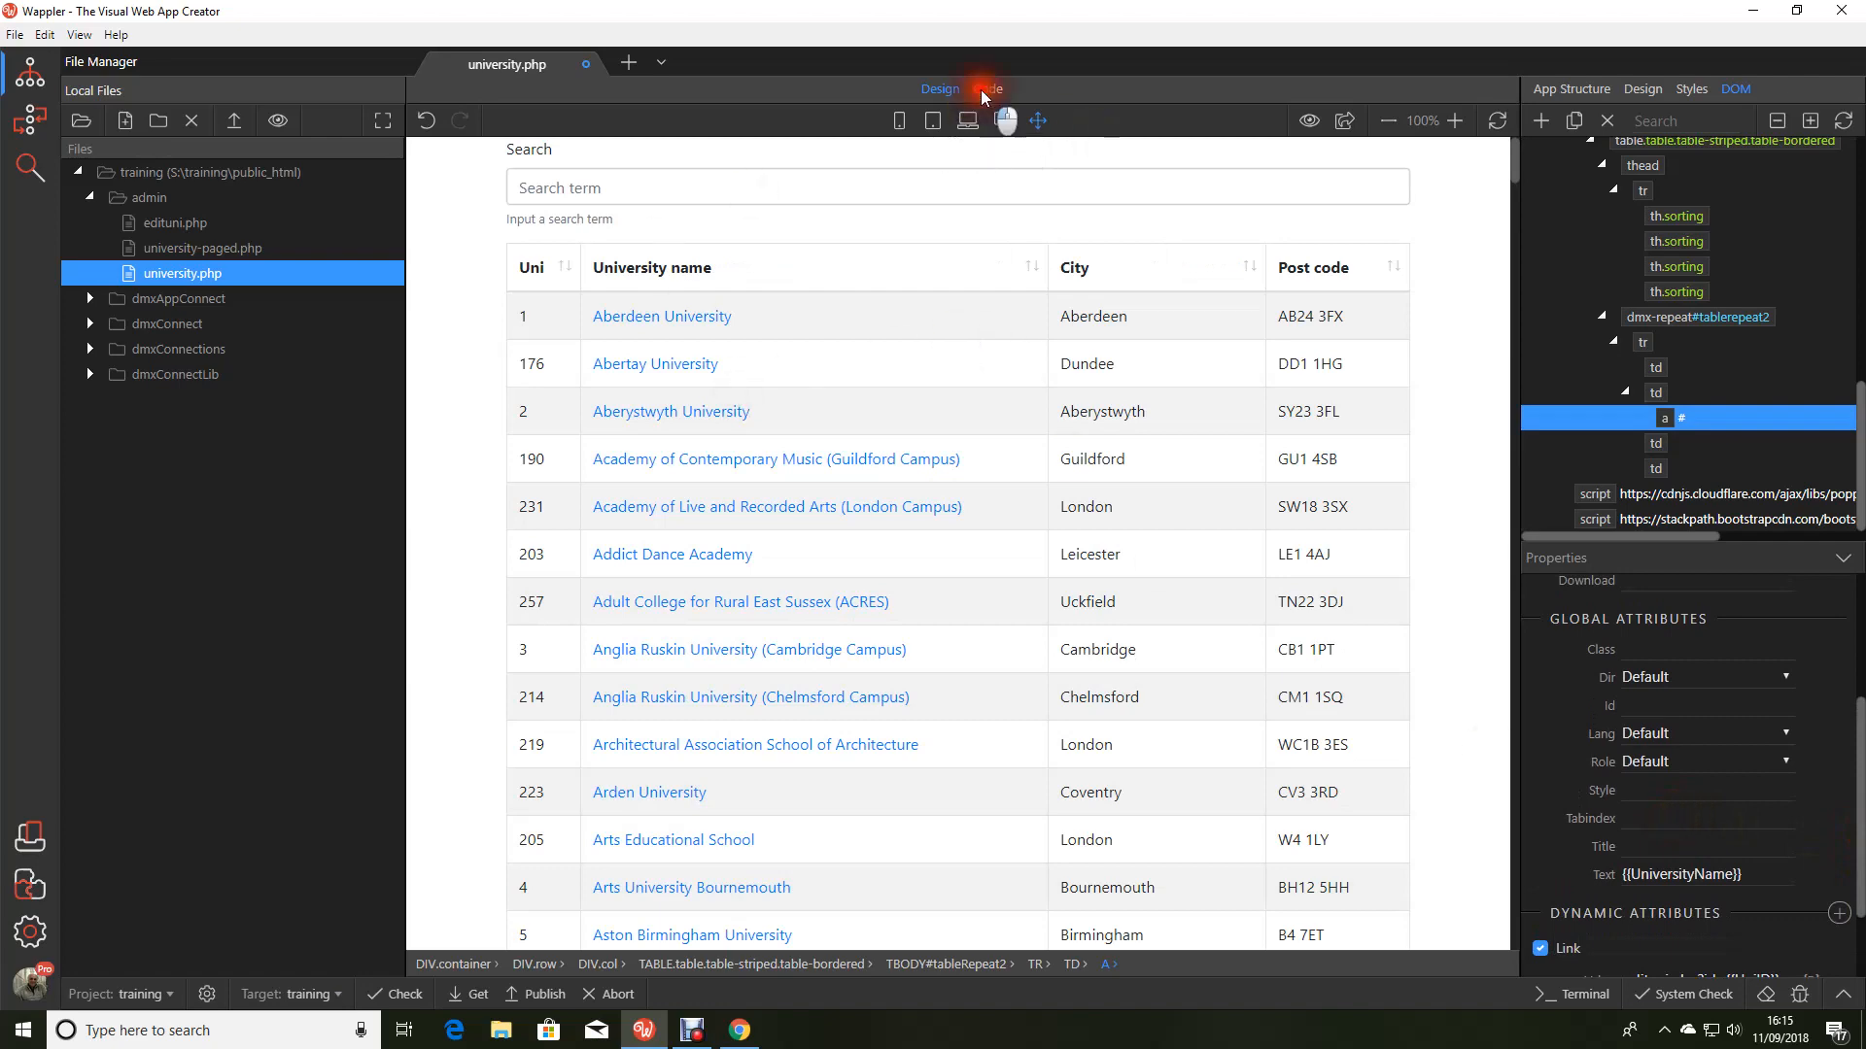
Step: Check the href markup in Code view, return to Design, and save university.php
click(986, 89)
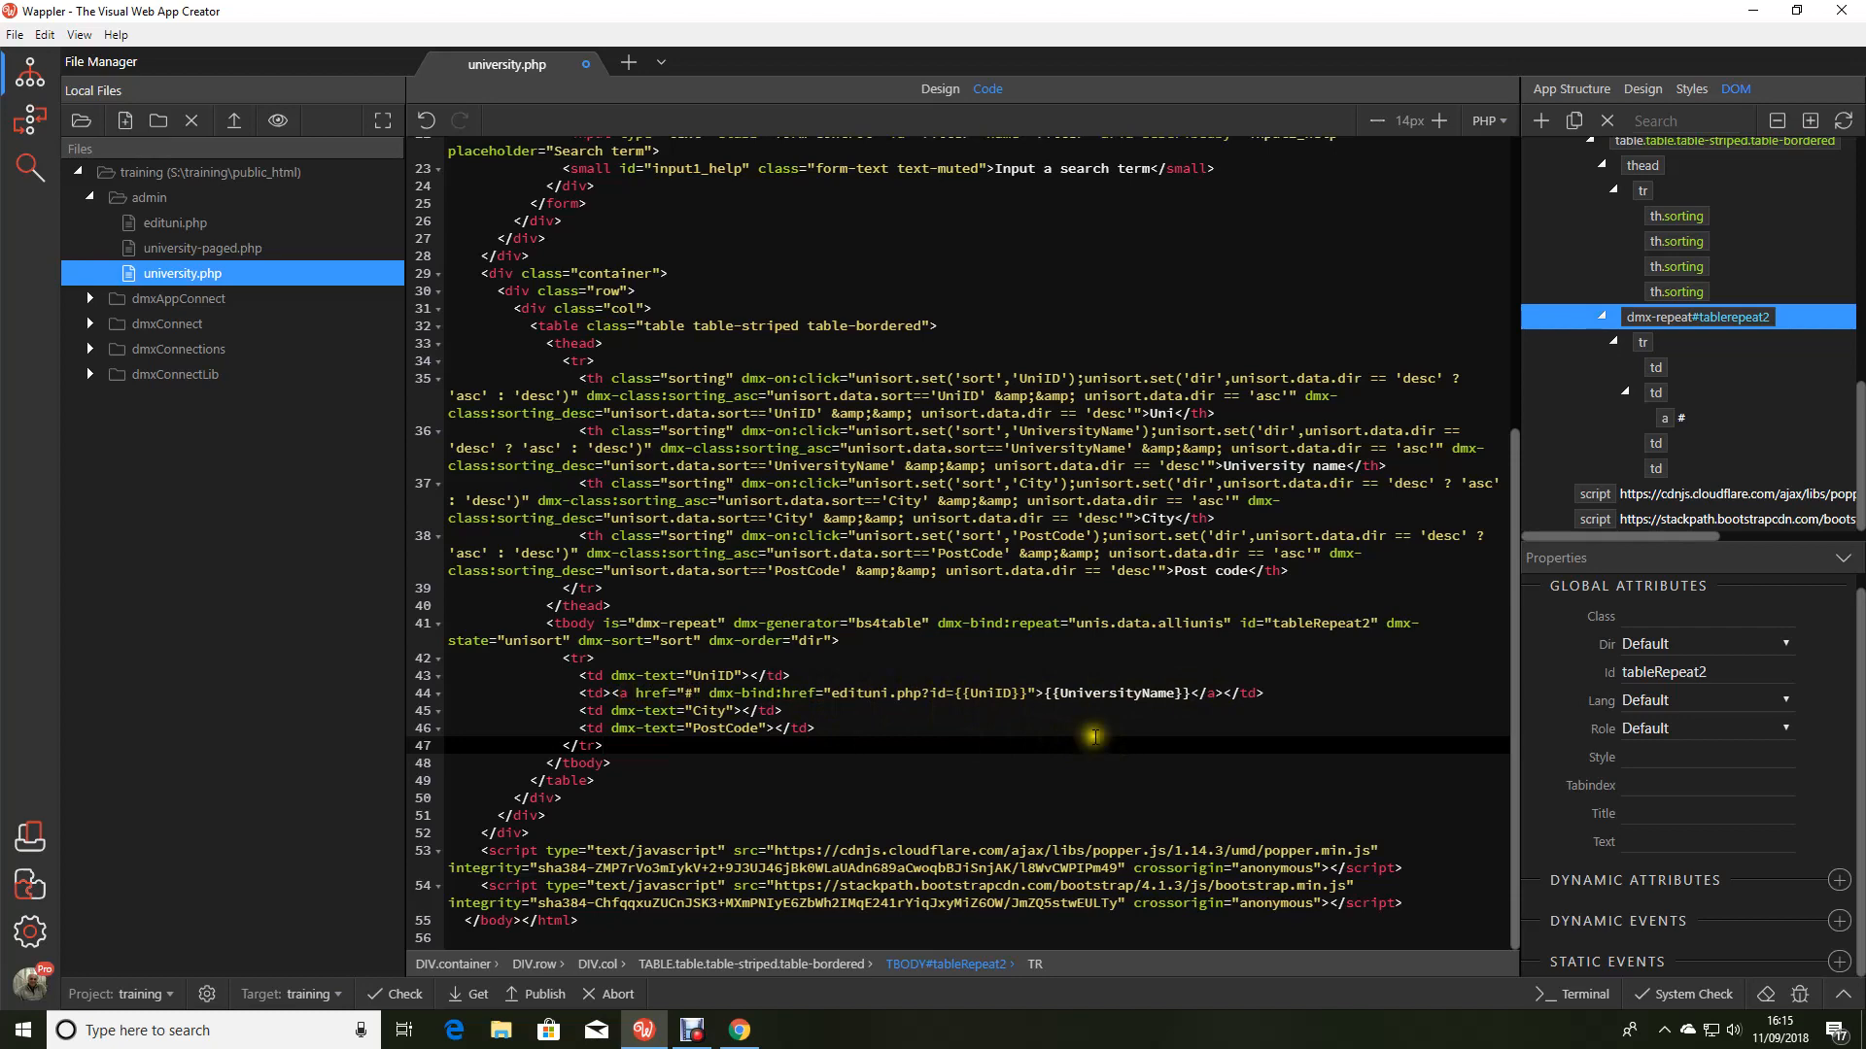
click(938, 88)
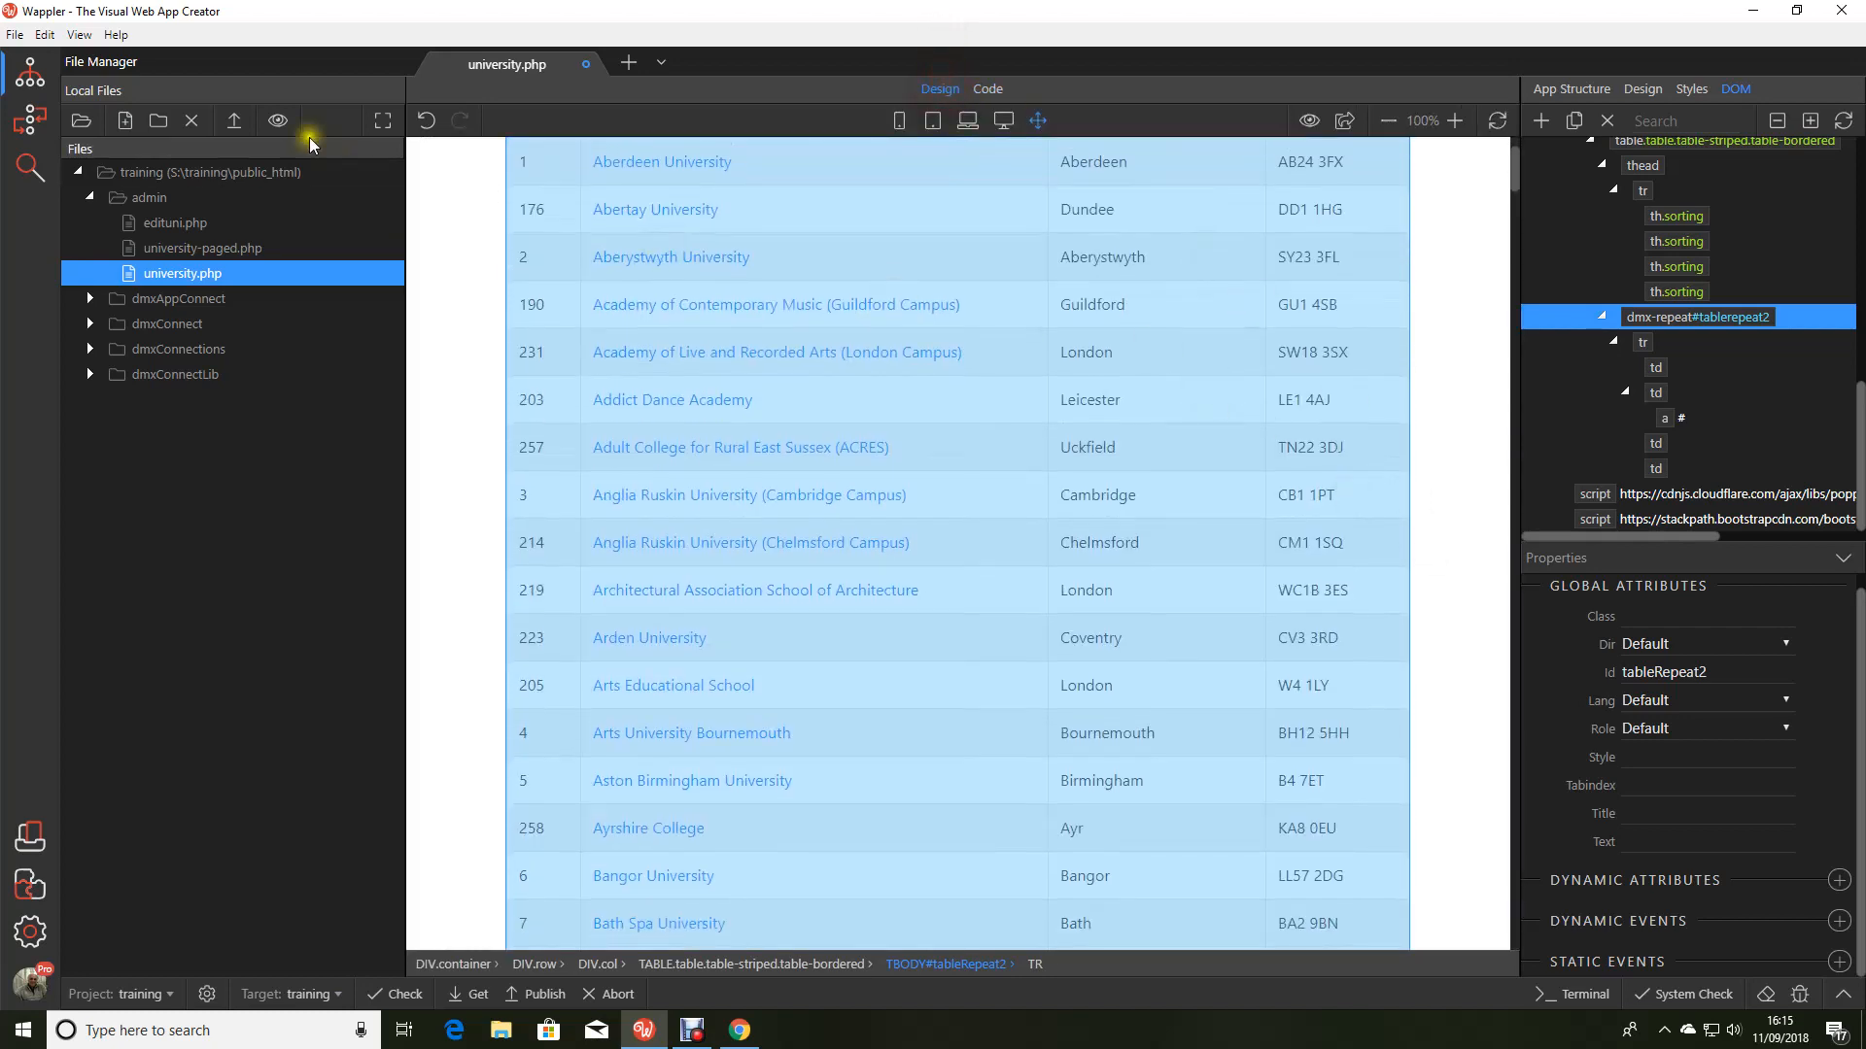
key(ctrl+s)
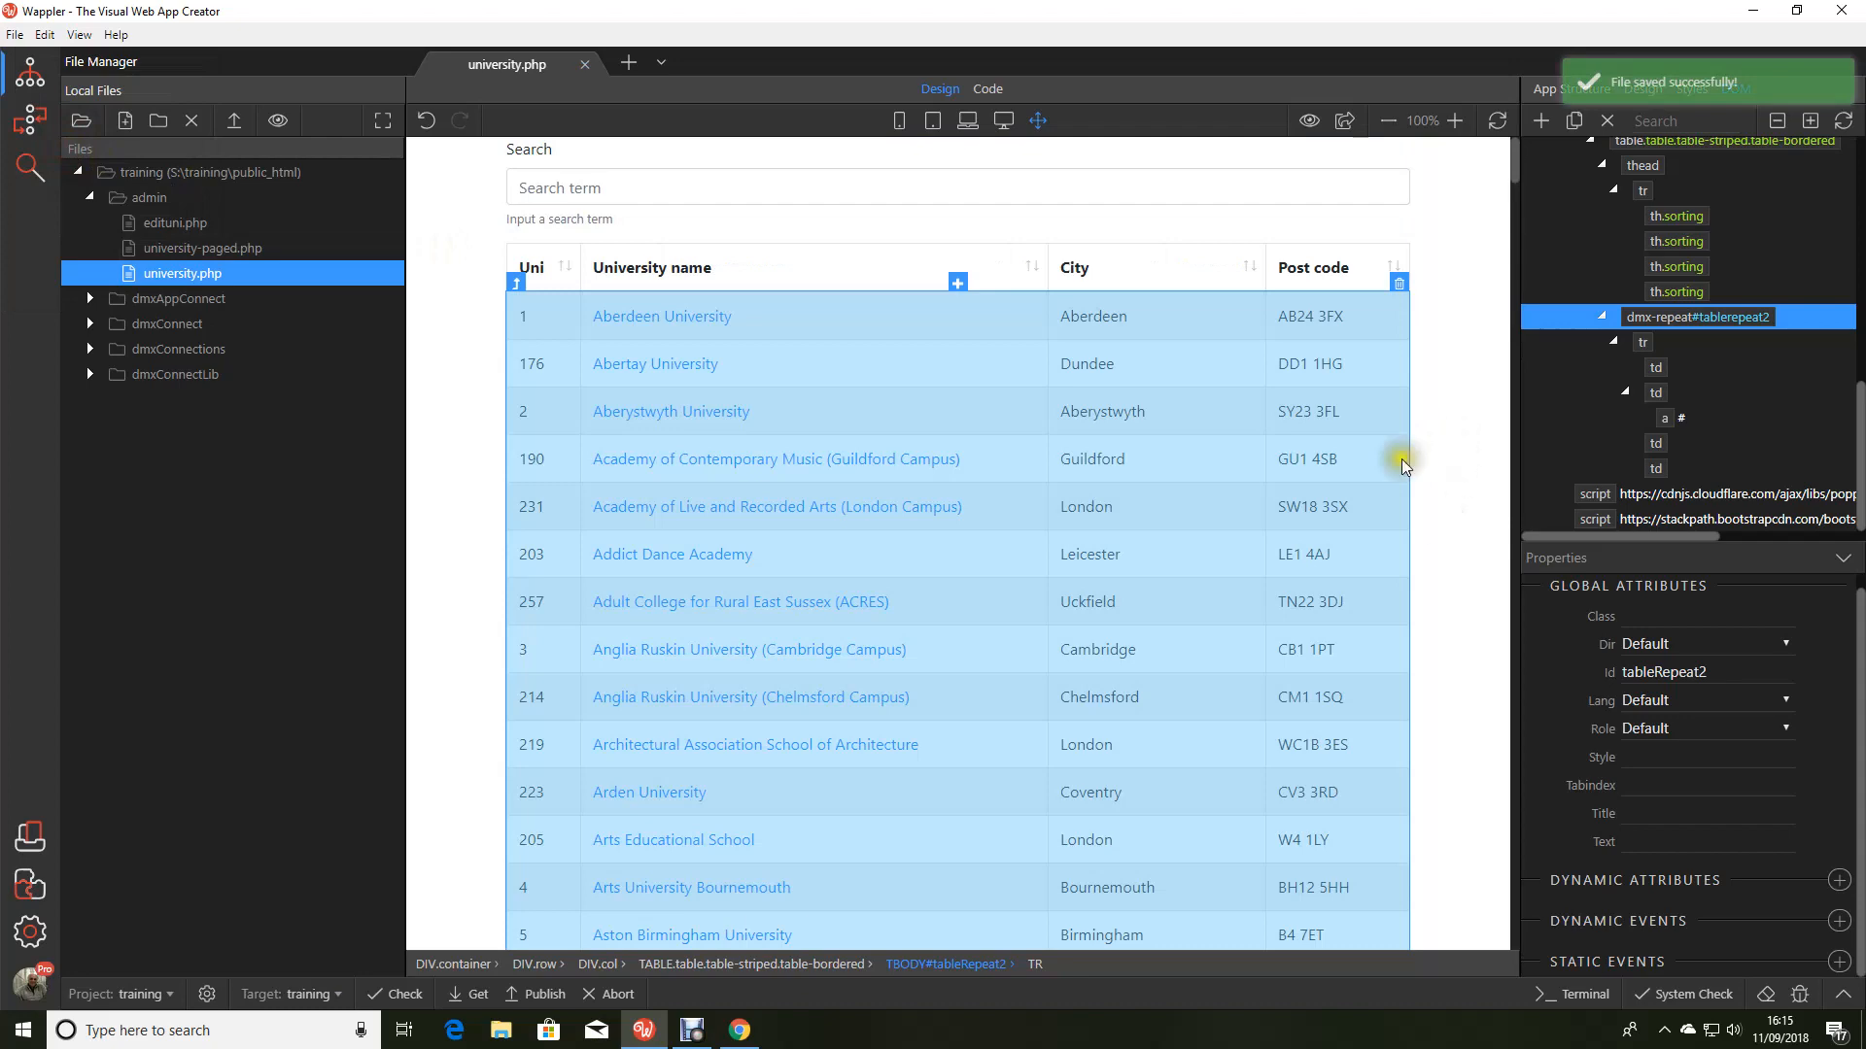
Step: In Chrome, follow the Aberdeen University link to its edituni.php?id=1 edit form, going back once
click(737, 1030)
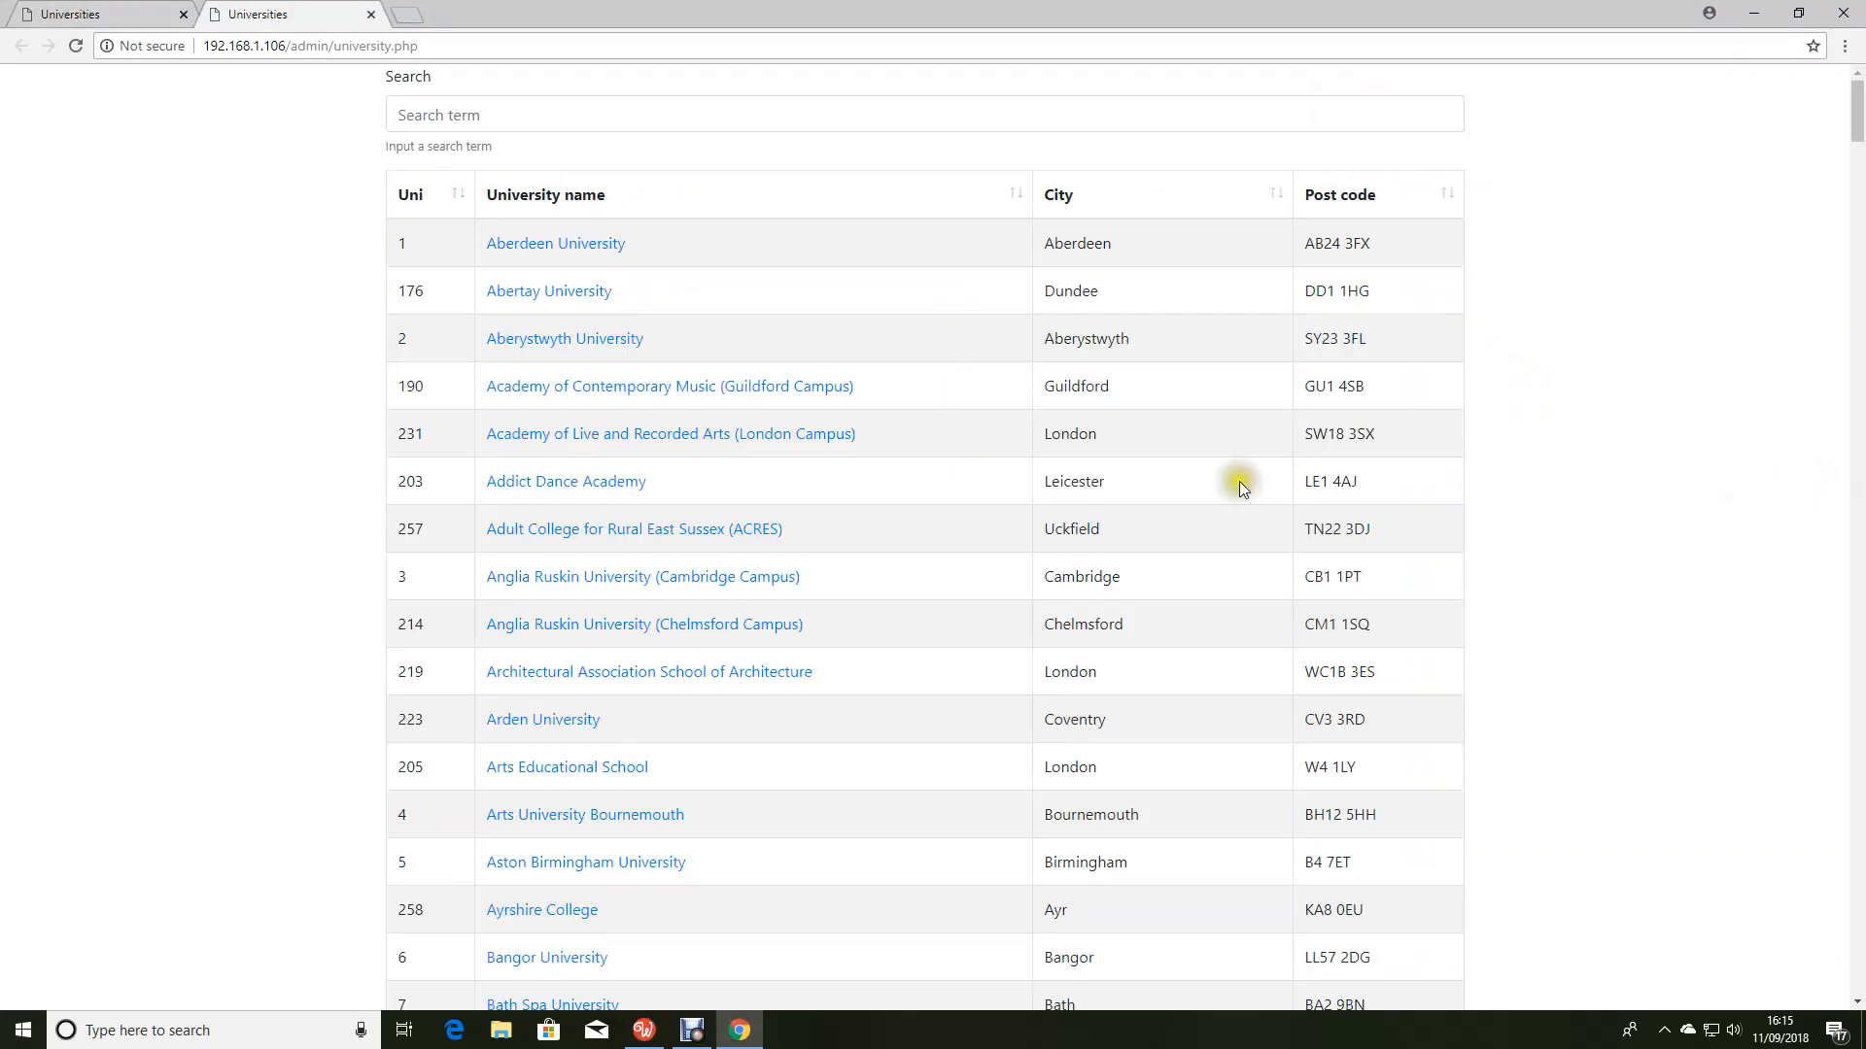
mouse_move(555, 243)
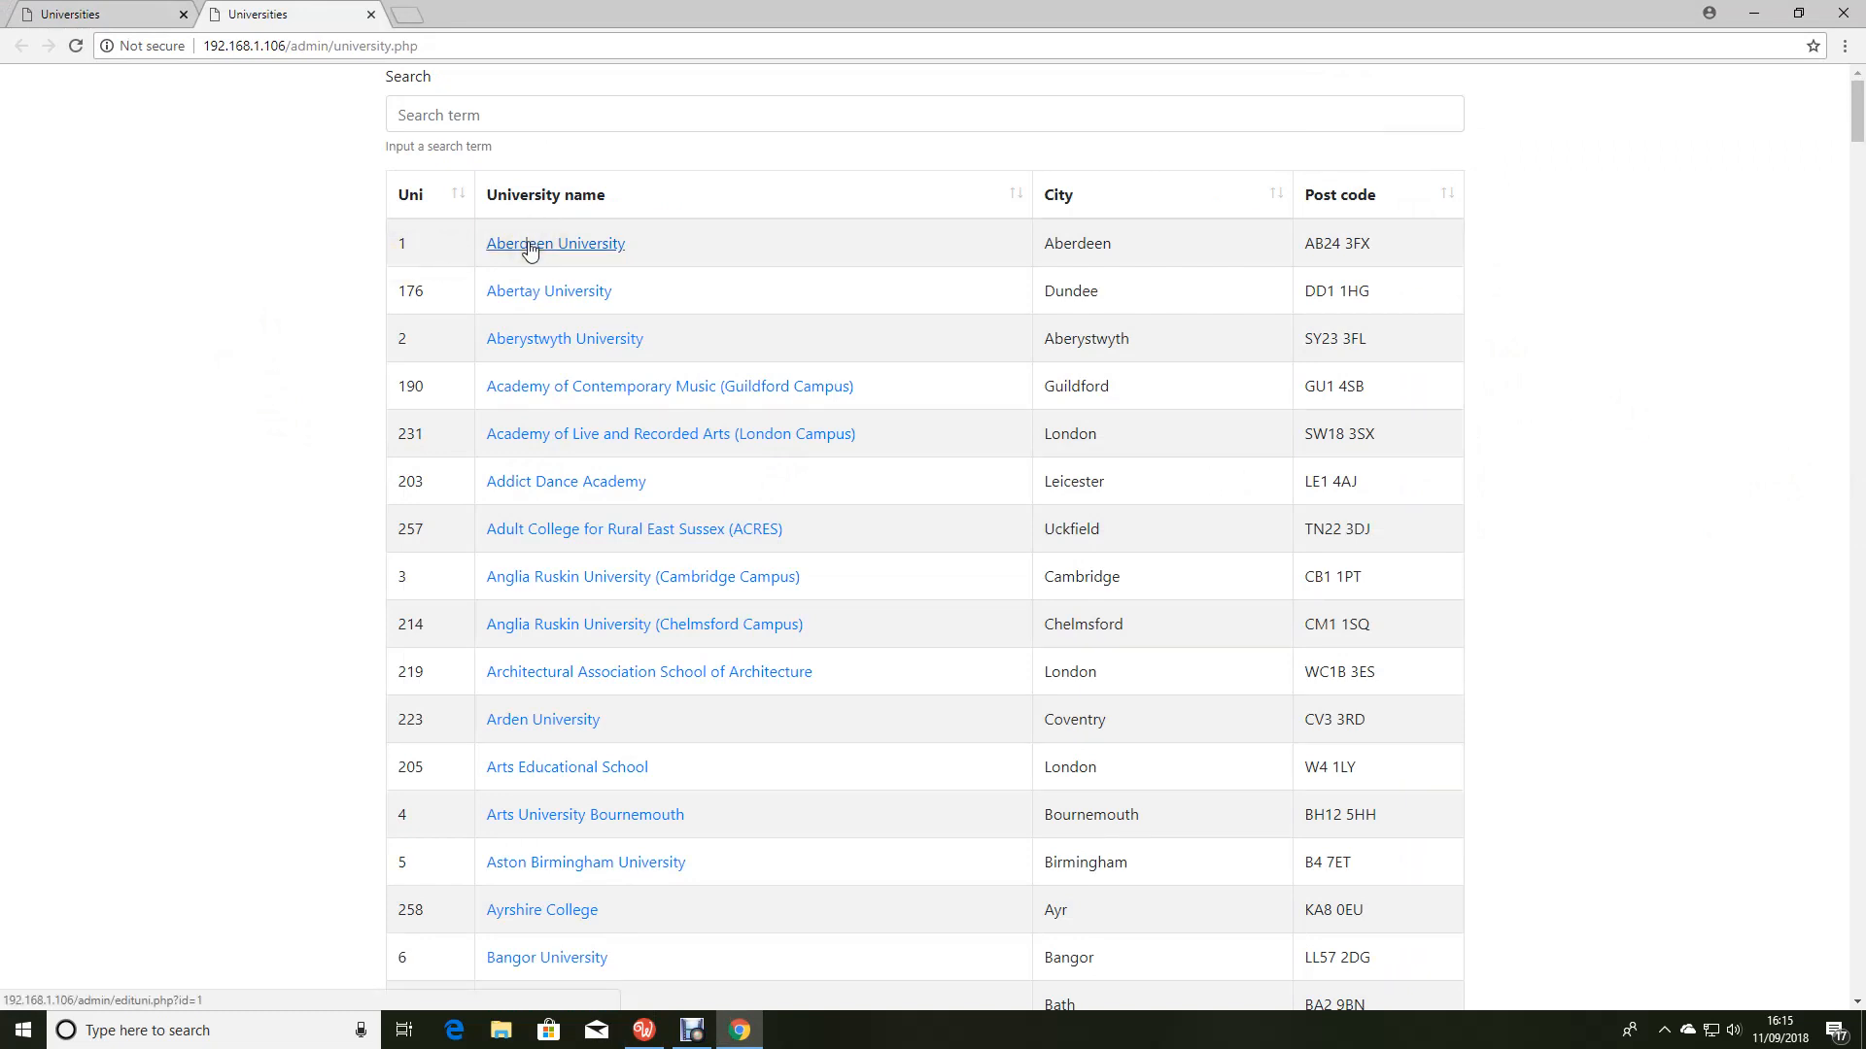
mouse_move(548, 292)
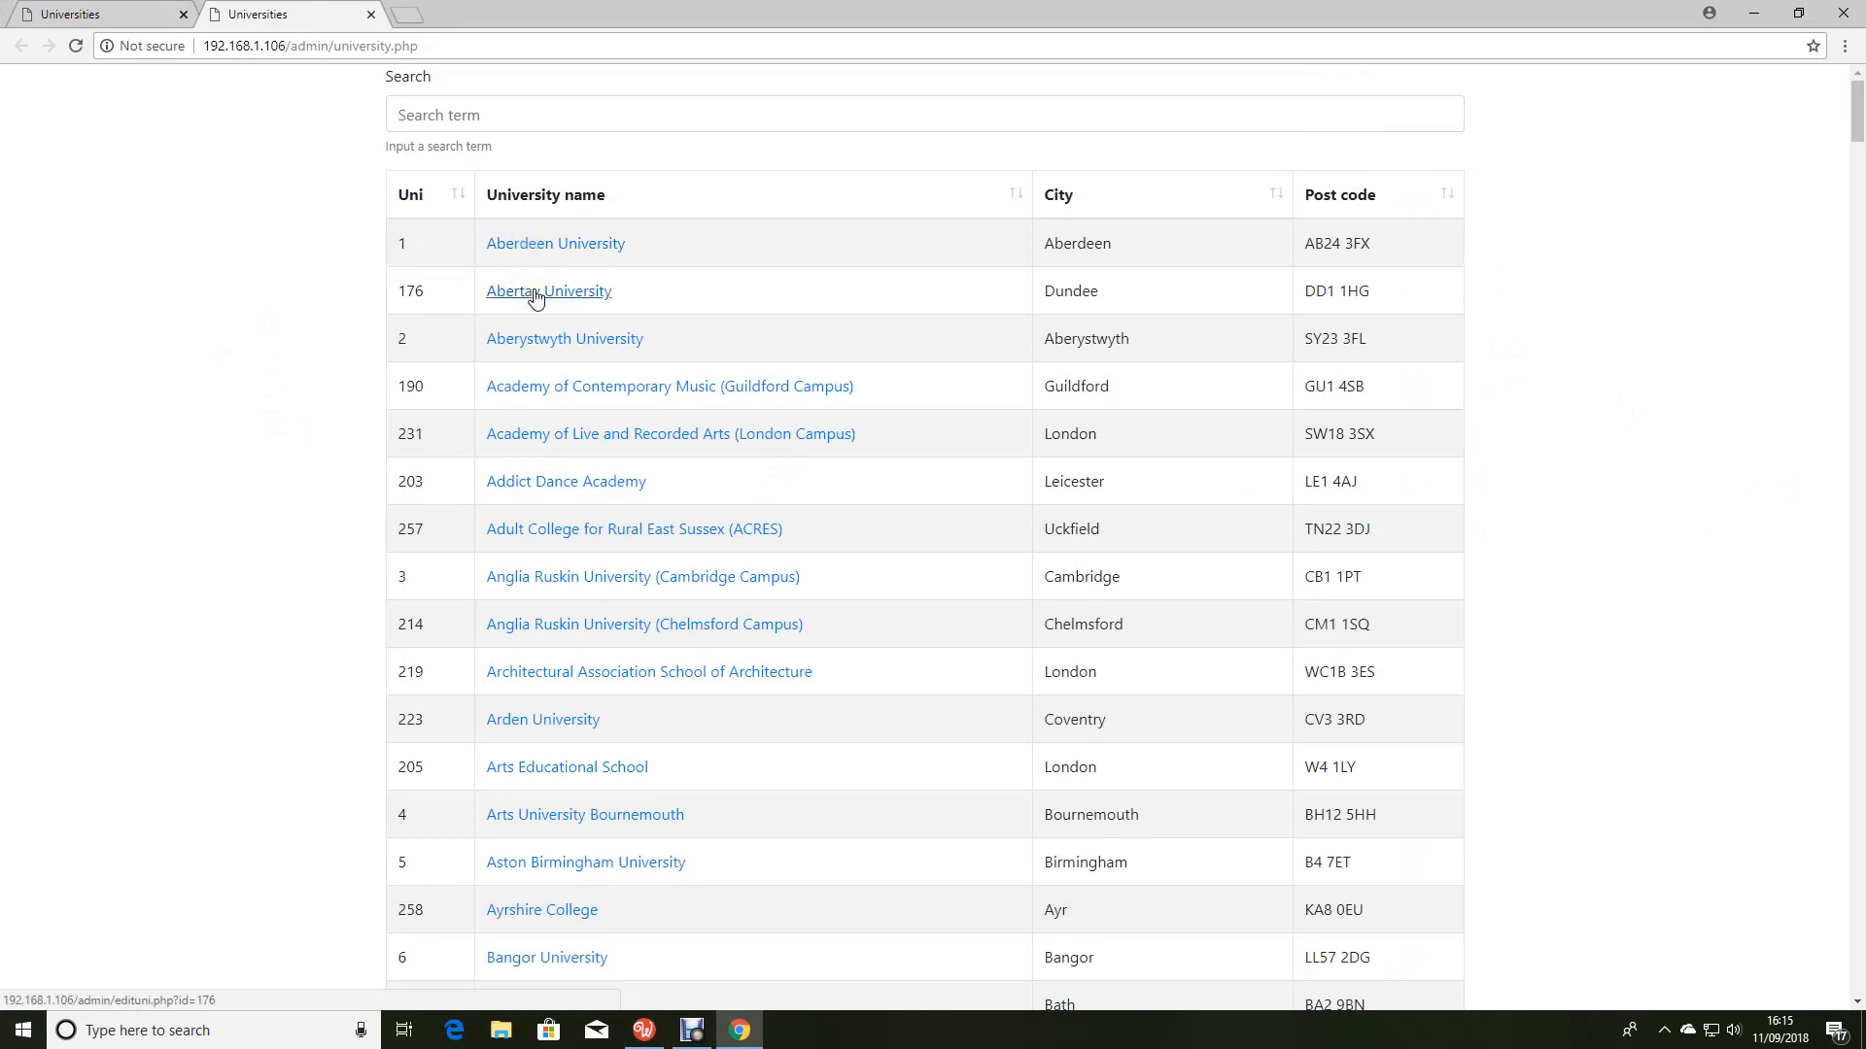
mouse_move(563, 339)
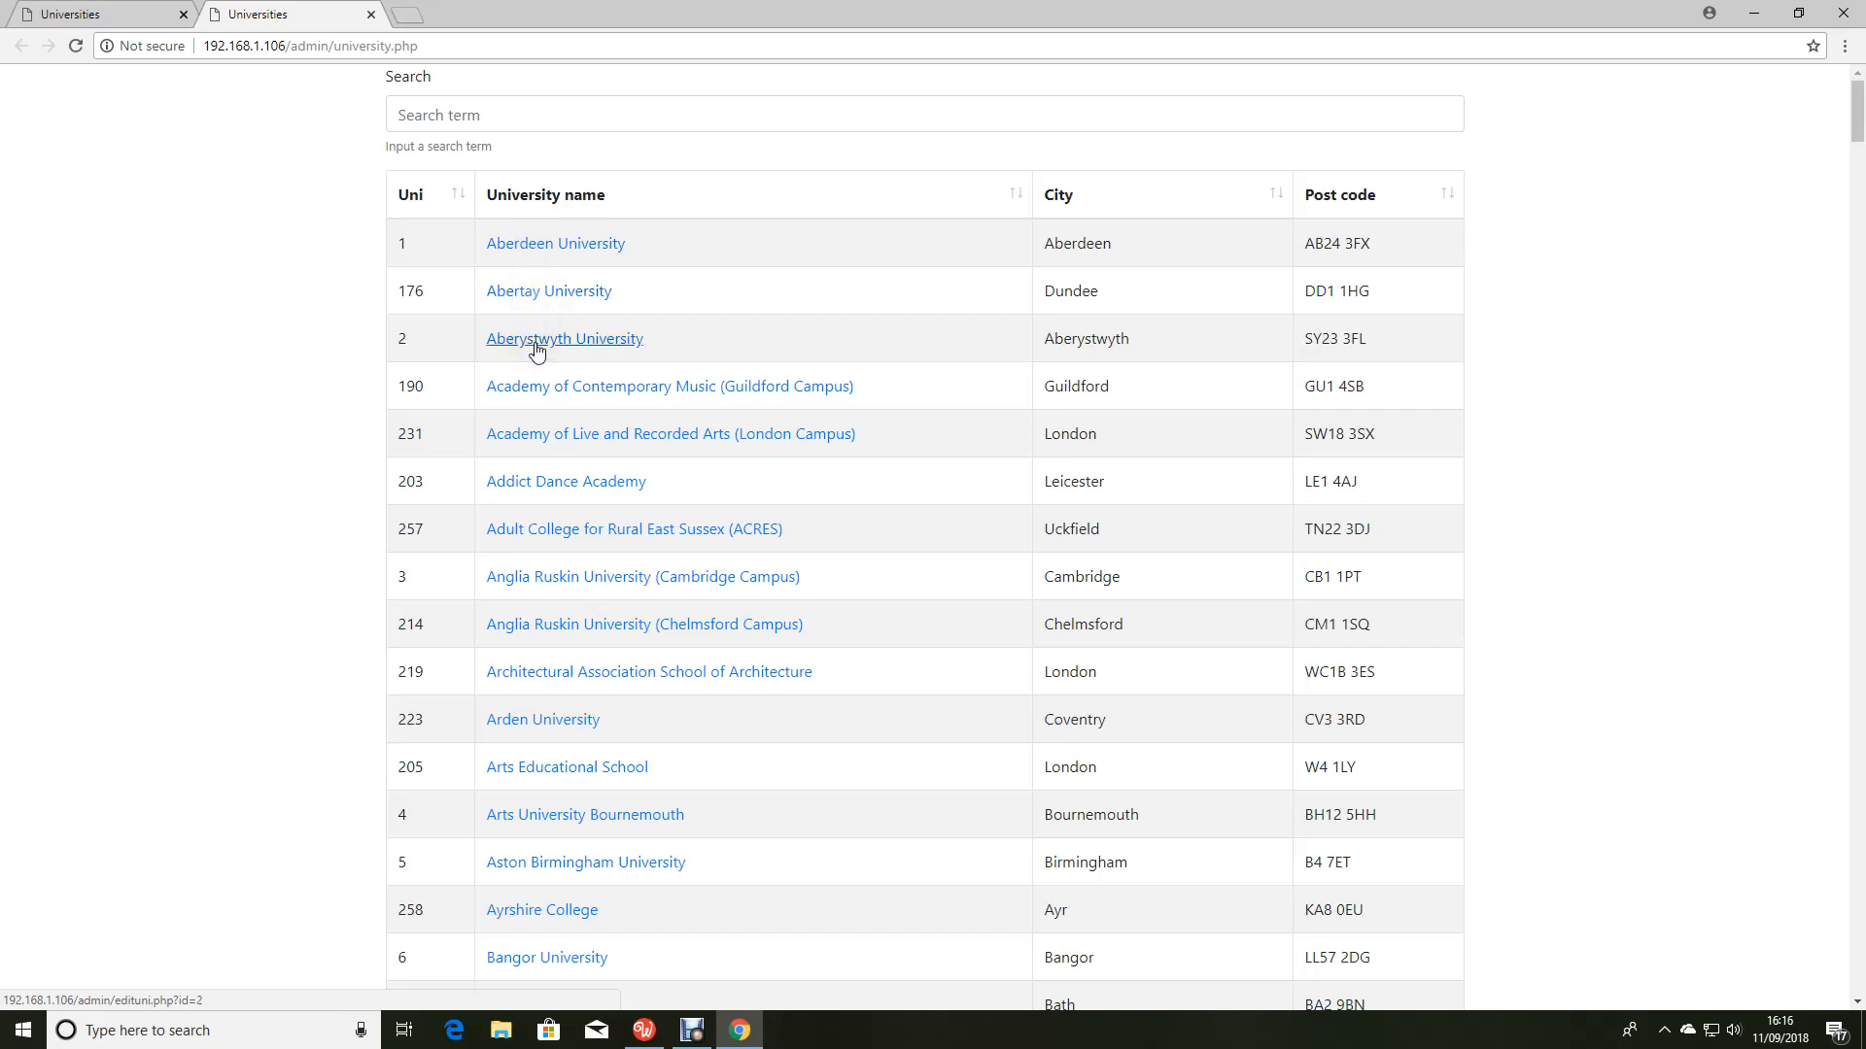
mouse_move(534, 398)
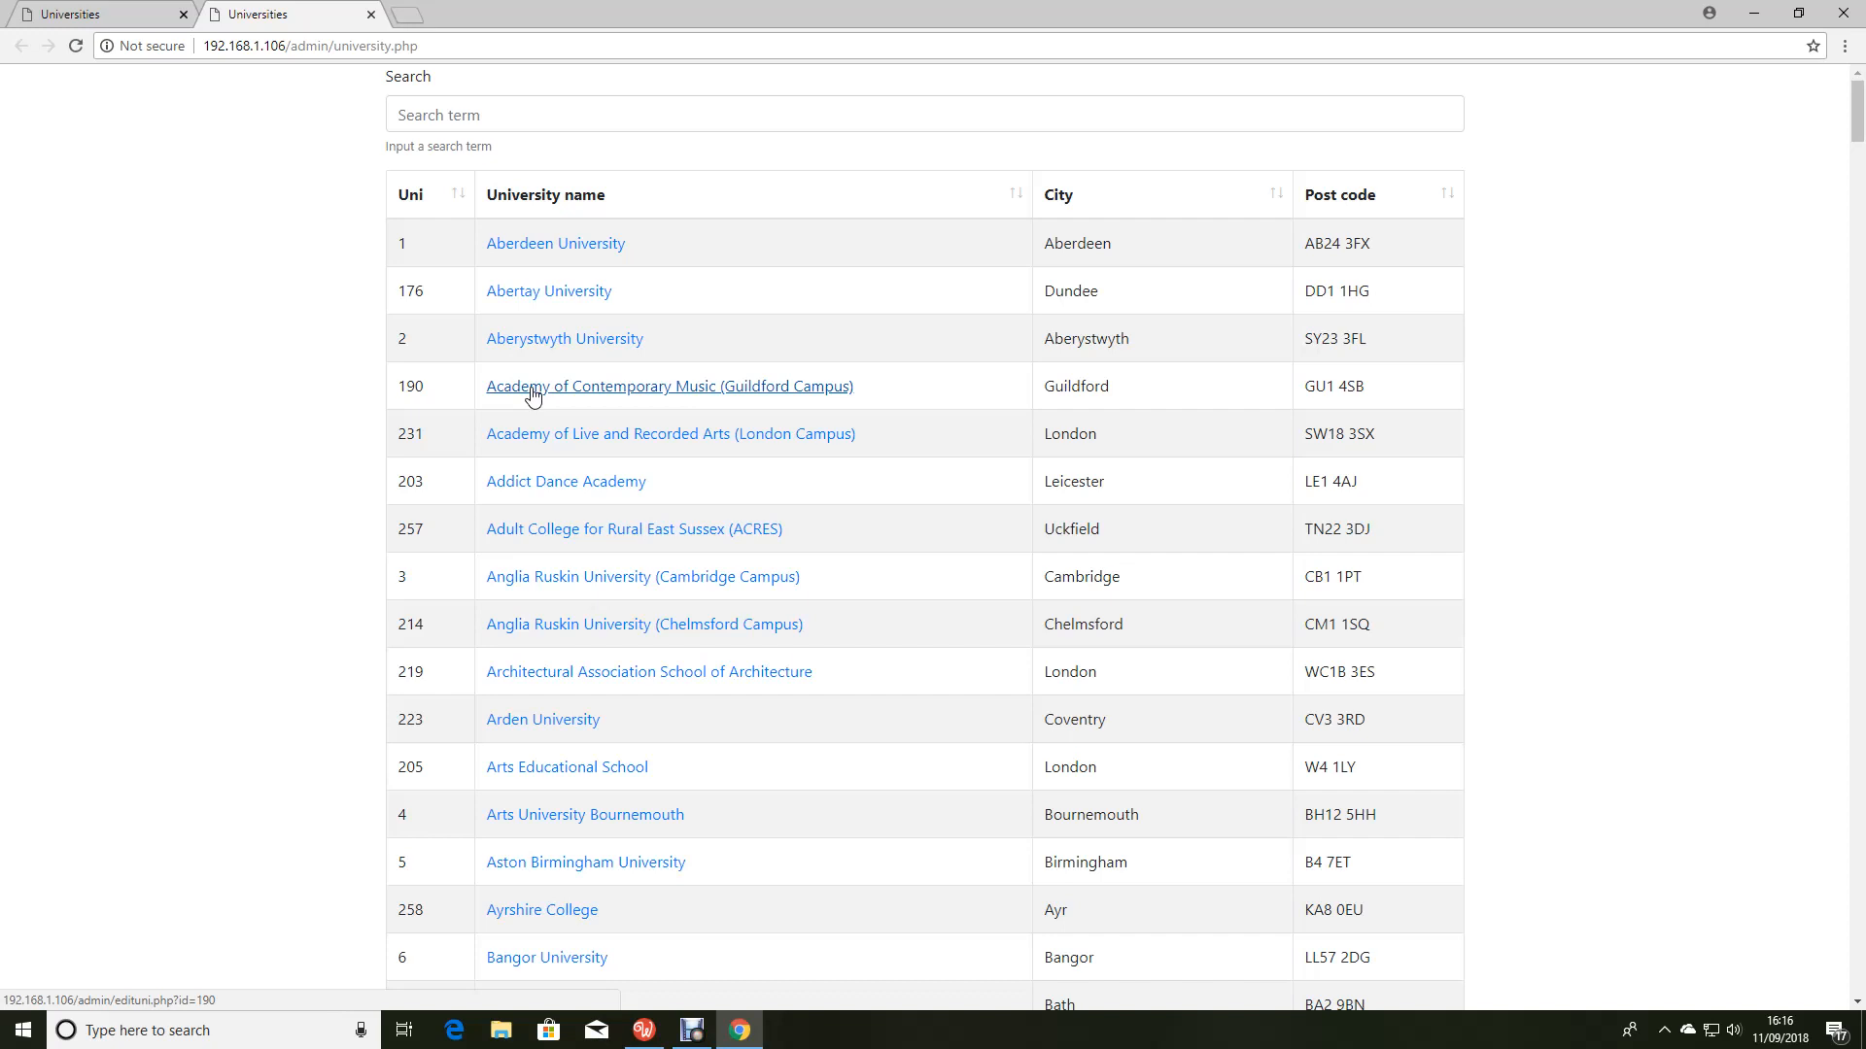
mouse_move(530, 449)
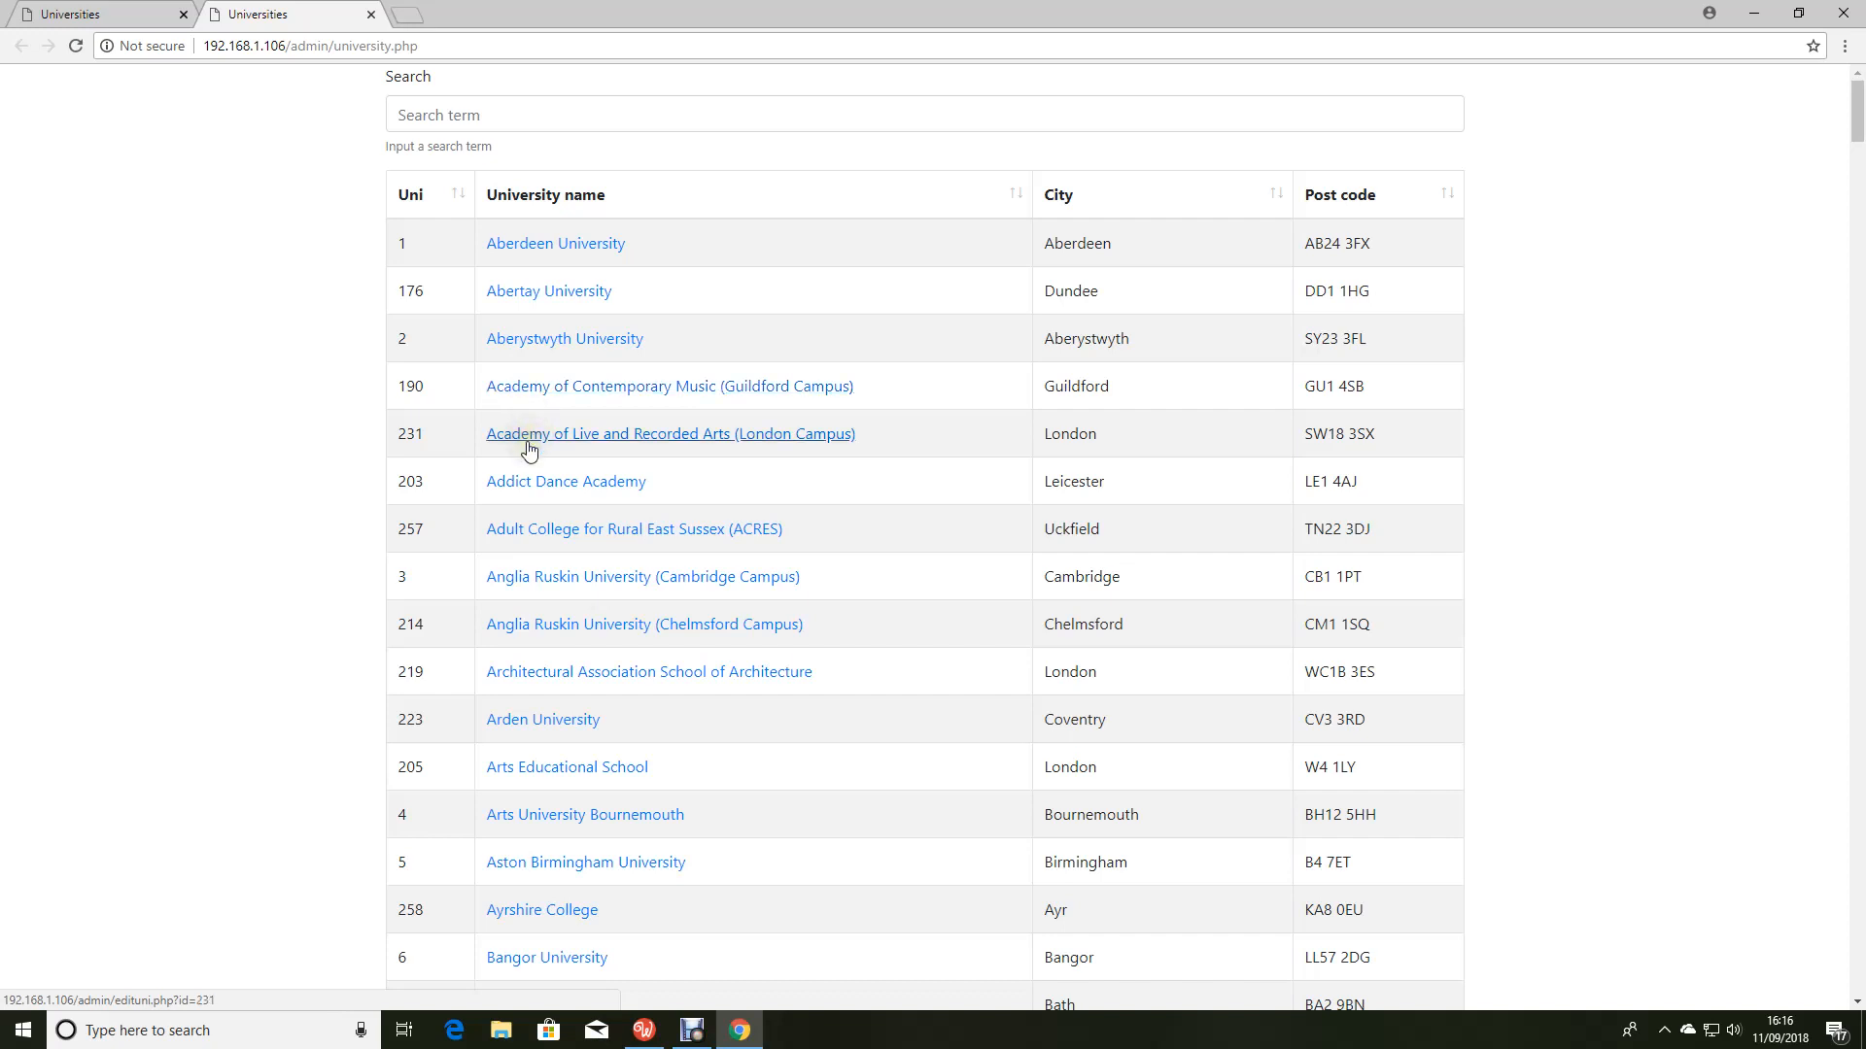
click(555, 244)
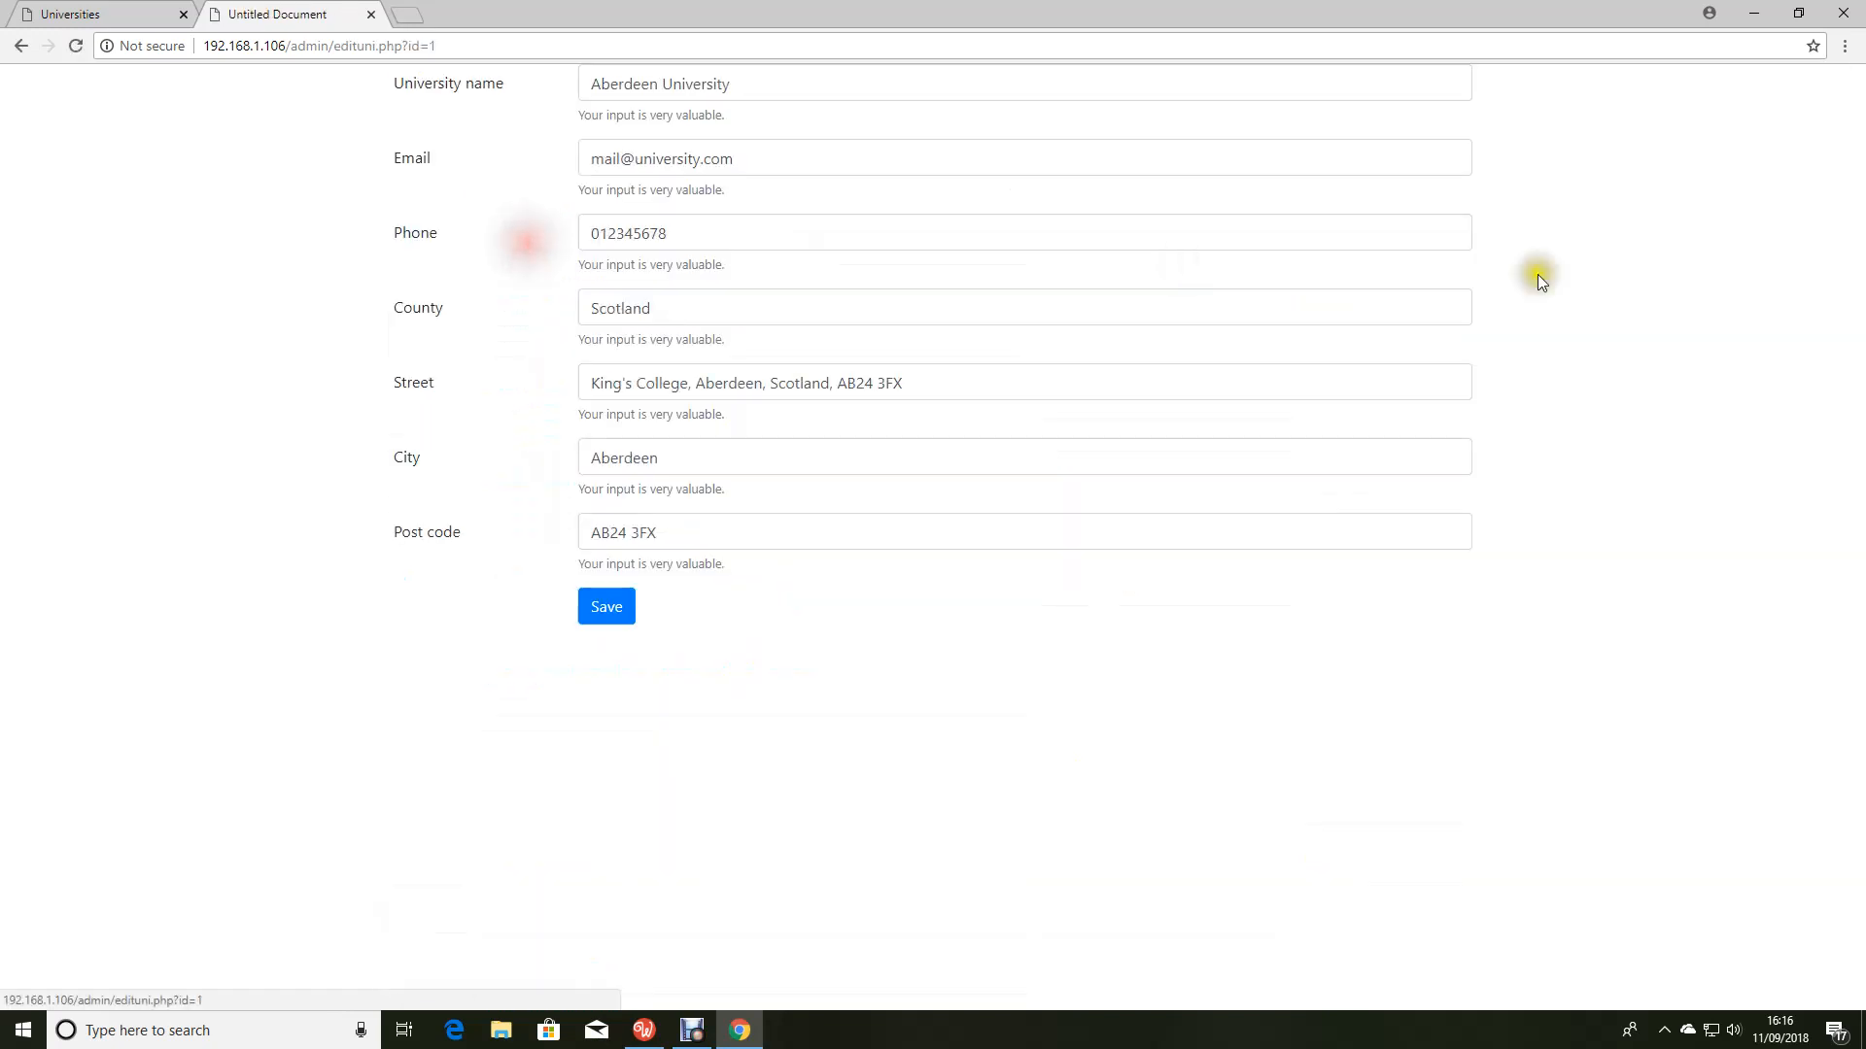
mouse_move(953, 832)
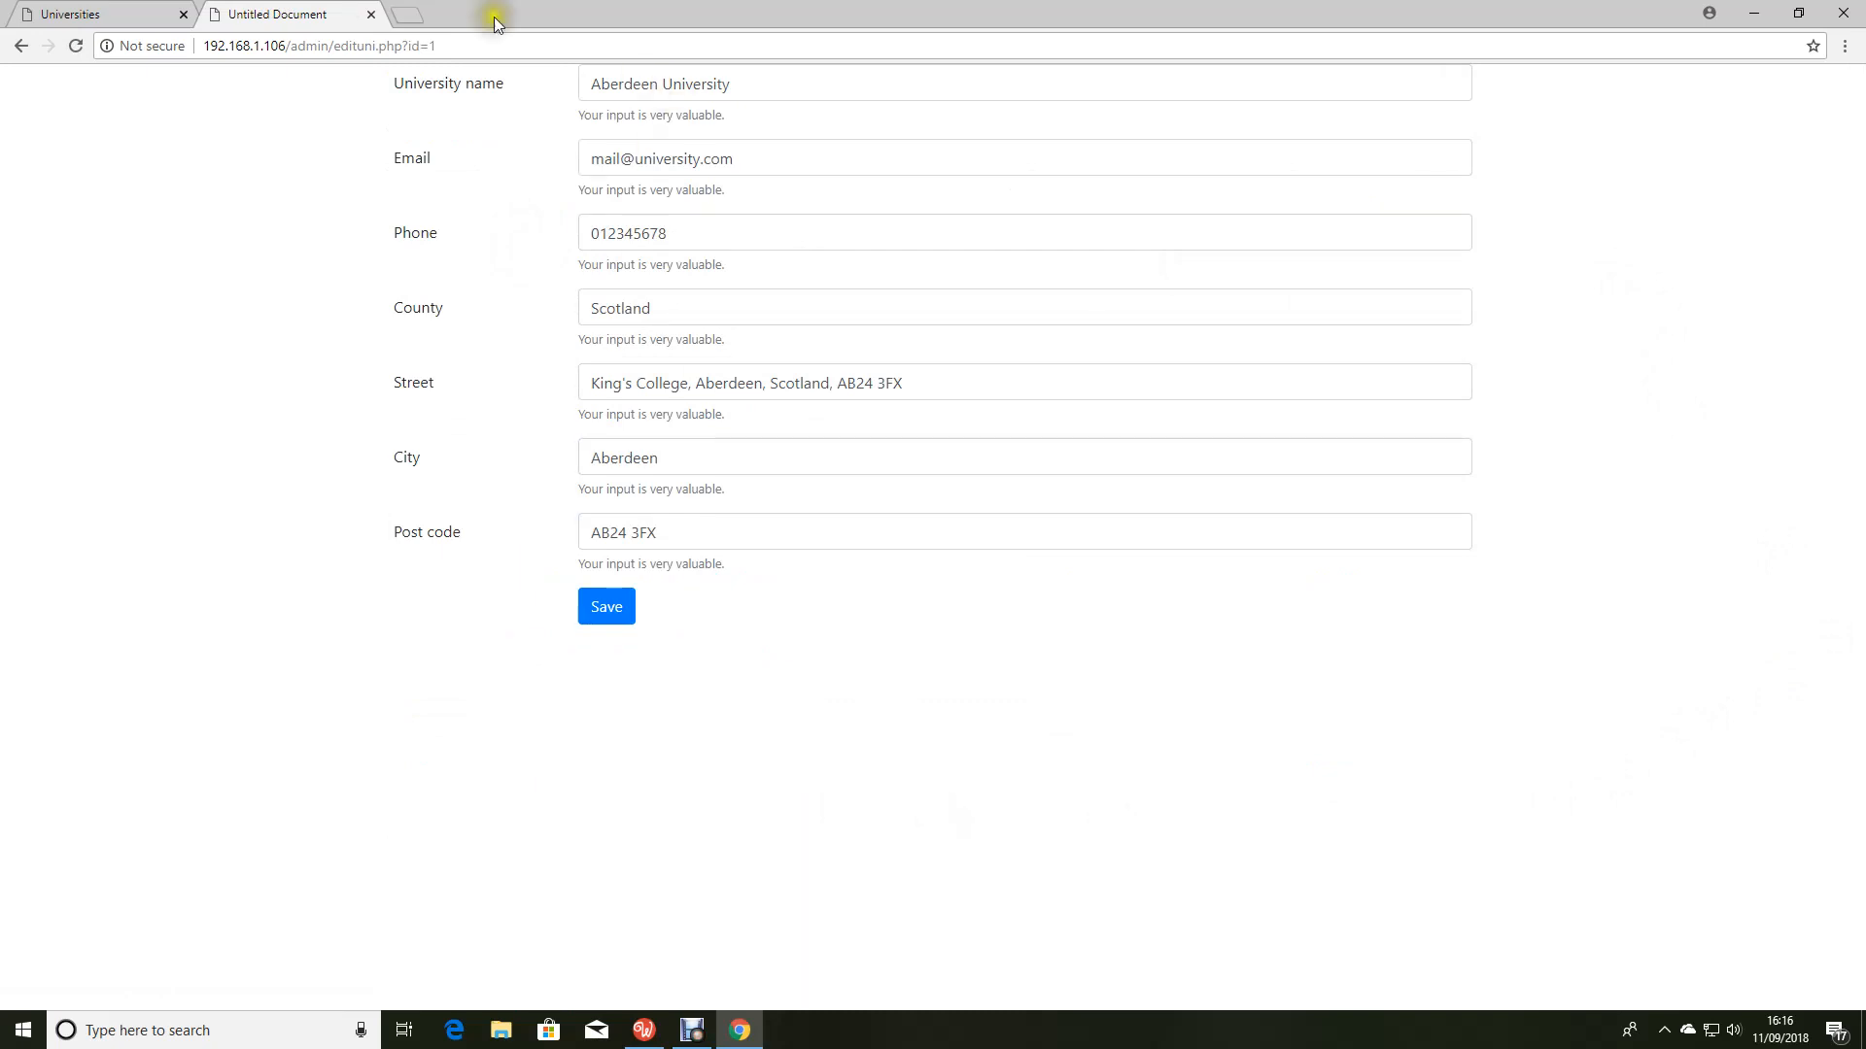
click(605, 605)
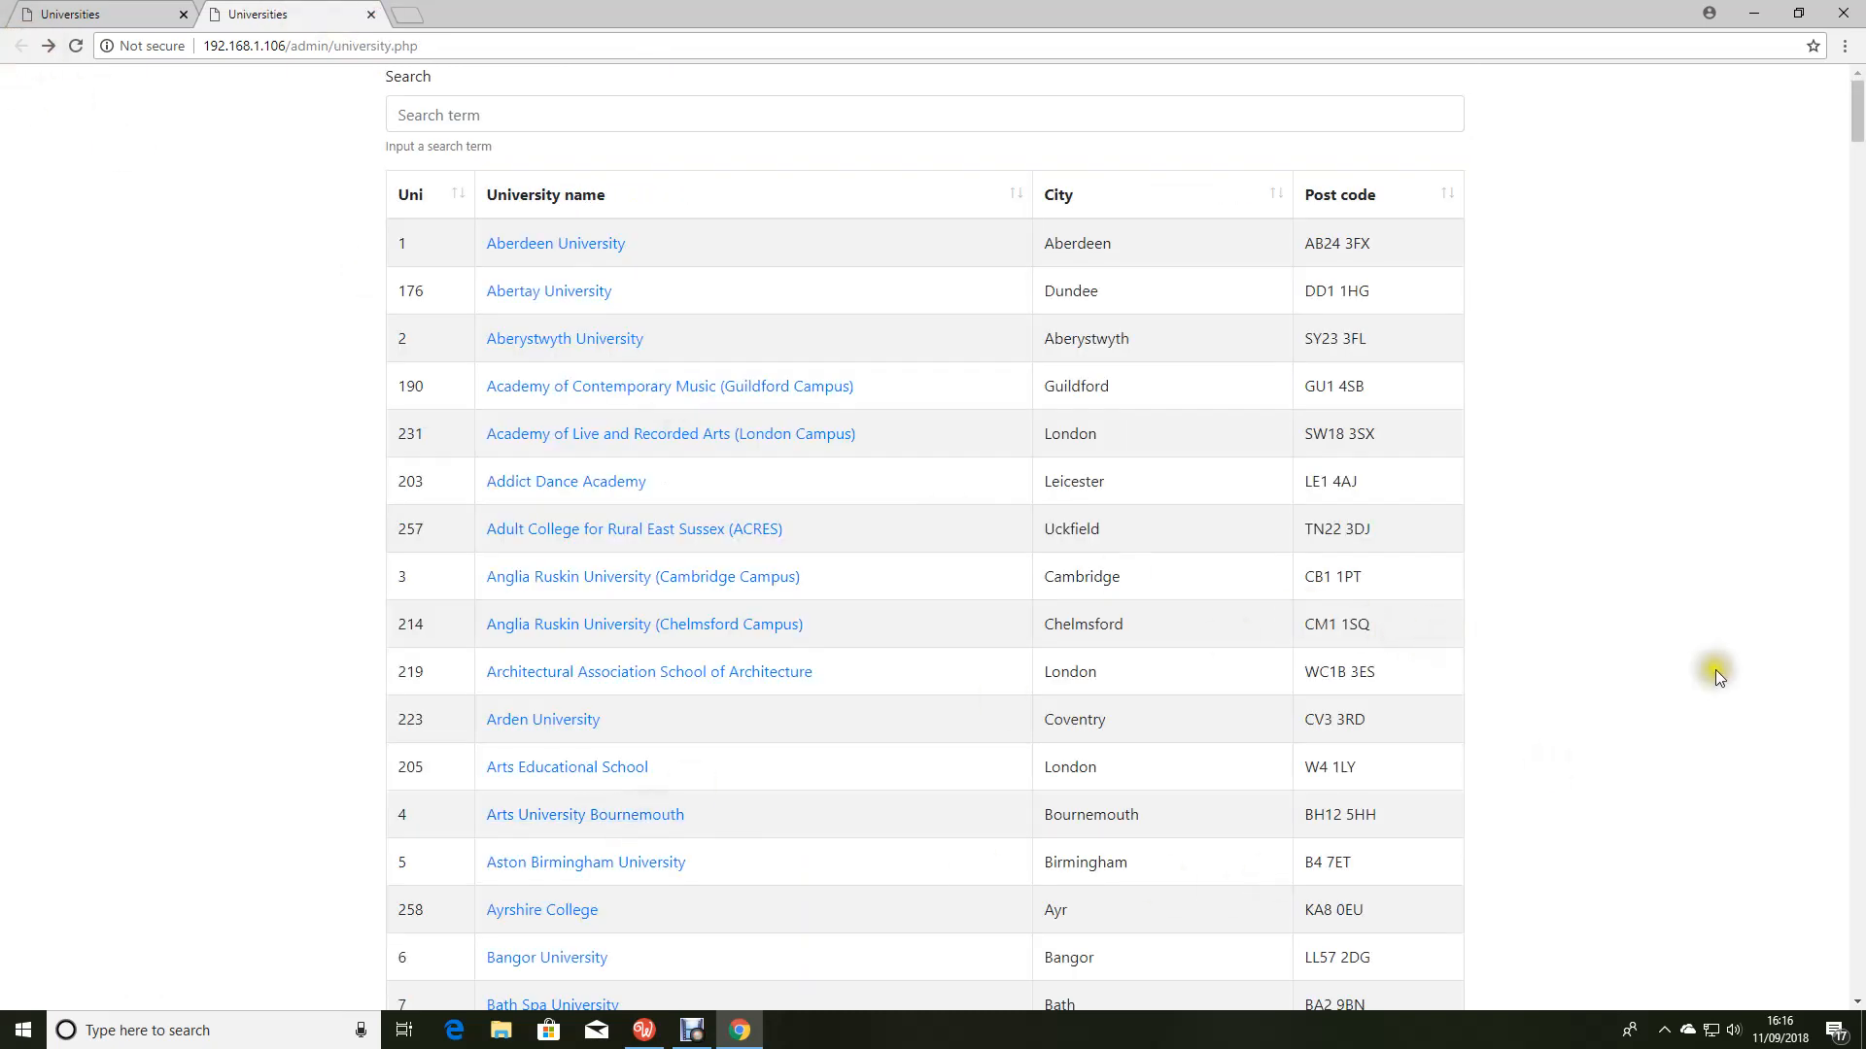
mouse_move(197, 378)
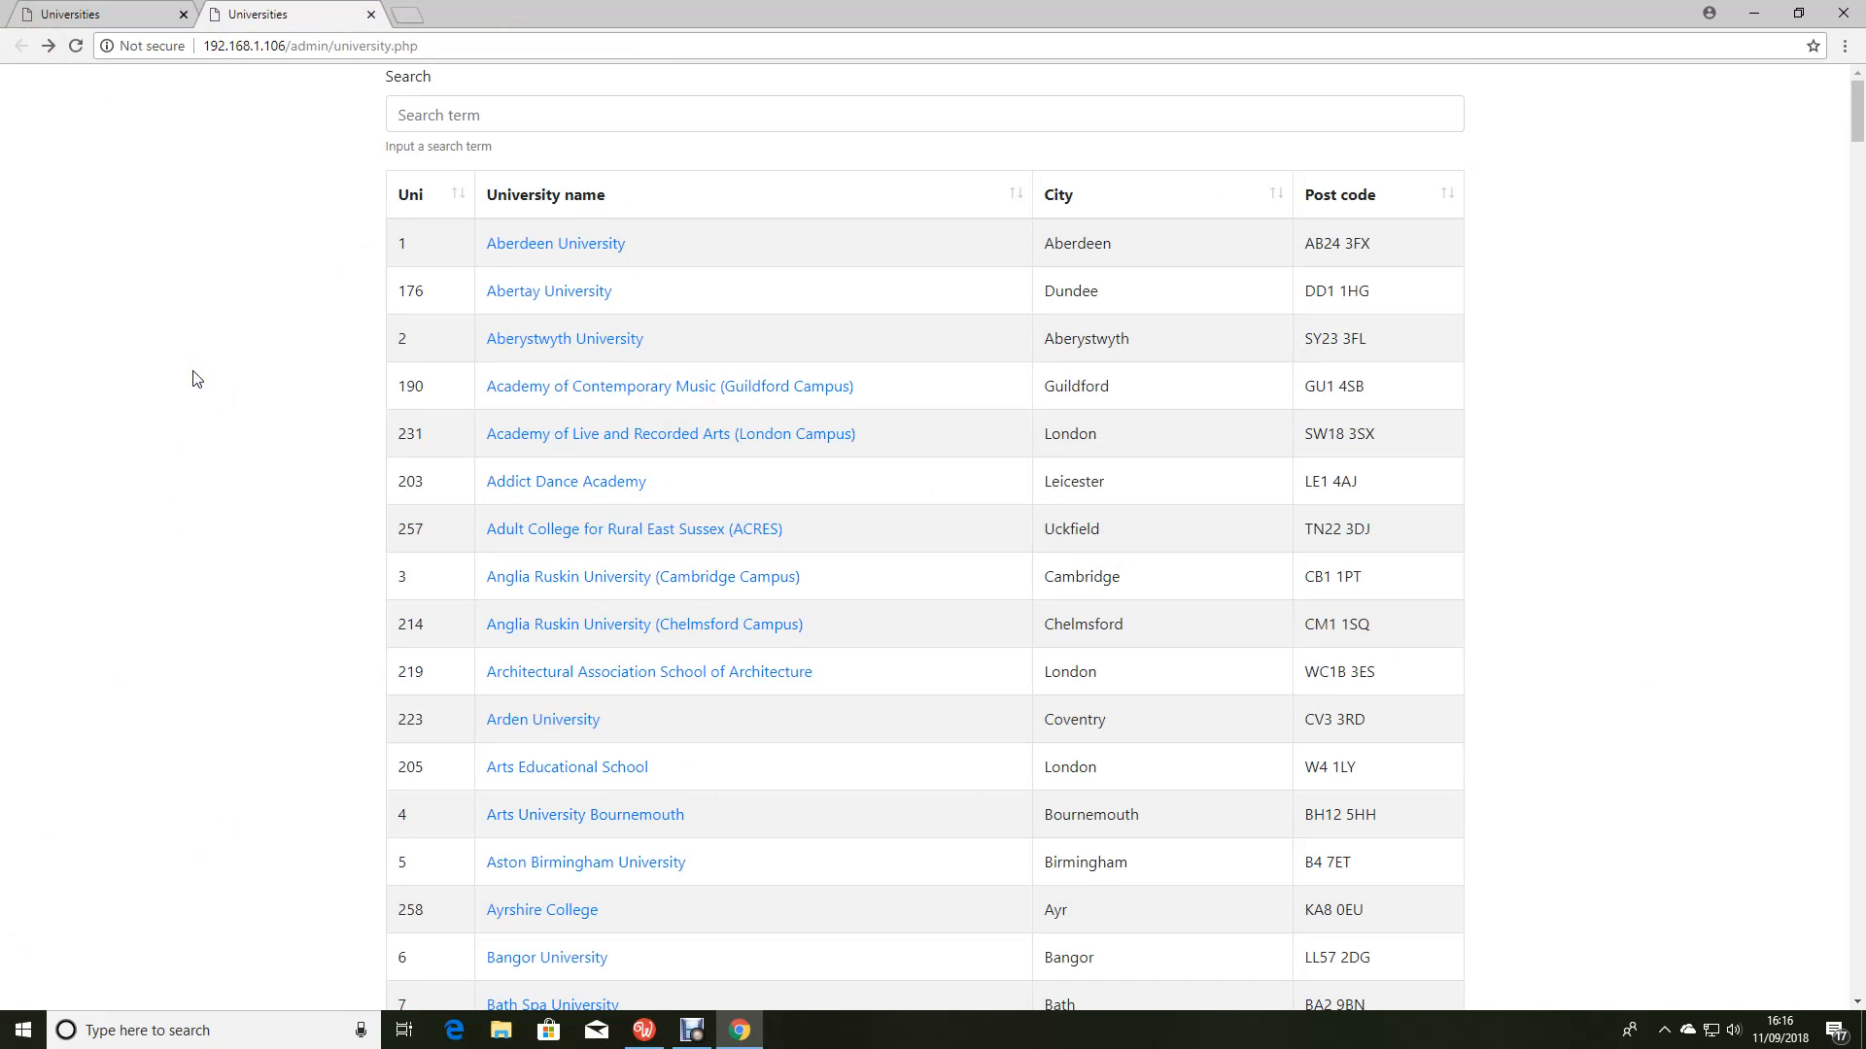
mouse_move(202, 311)
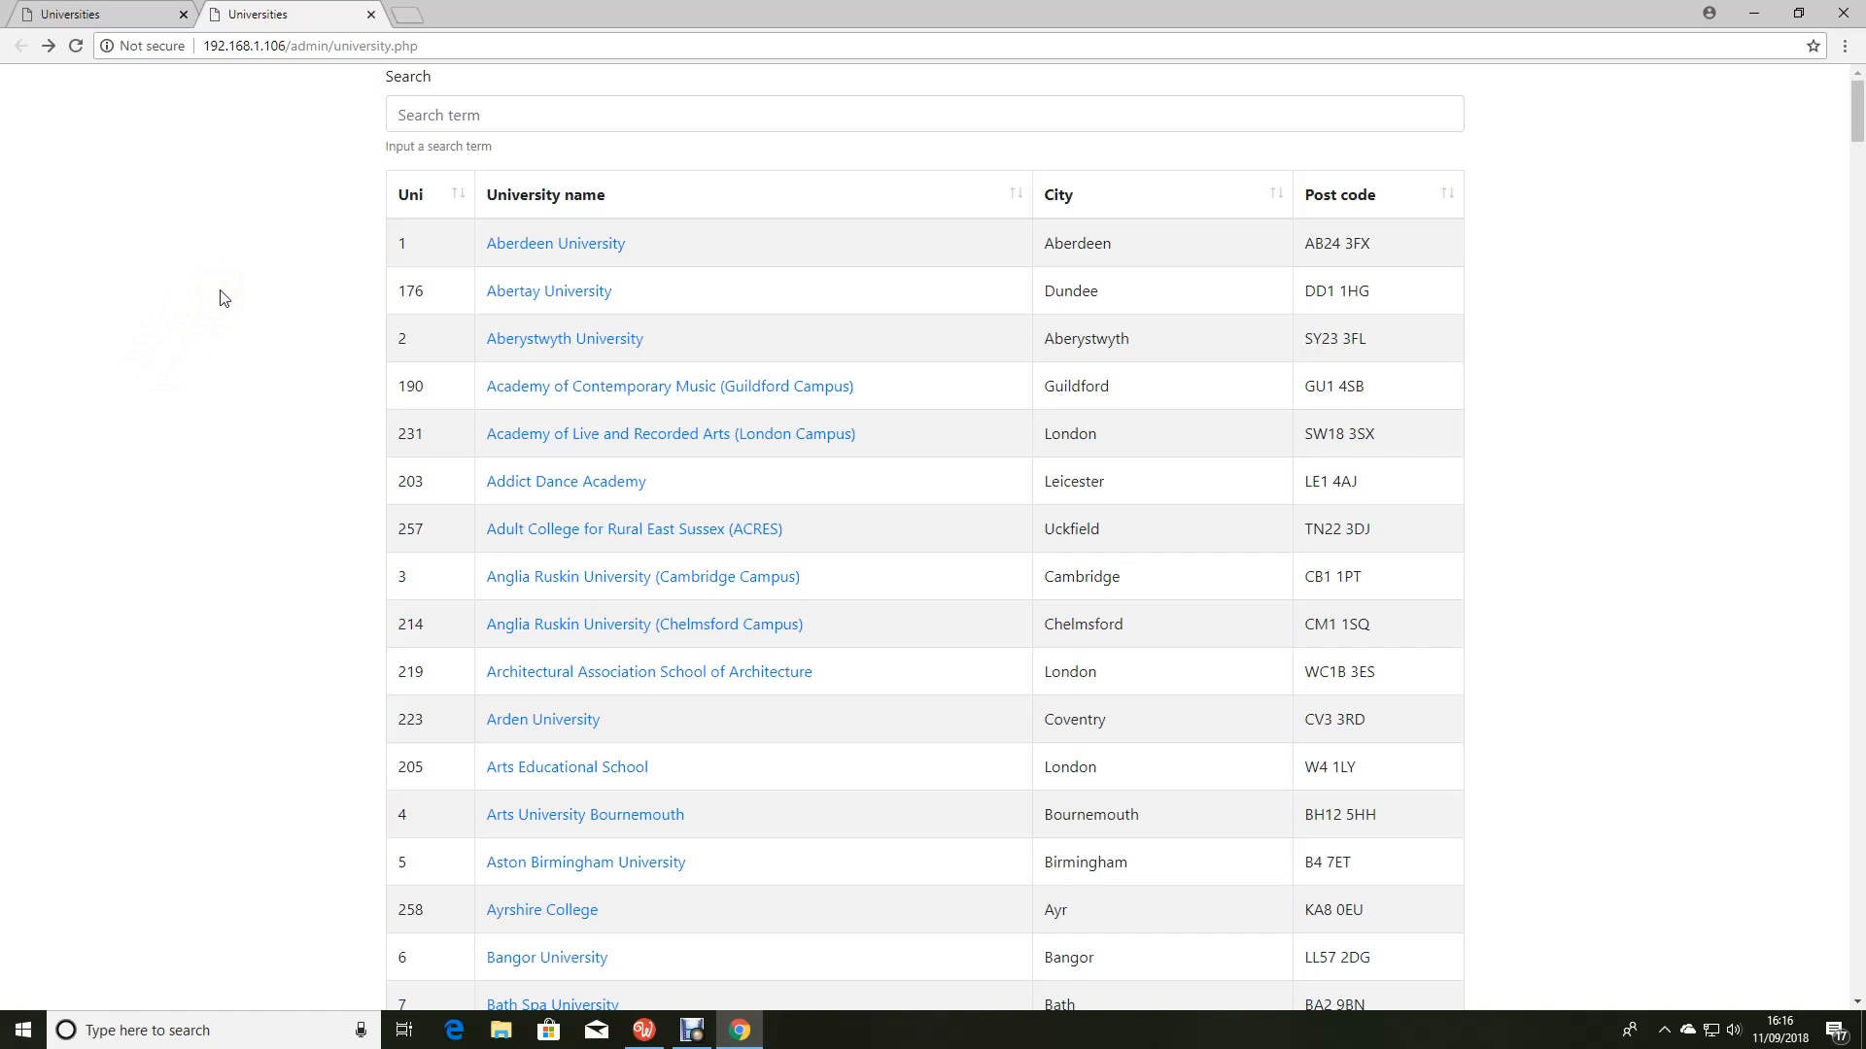
click(555, 242)
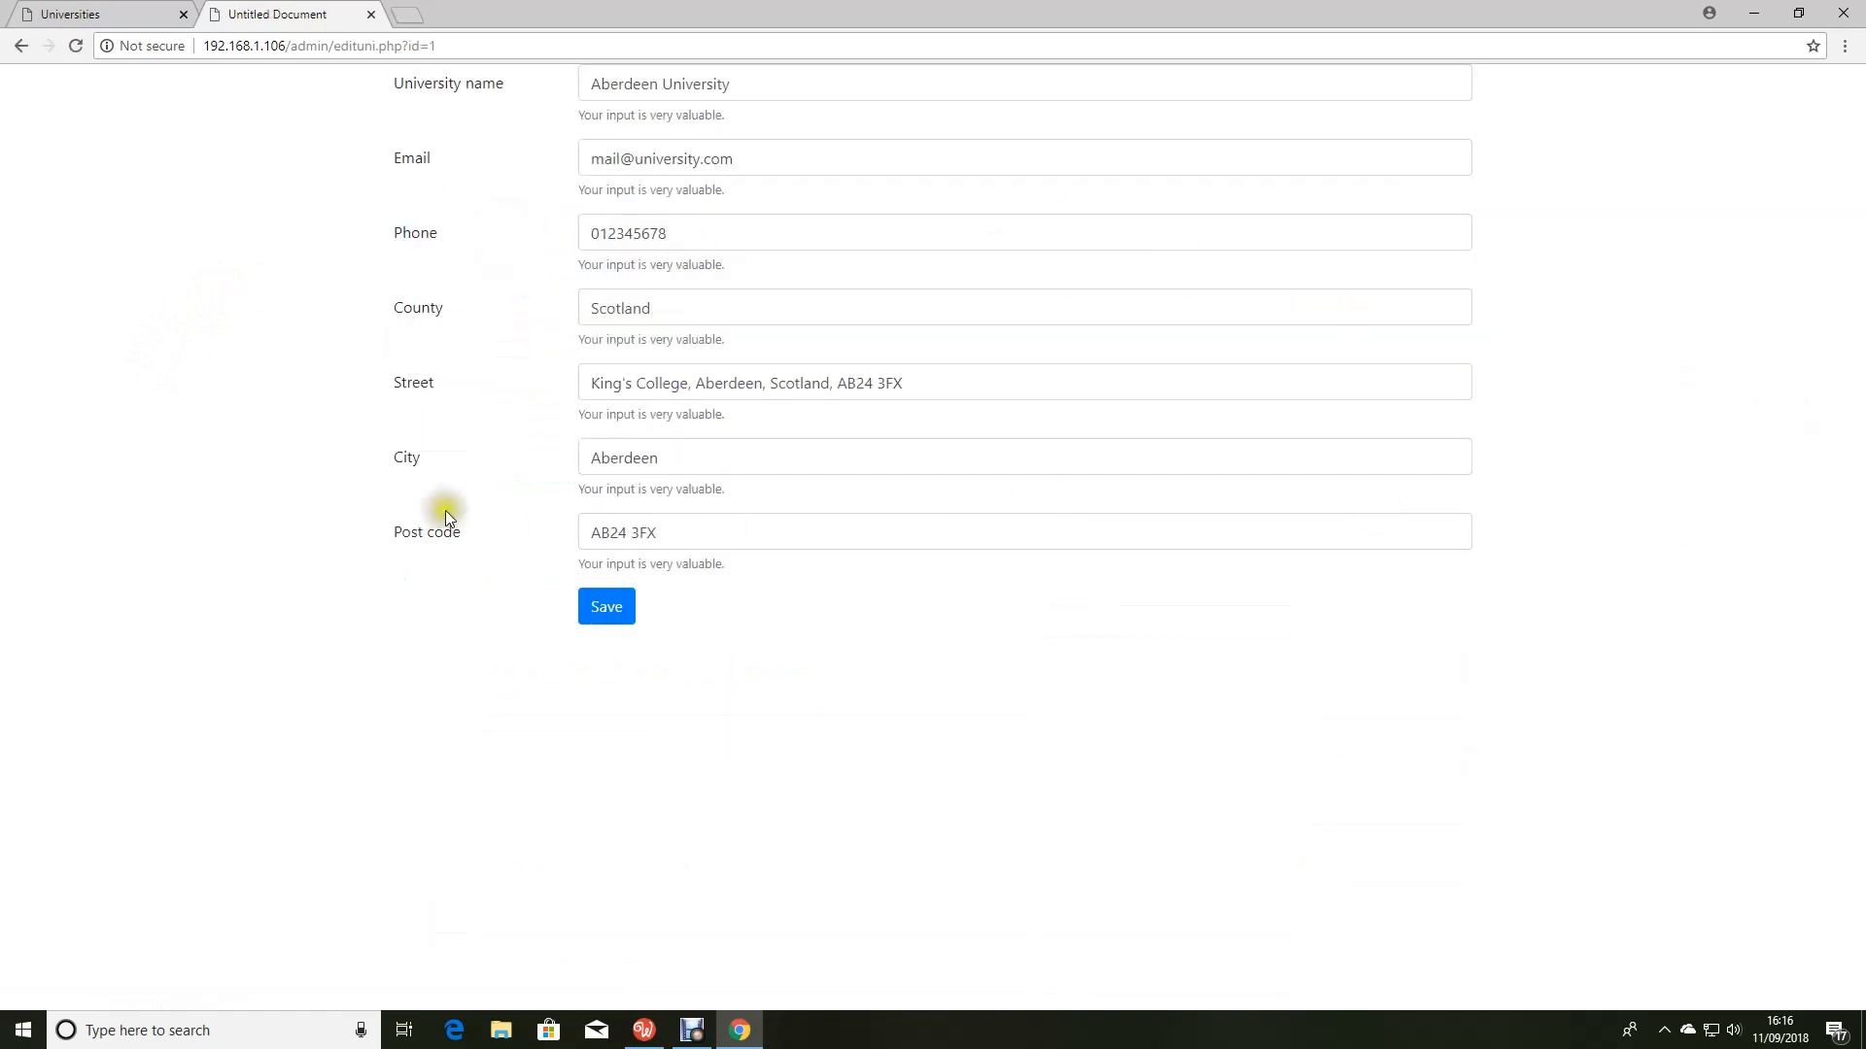
mouse_move(703, 812)
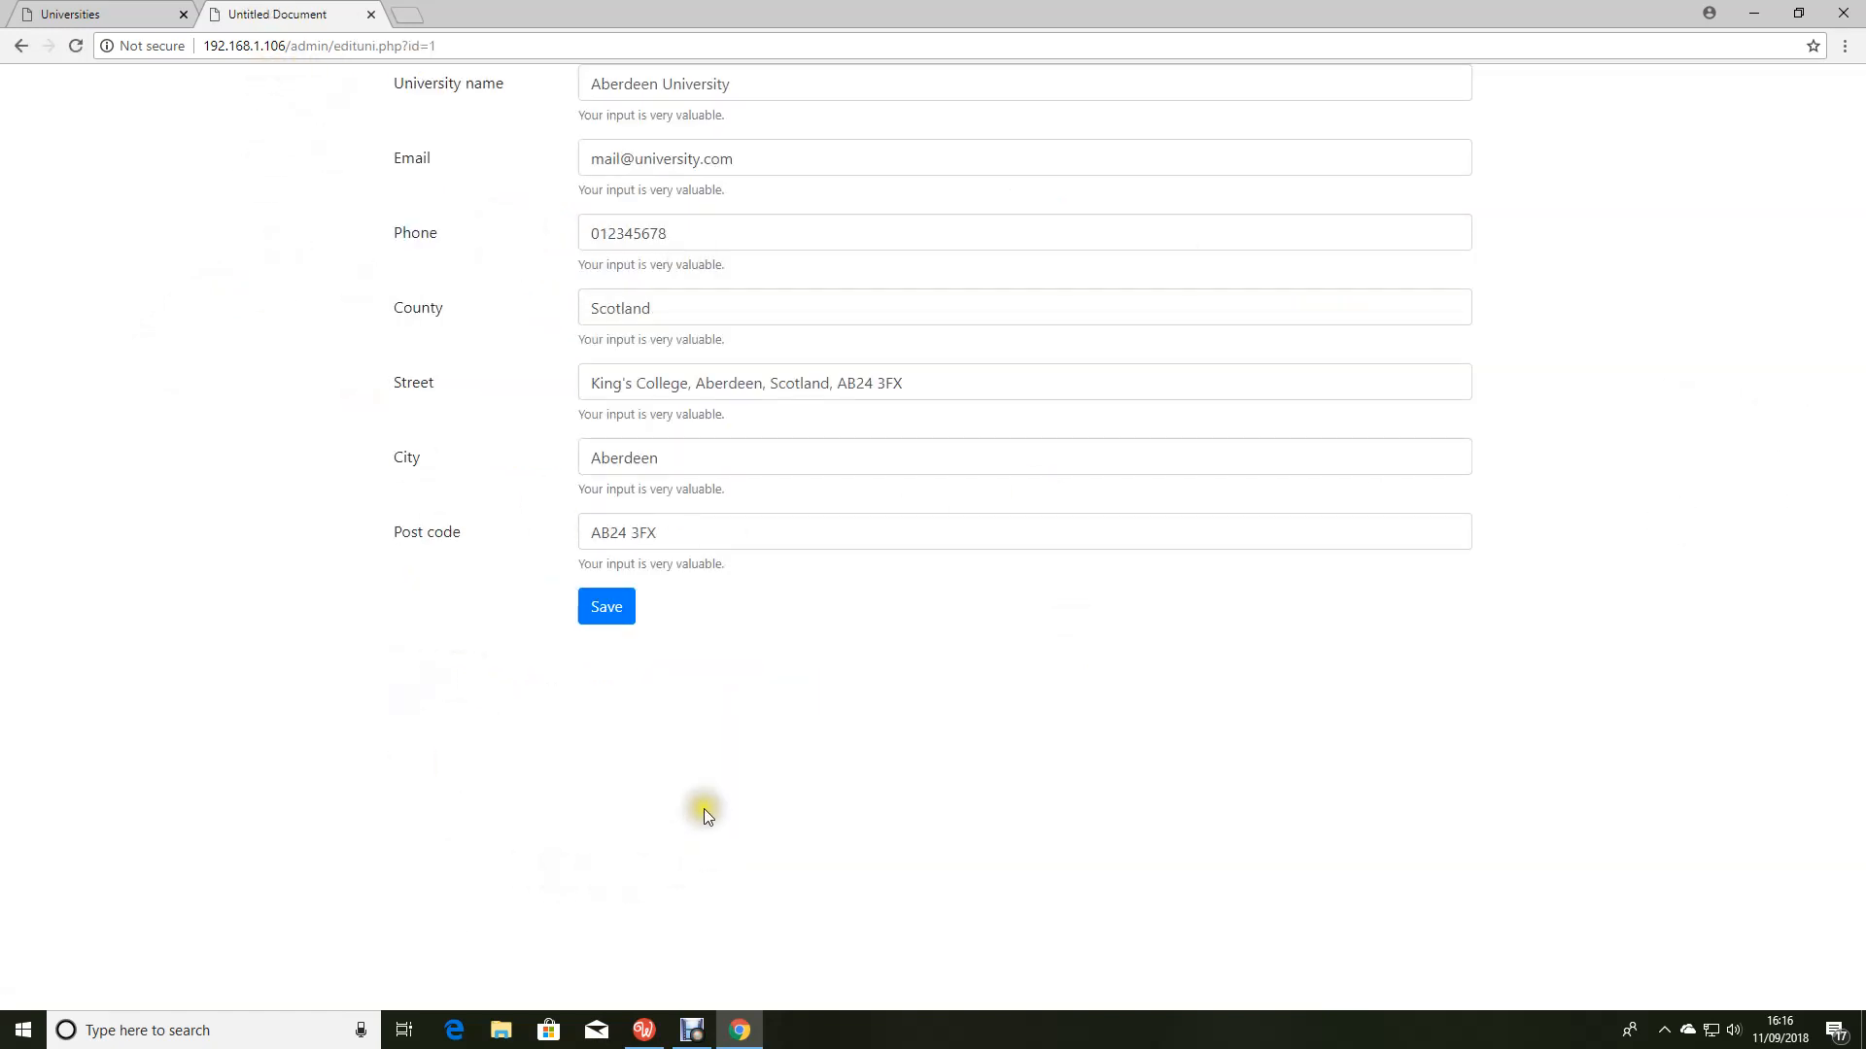
mouse_move(475, 798)
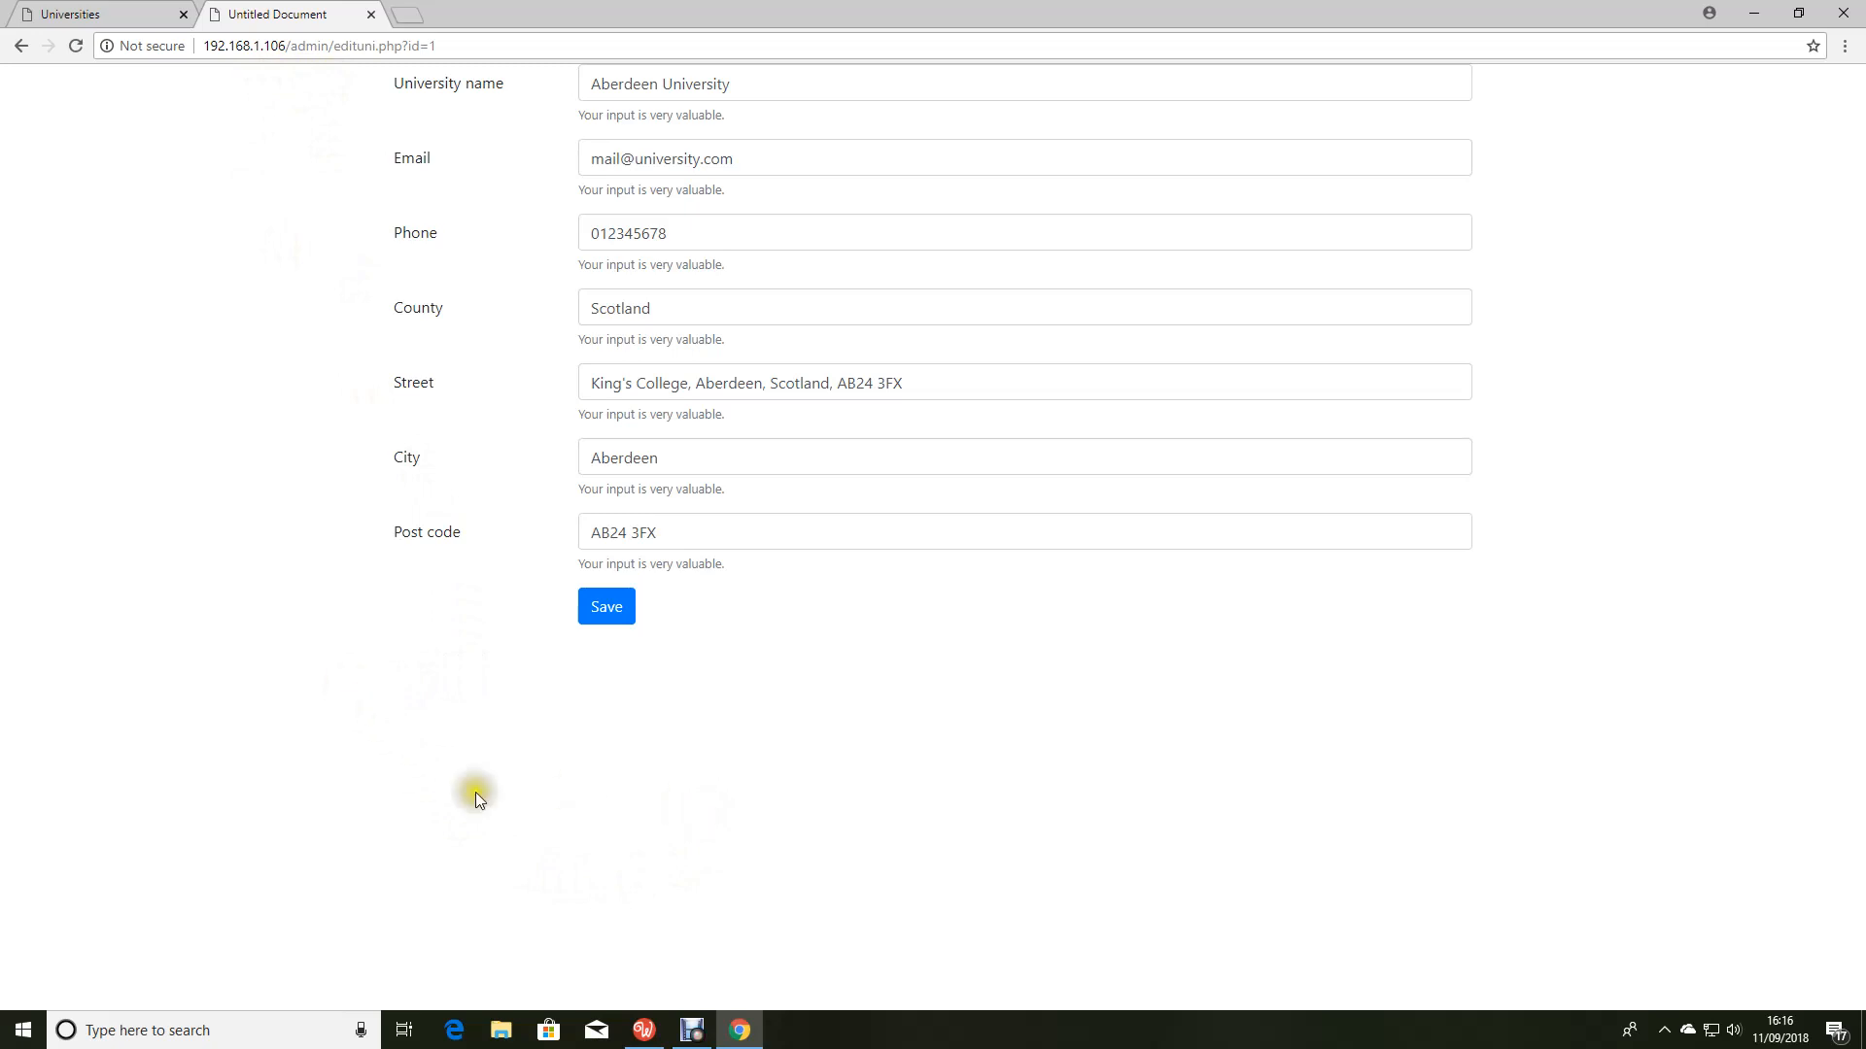